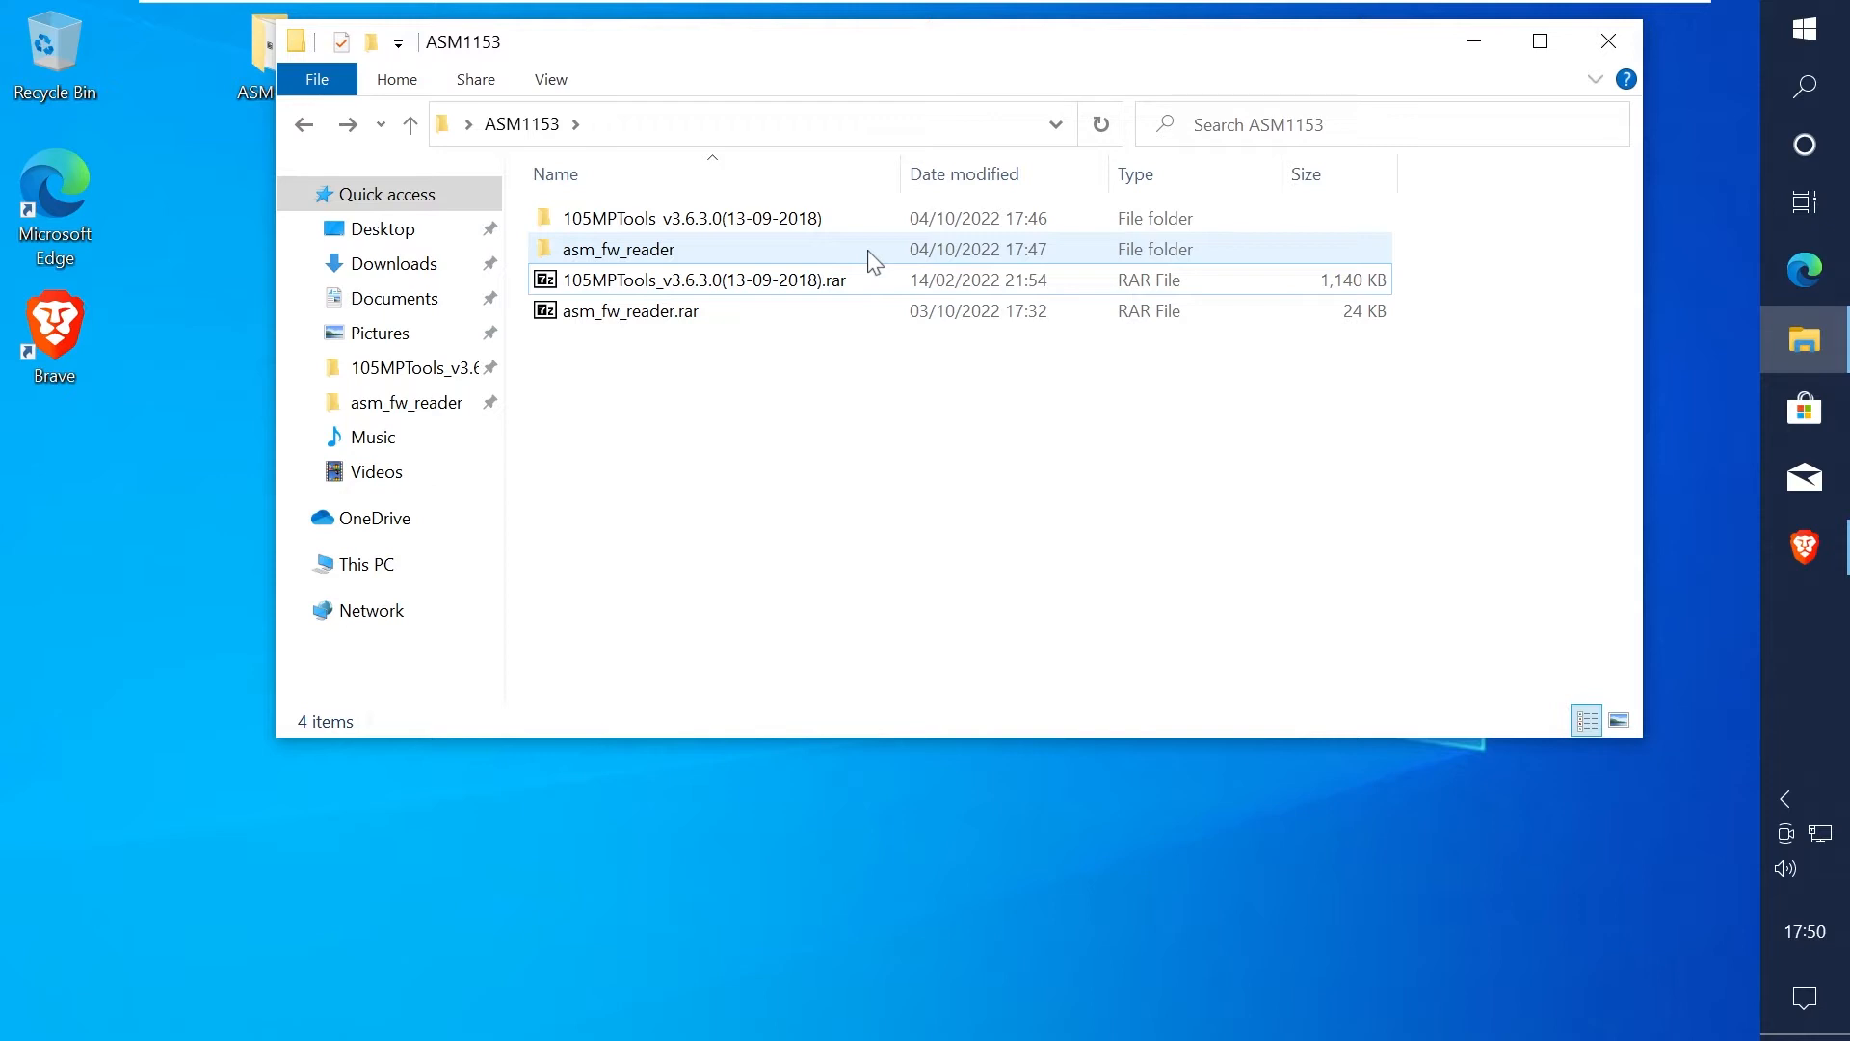
Step: Open the asm_fw_reader folder and bring up the folder's context menu on empty space
{"action": "double_click", "coordinate": [619, 249]}
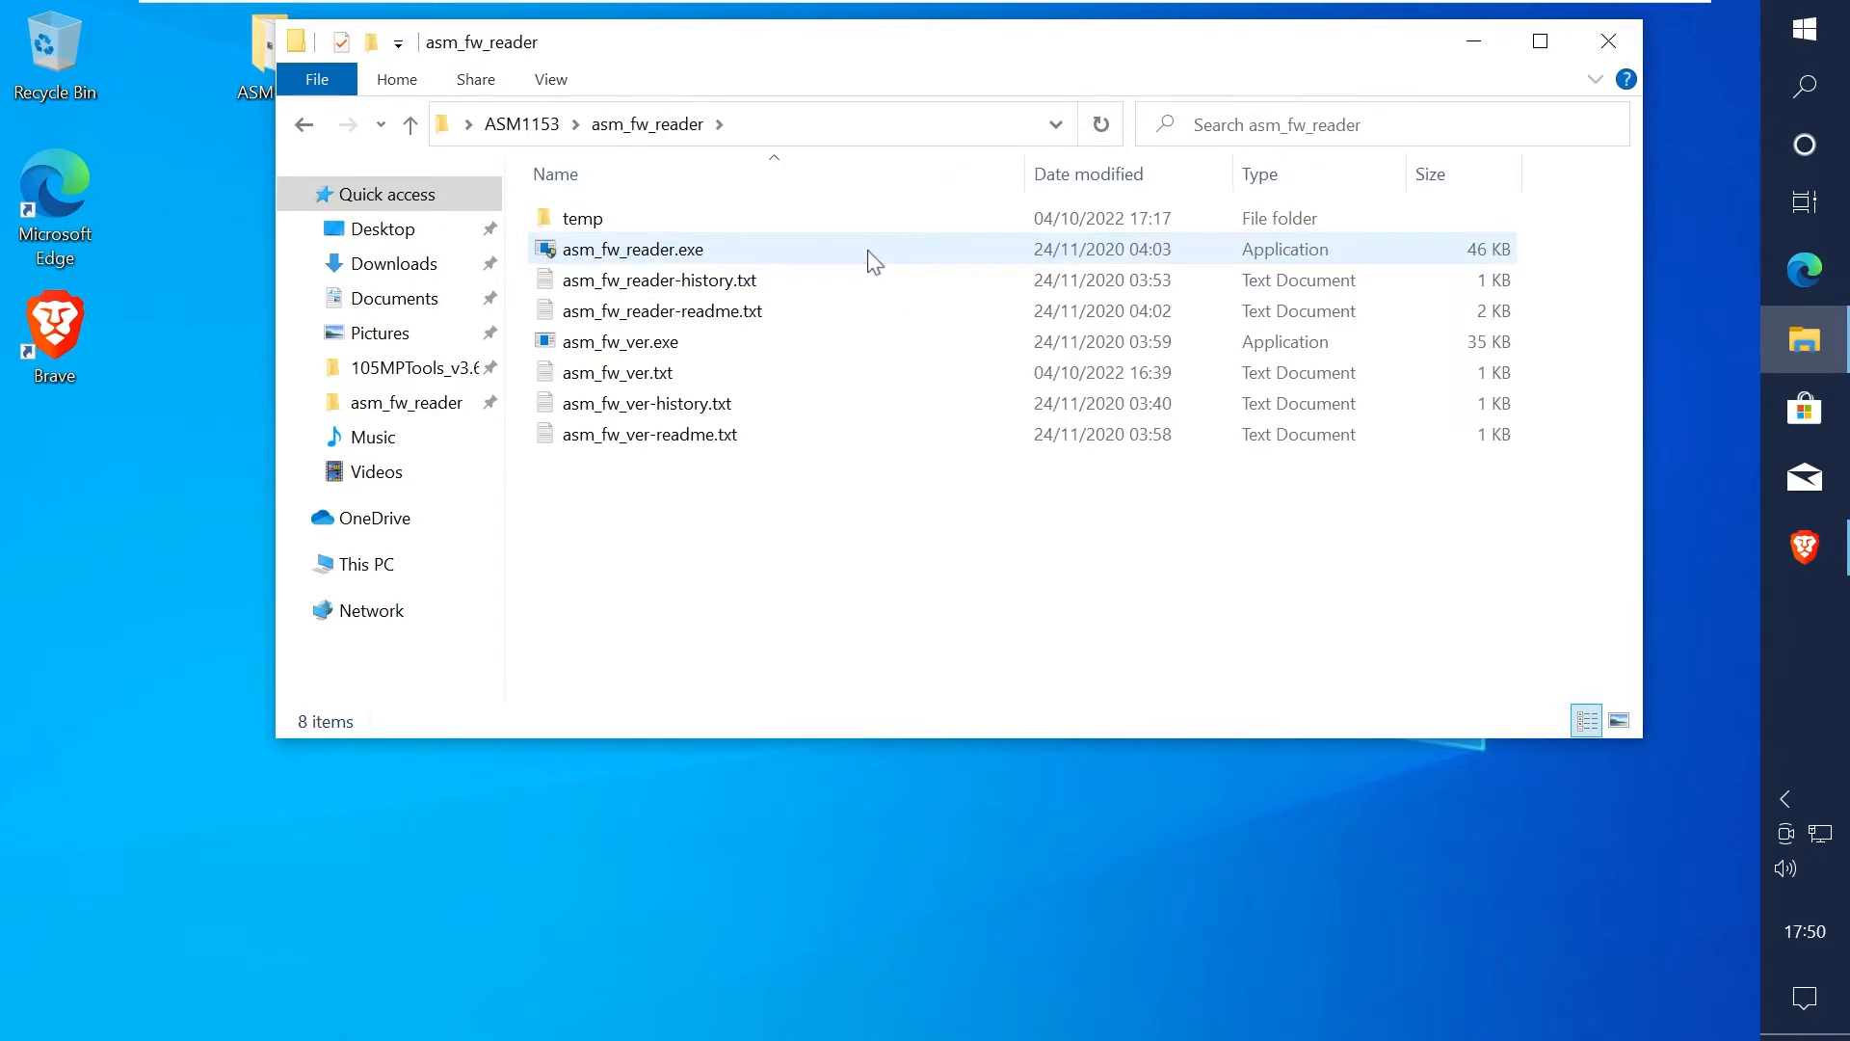
{"action": "left_click", "coordinate": [906, 516]}
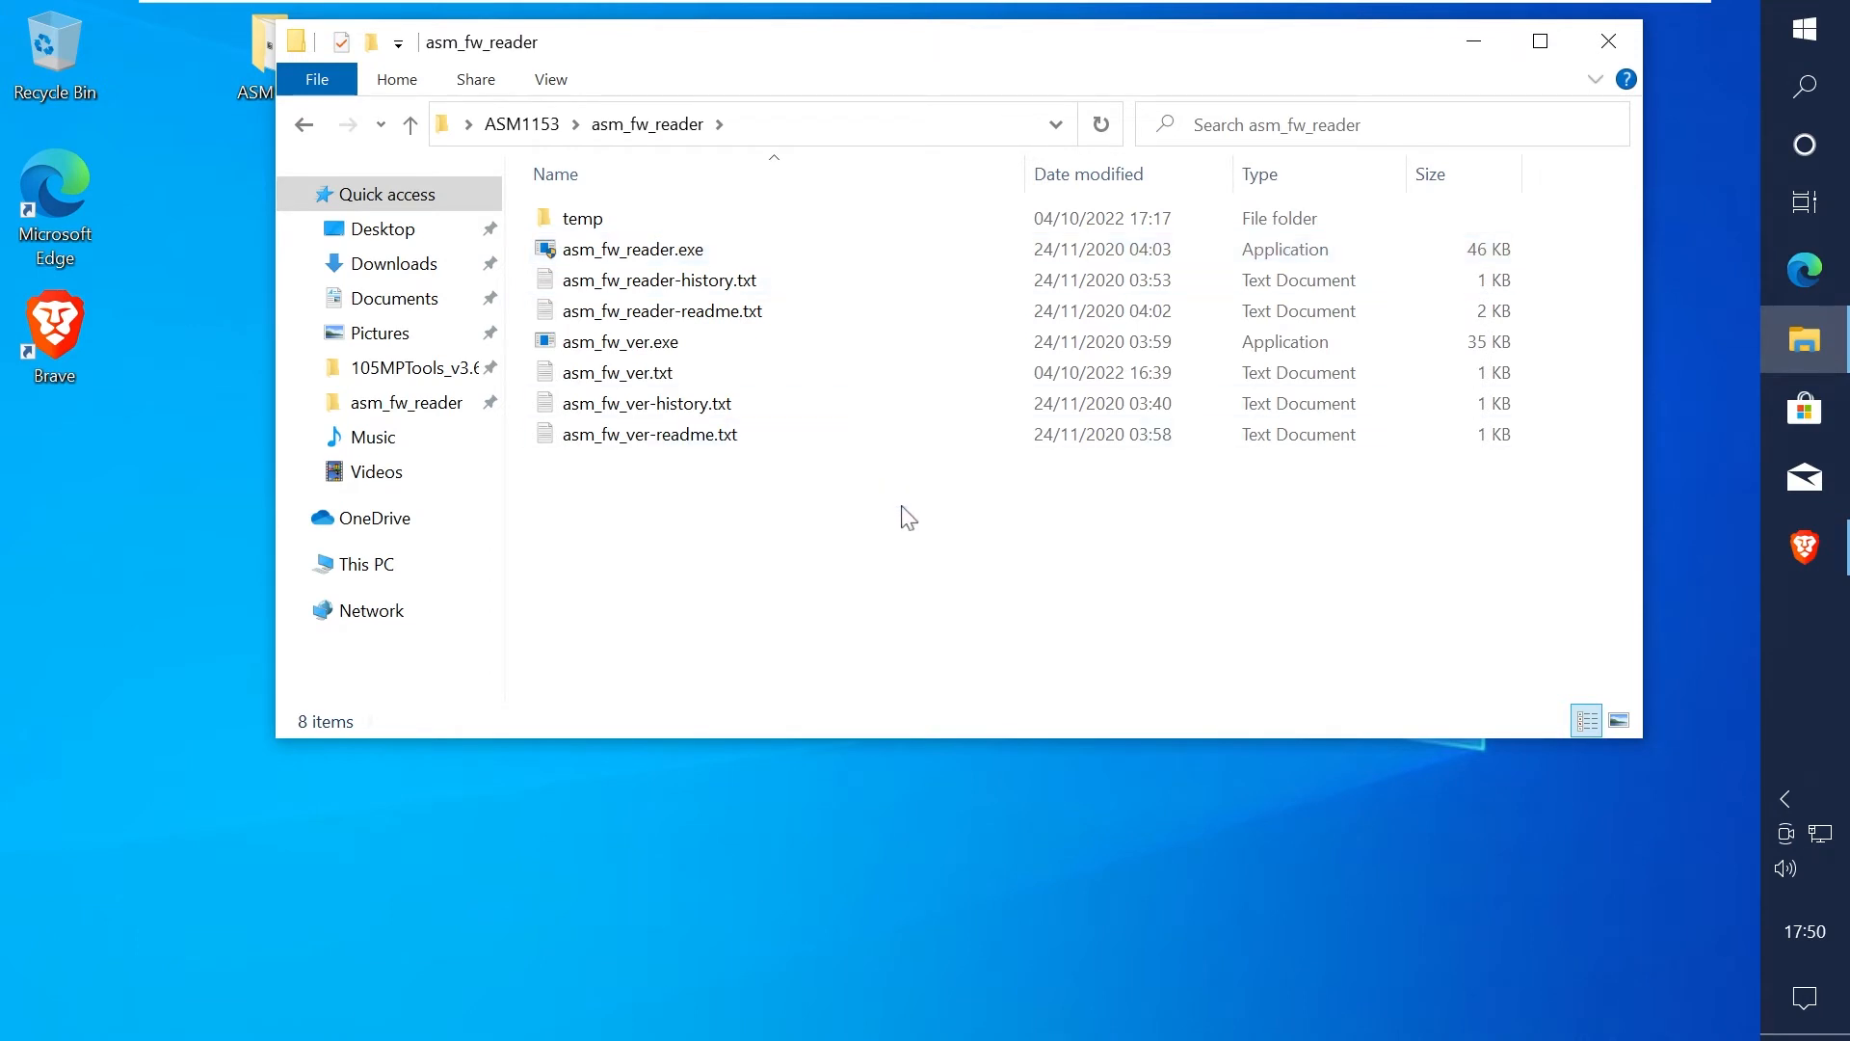
{"action": "right_click", "coordinate": [903, 516]}
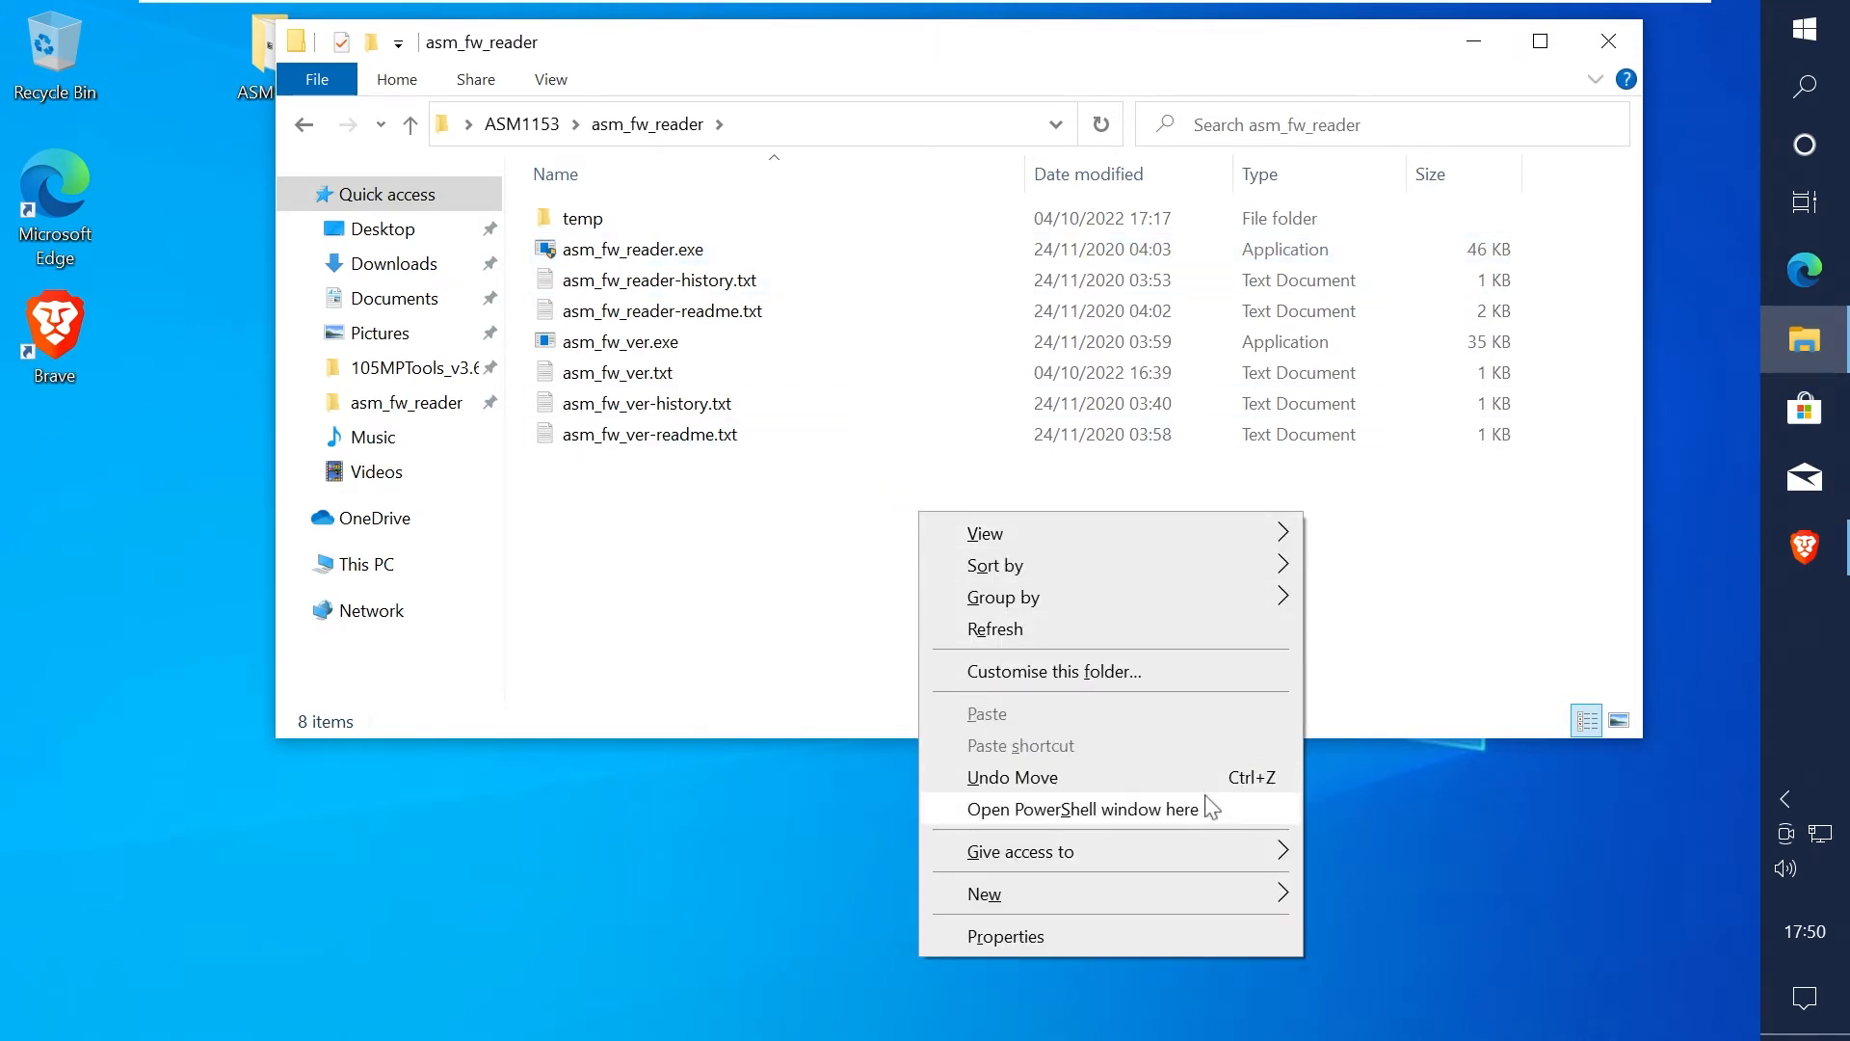
Step: Run the asm_fw_reader tool in a PowerShell window to report the adapter's firmware version
{"action": "left_click", "coordinate": [1083, 808]}
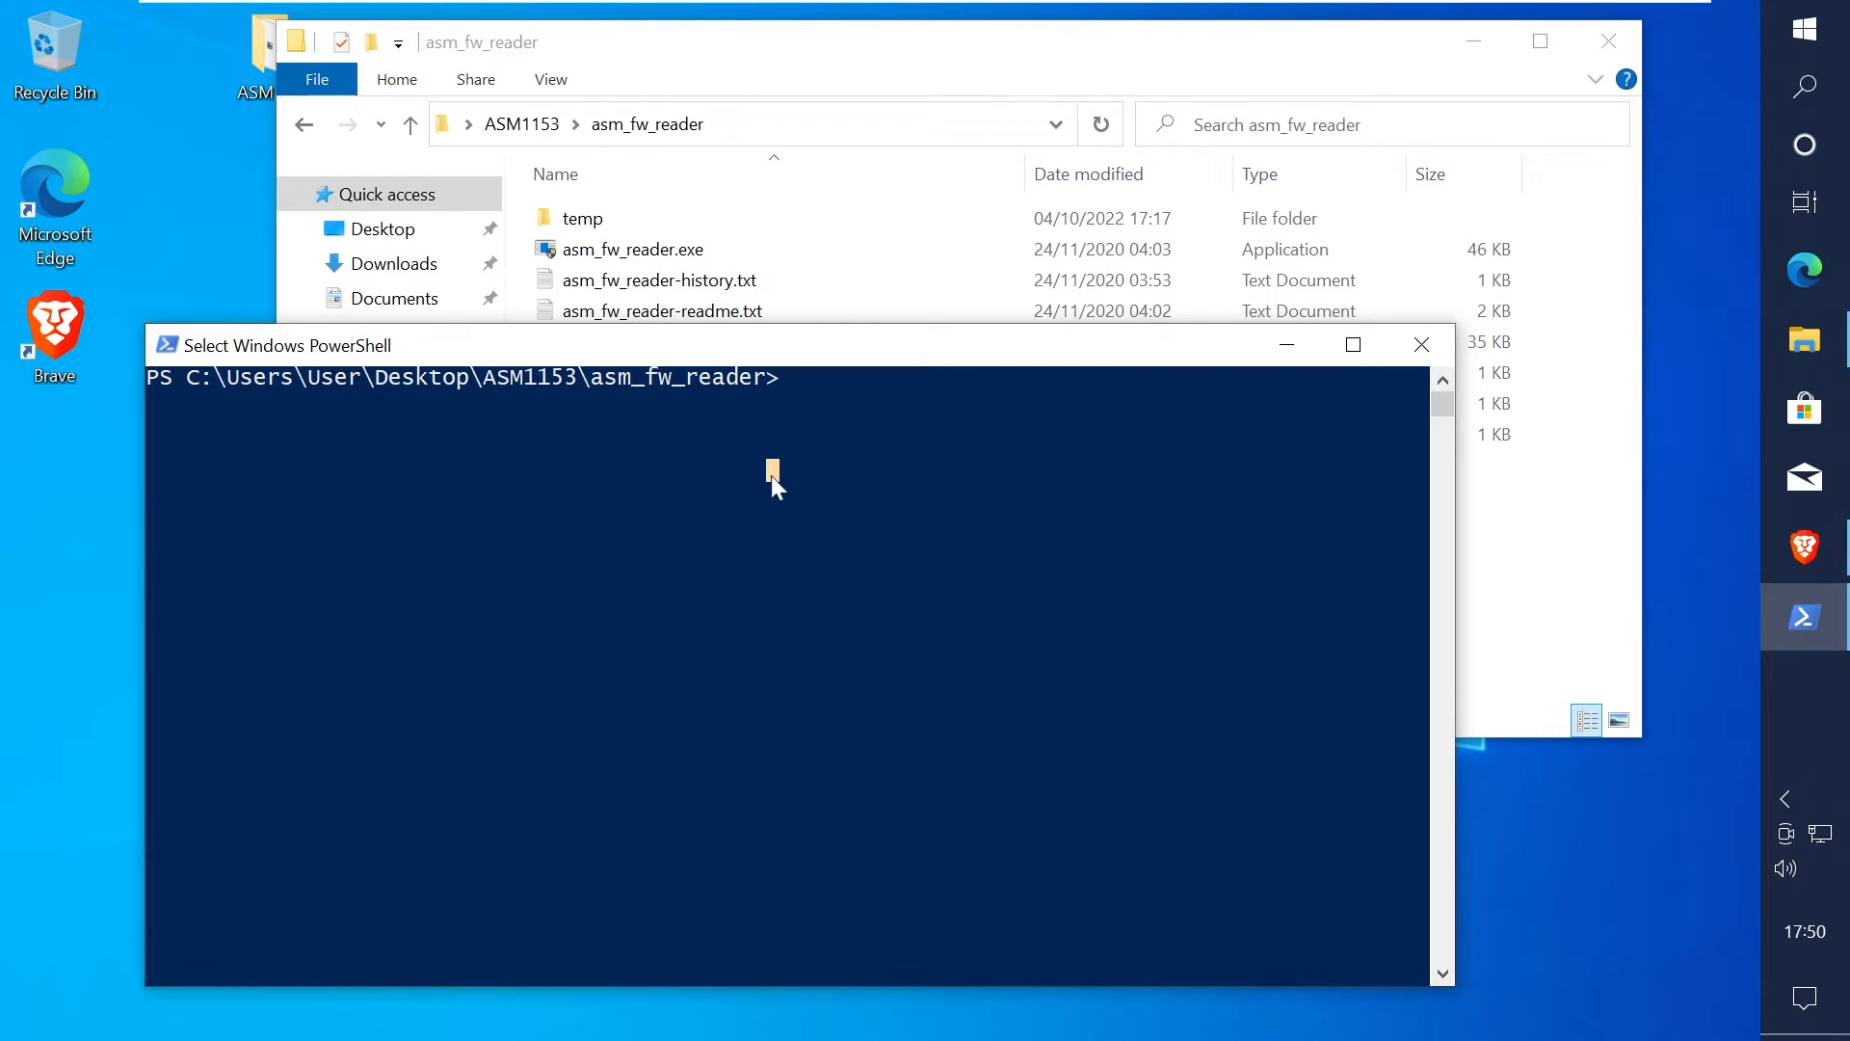
{"action": "type", "text": ".\\"}
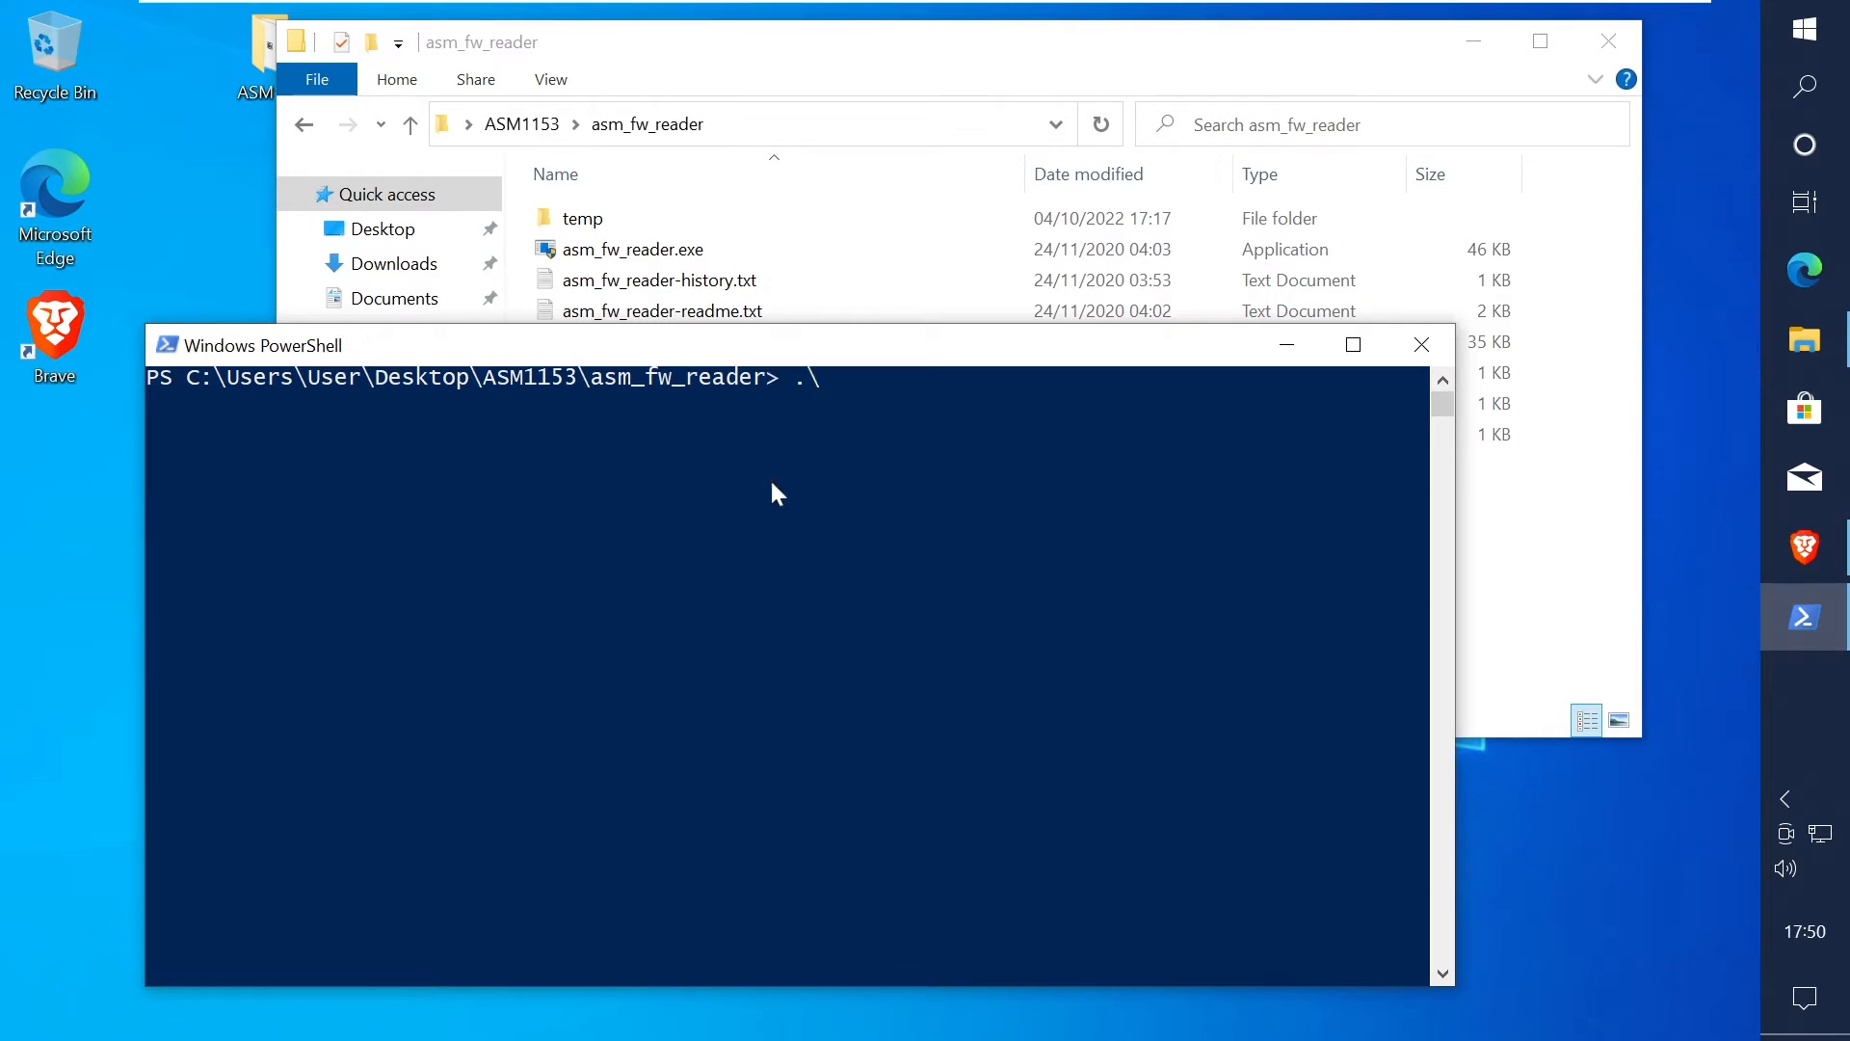
{"action": "type", "text": "asm_fw"}
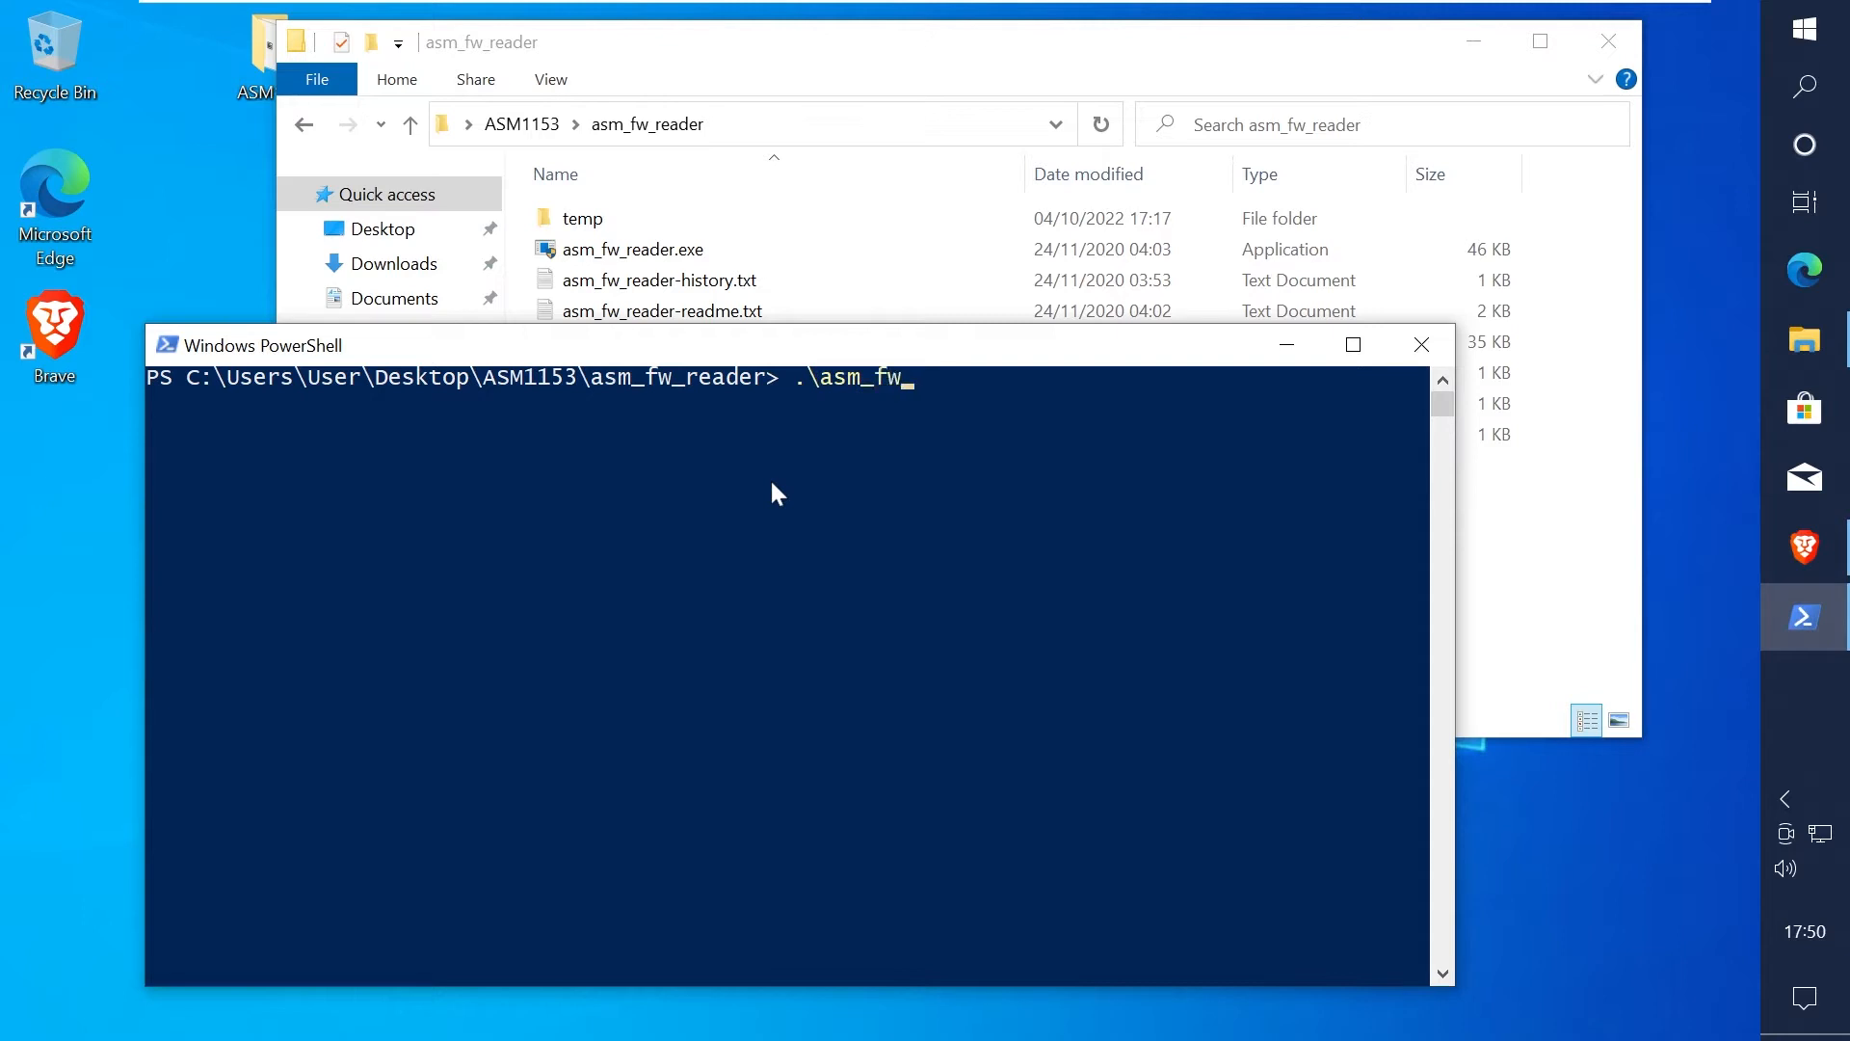
{"action": "type", "text": "reader 5"}
{"action": "type", "text": ".\\asm_fw_reader 4"}
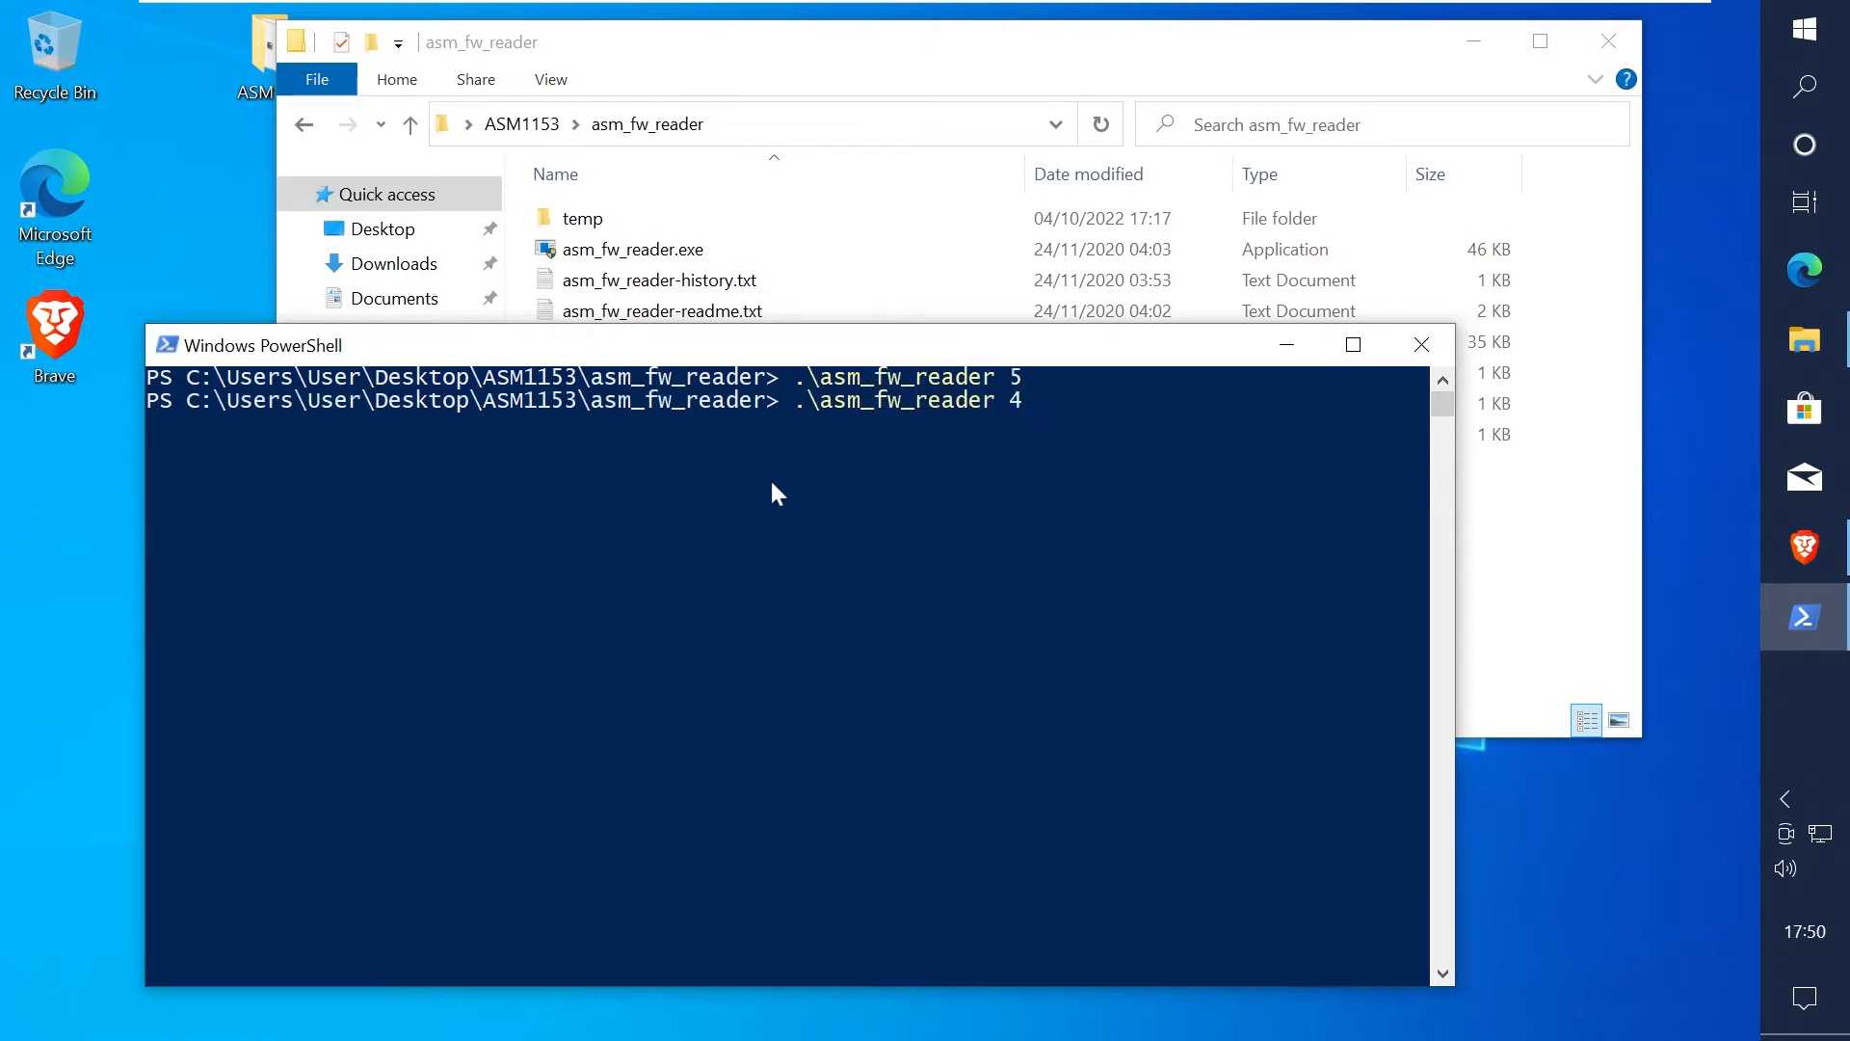
{"action": "key", "text": "Return"}
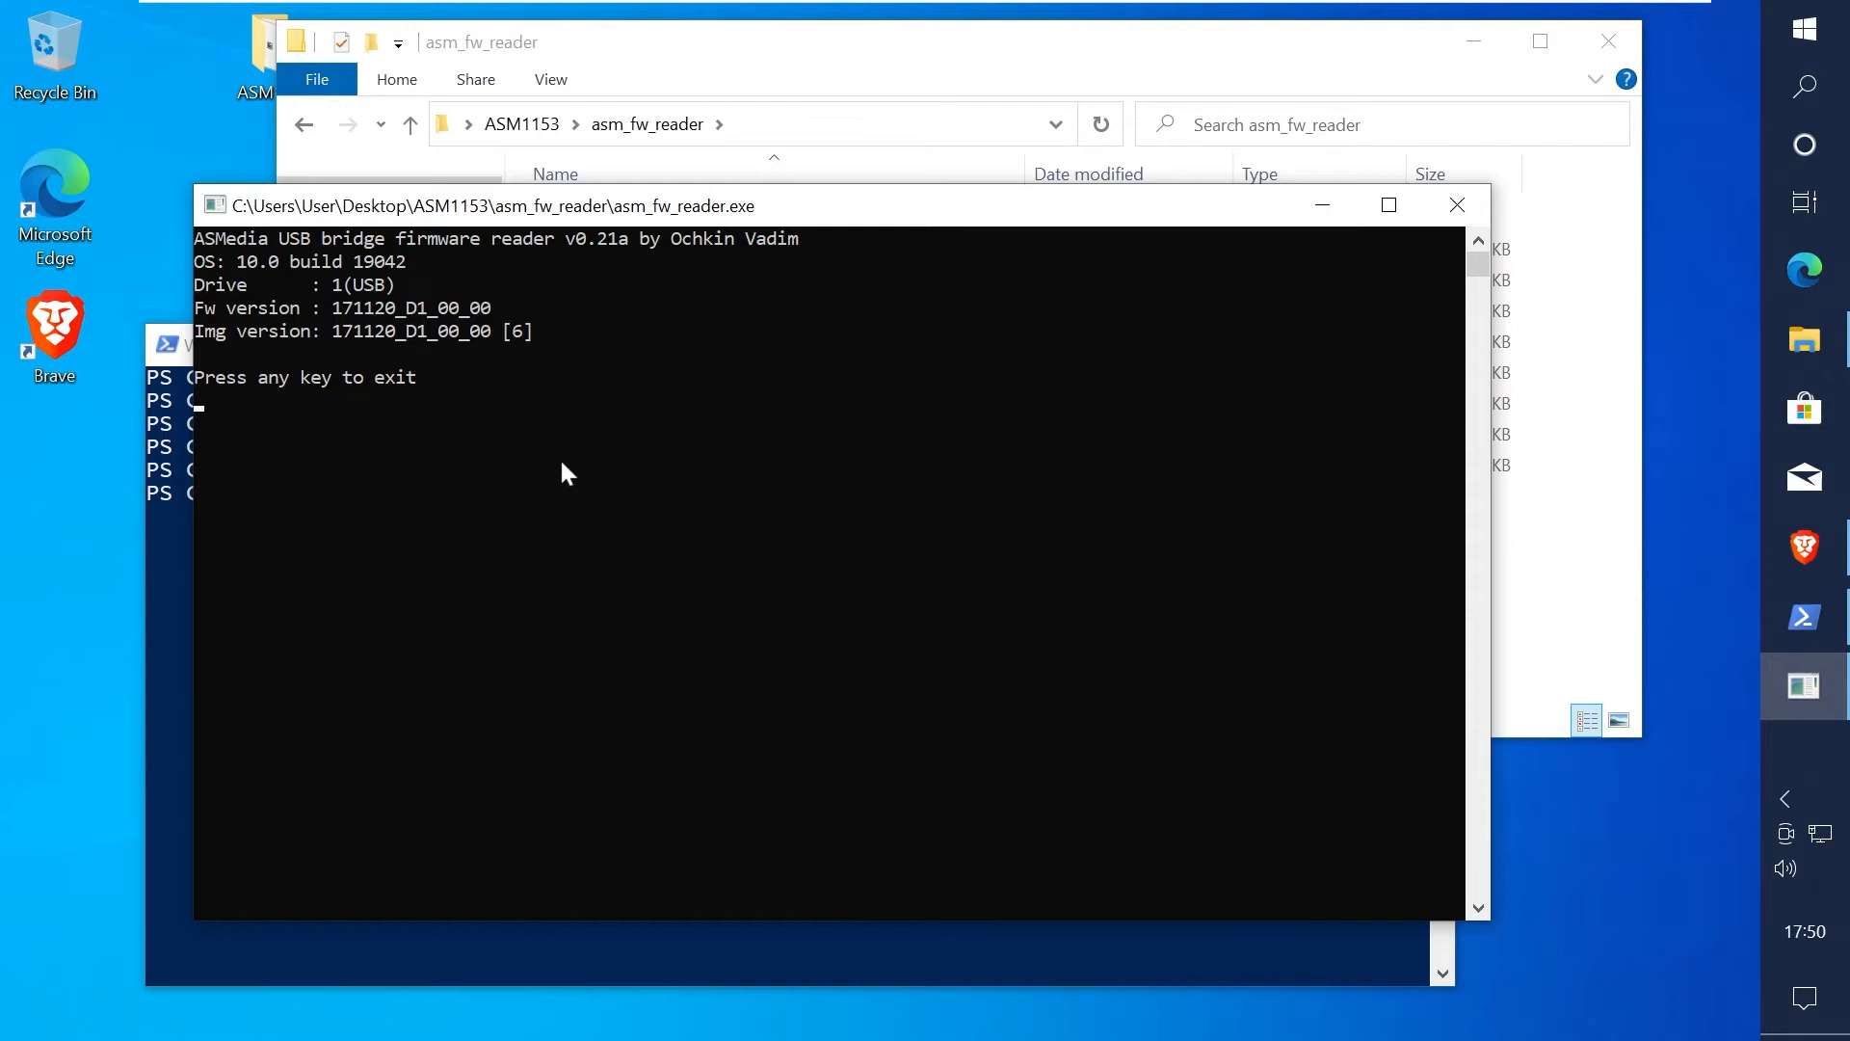
Step: Exit the reader window and switch to the Station-Drivers site in Brave
{"action": "double_click", "coordinate": [362, 308]}
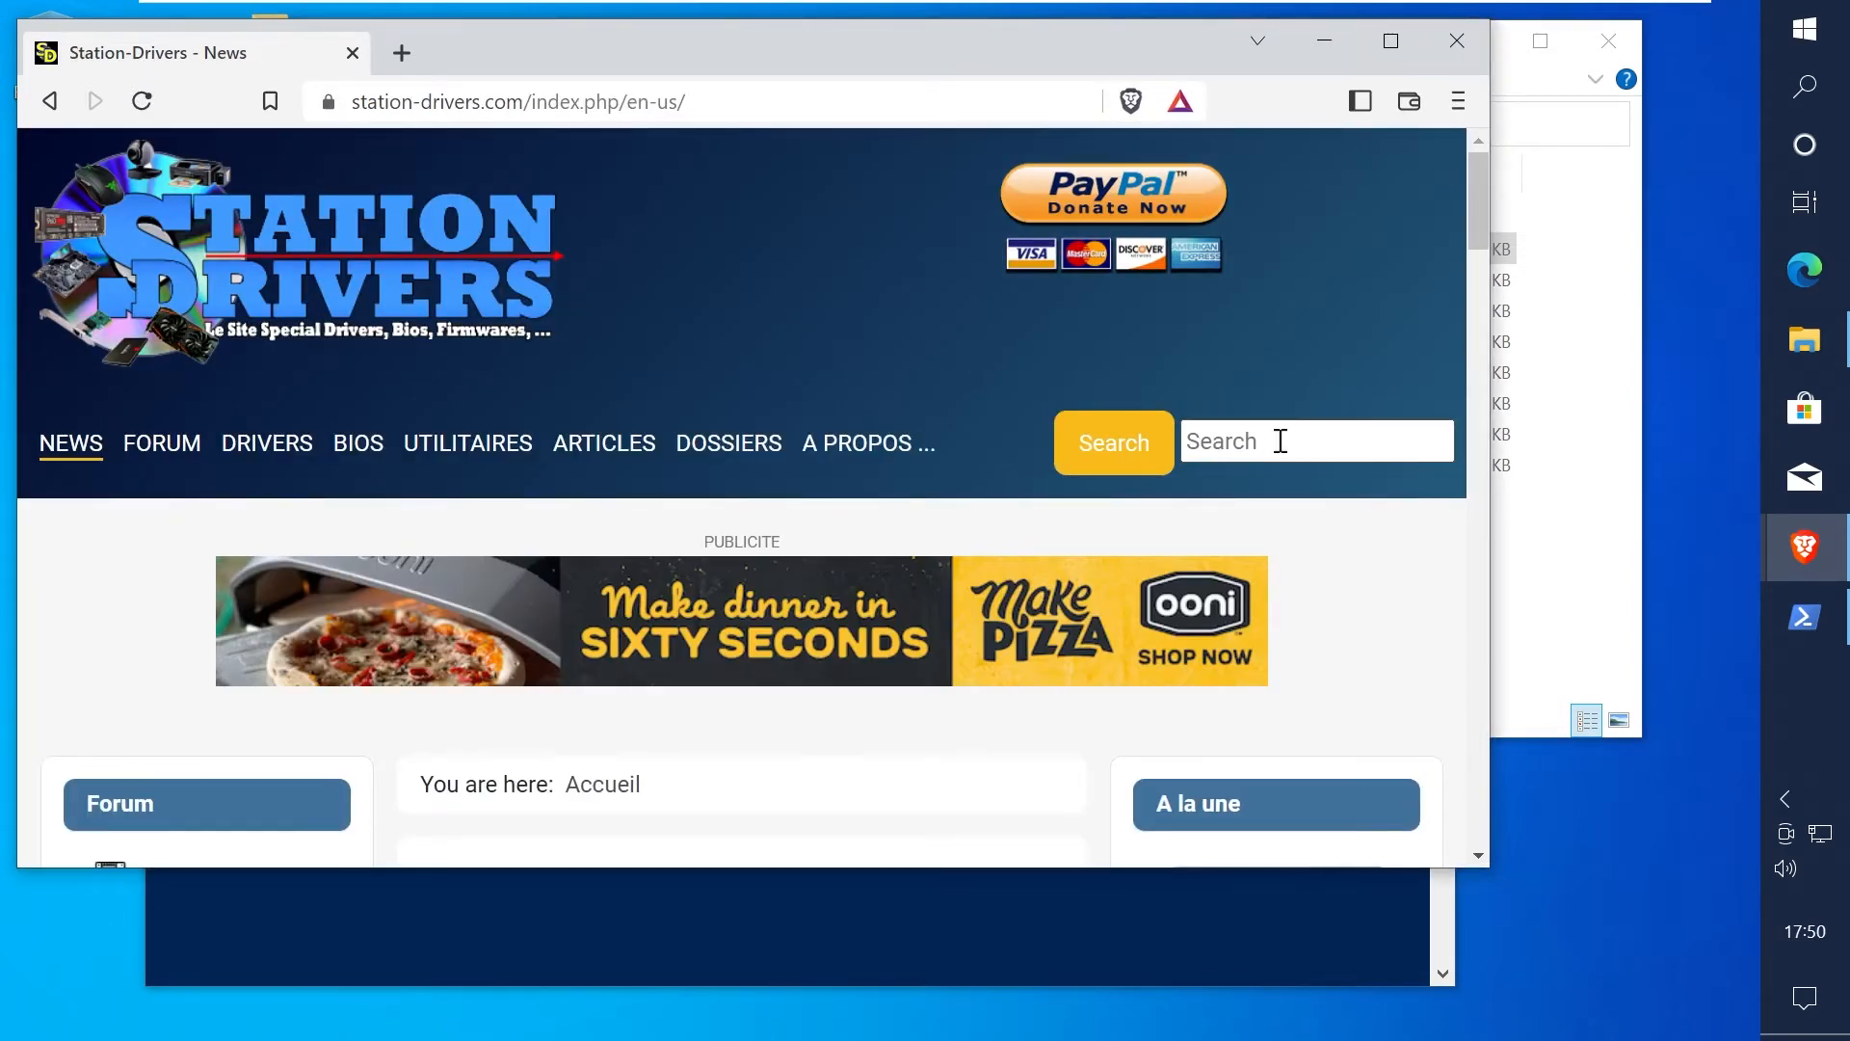
Step: Search Station-Drivers for 171120 and select the newer firmware version 171120_D1_E1_80
{"action": "type", "text": "171120"}
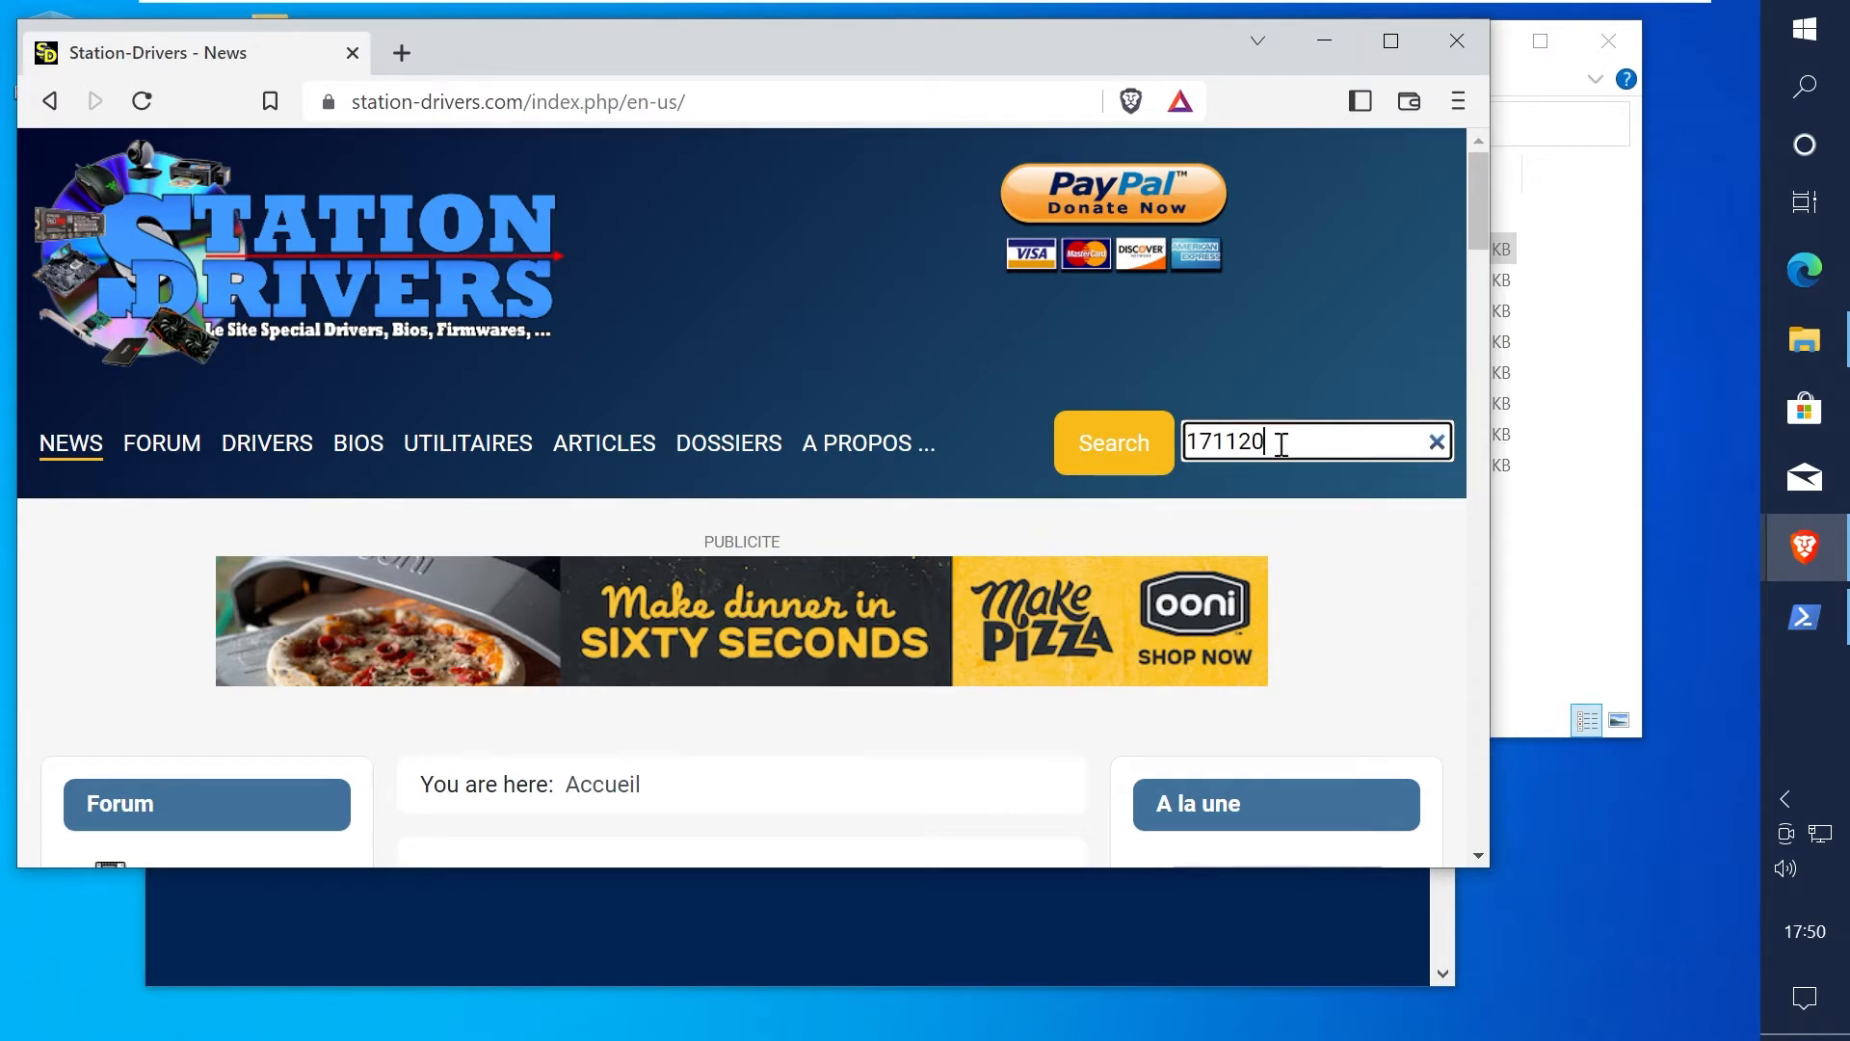
{"action": "left_click", "coordinate": [1110, 442]}
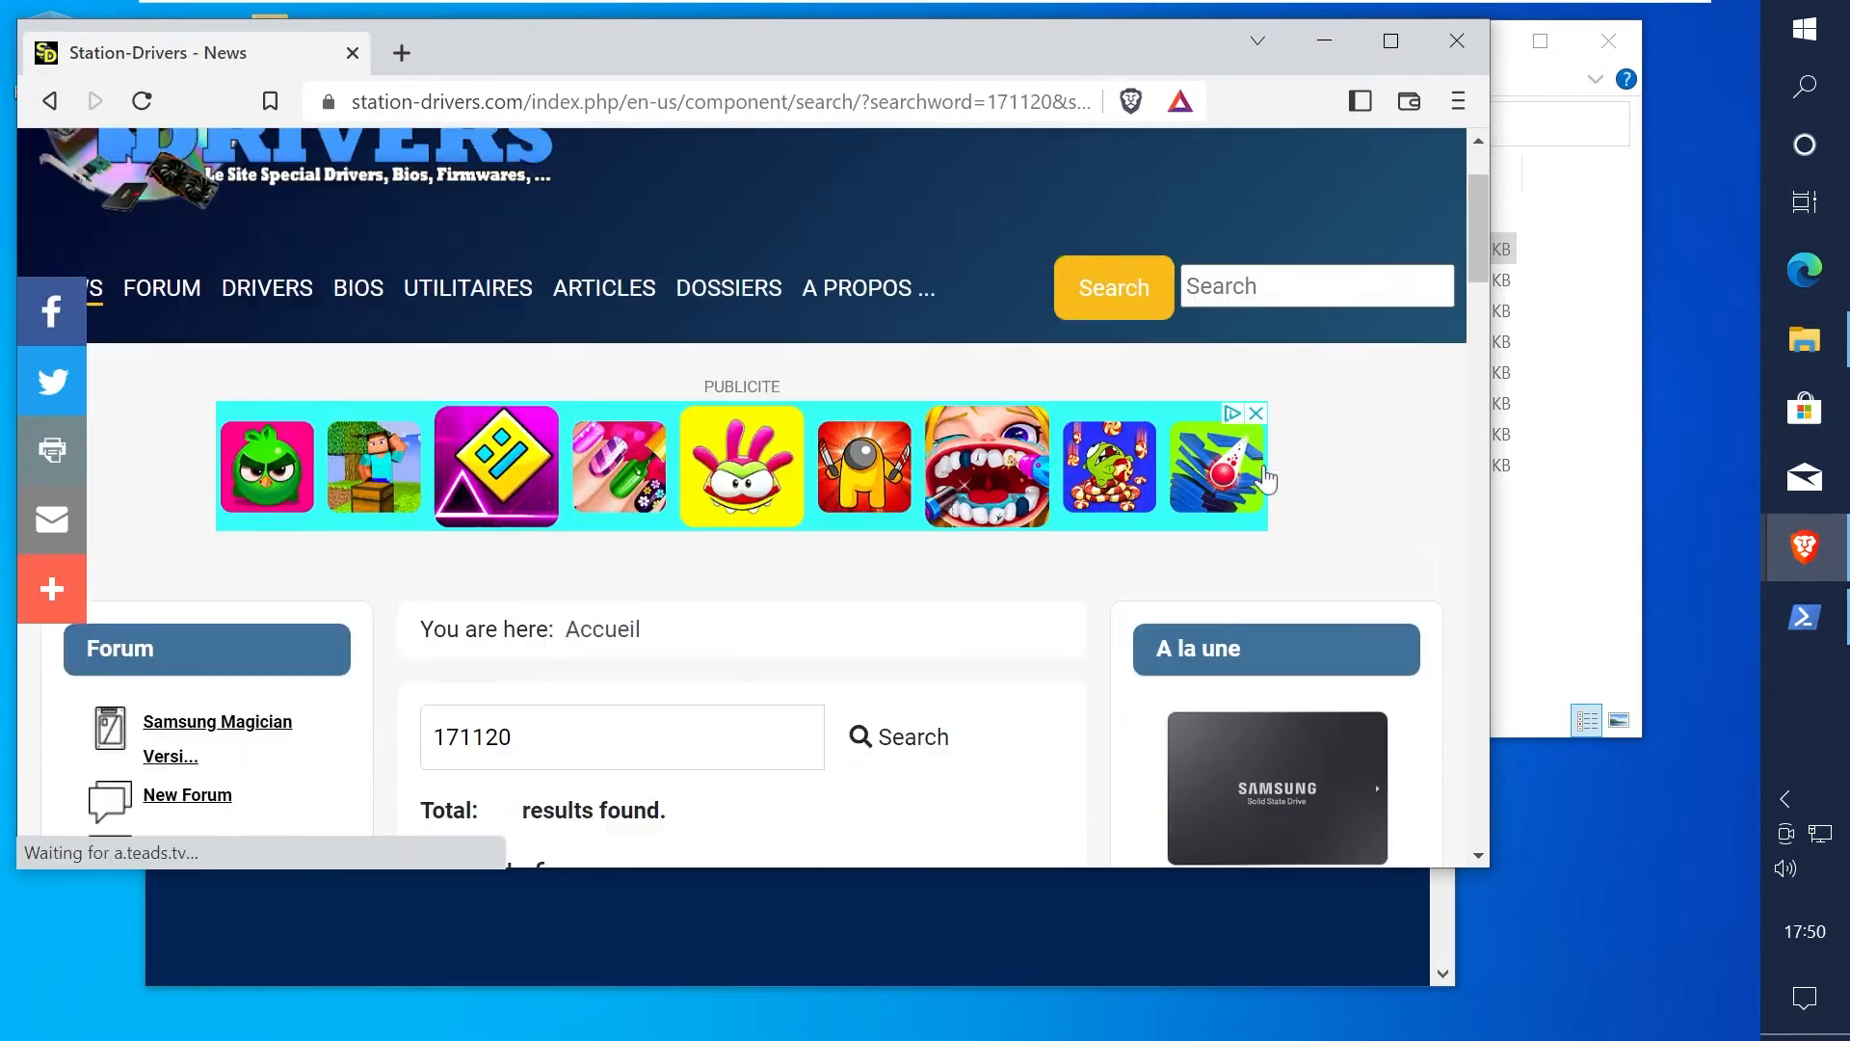
{"action": "scroll", "scroll_direction": "down", "scroll_amount": 3}
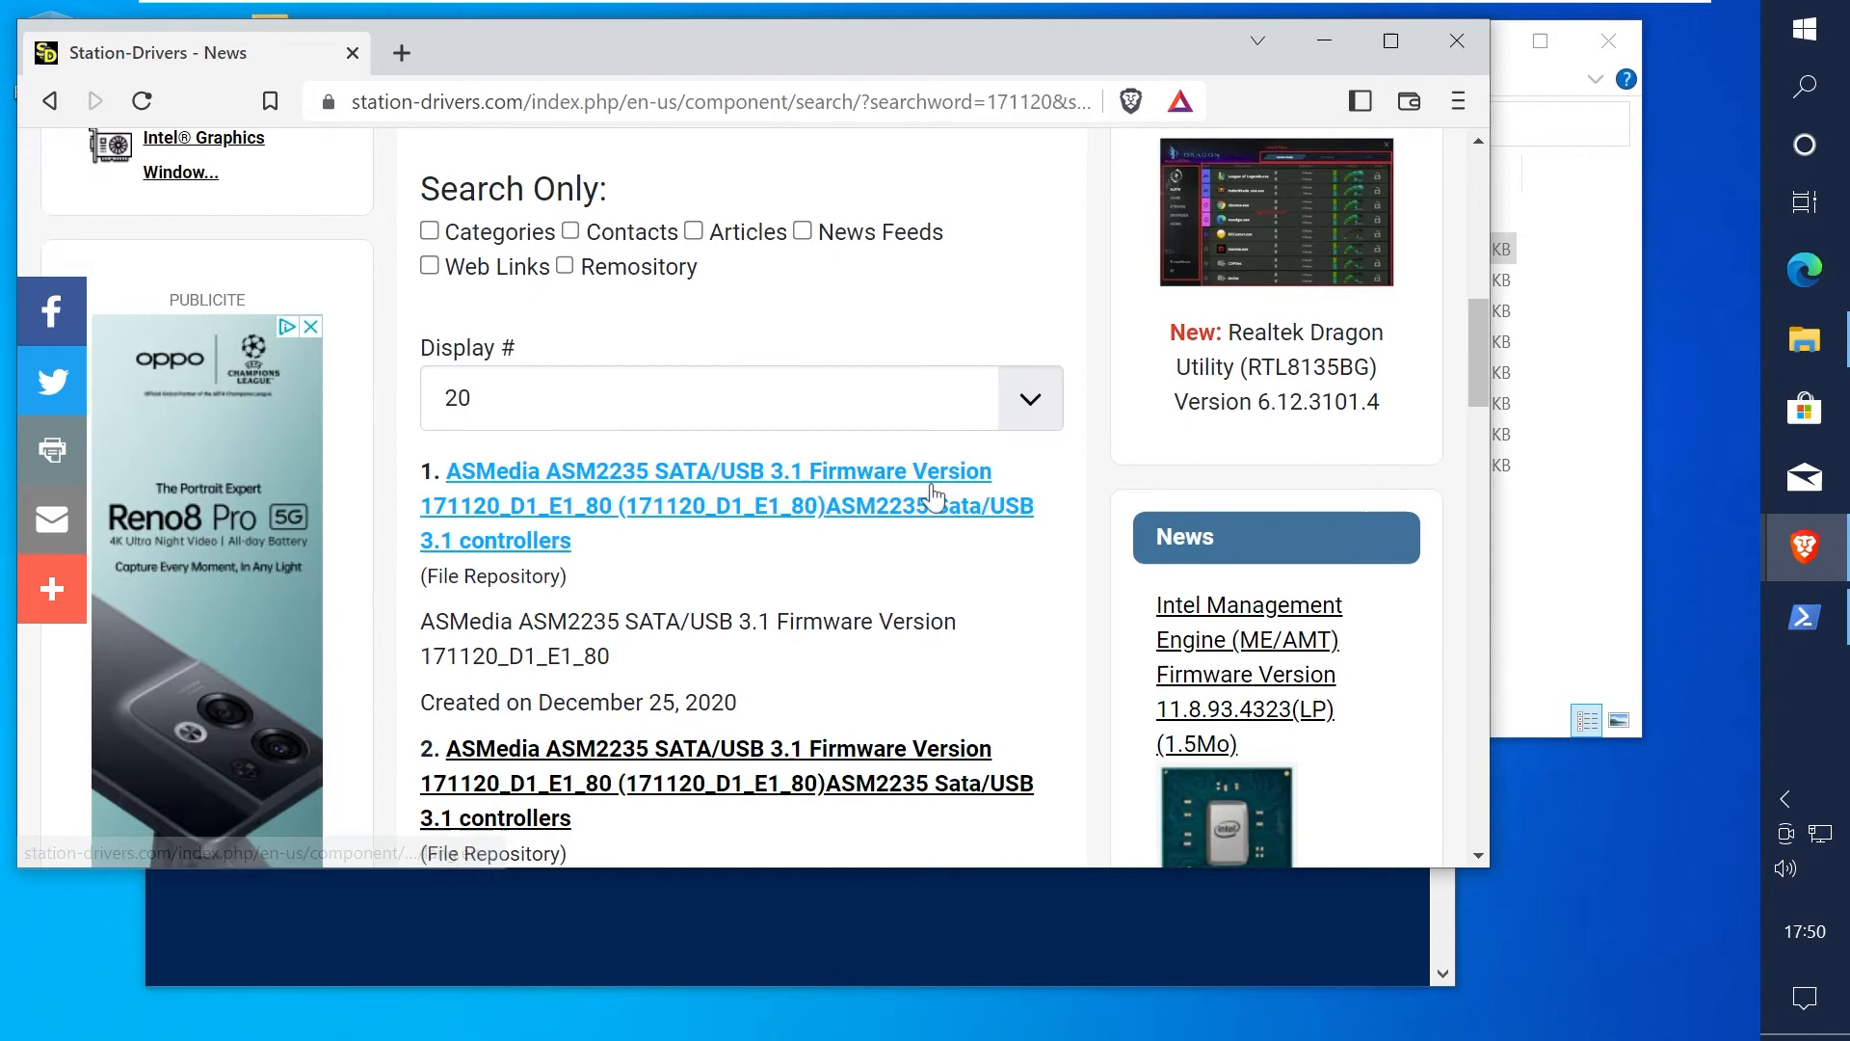
{"action": "scroll", "scroll_direction": "down", "scroll_amount": 3}
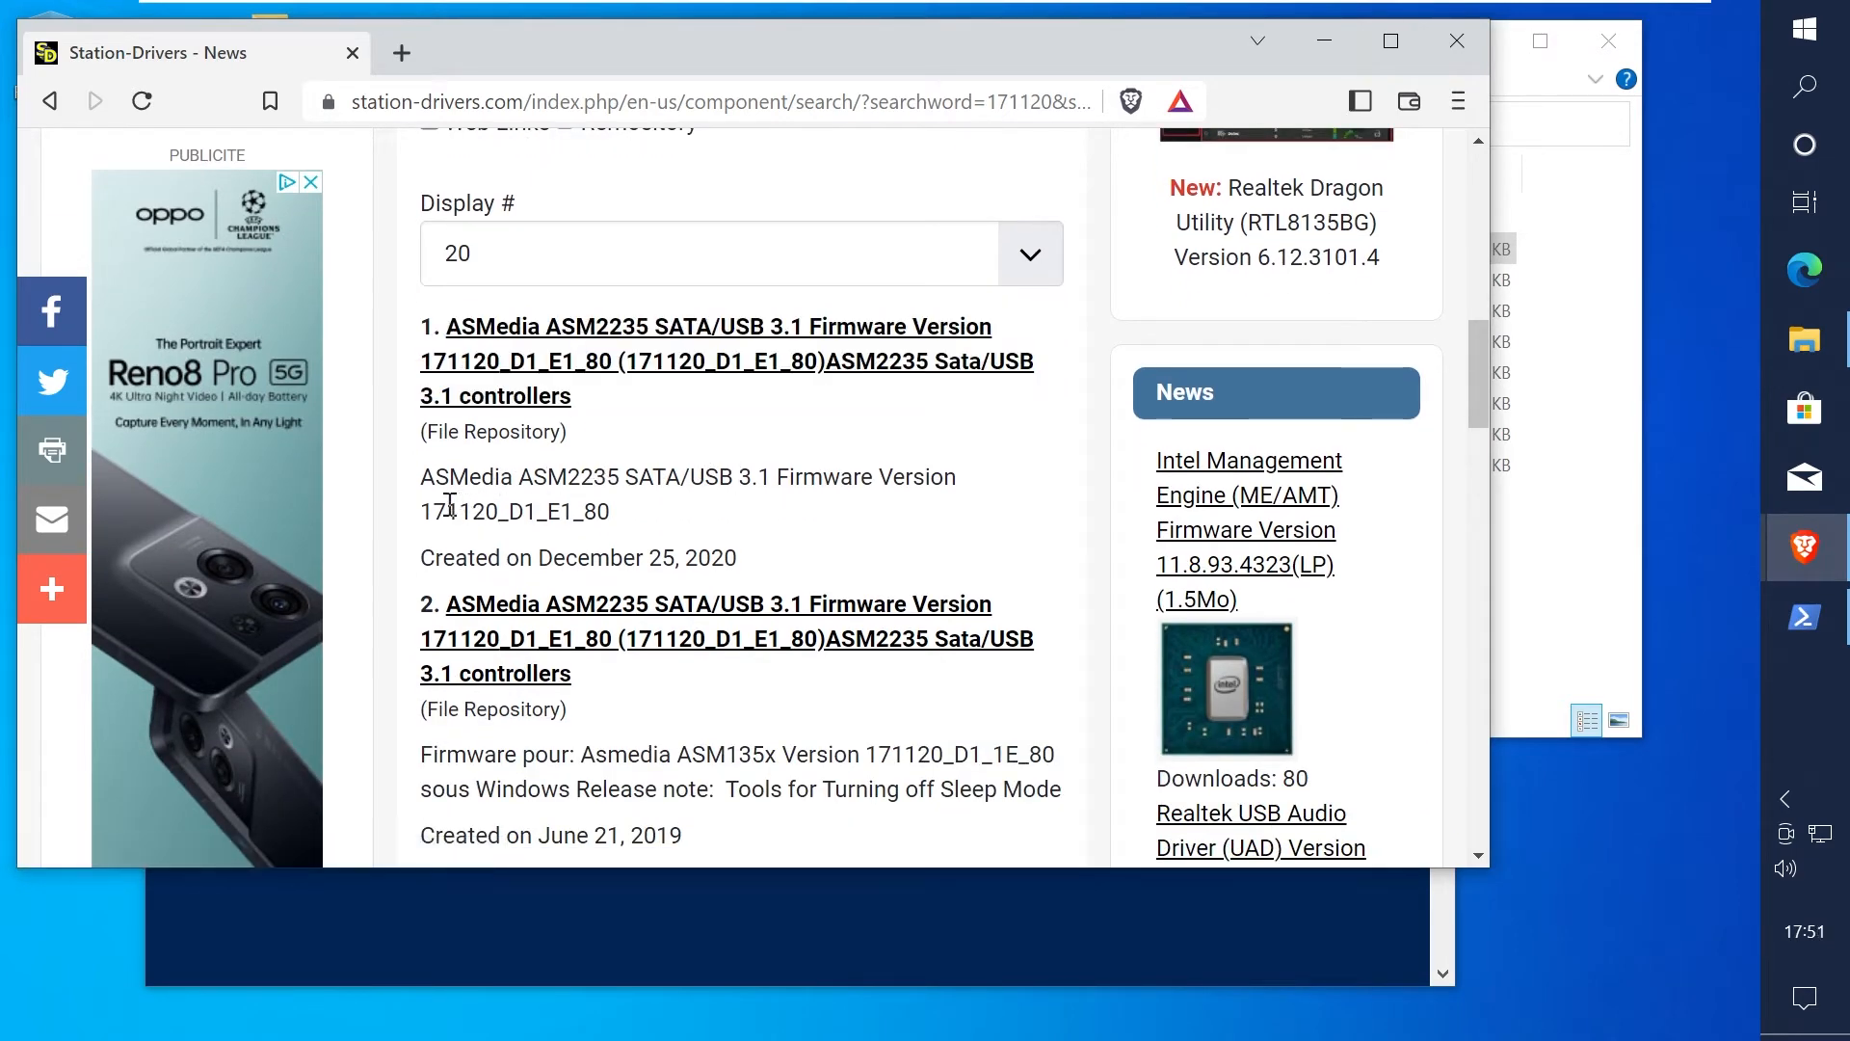
{"action": "double_click", "coordinate": [514, 510]}
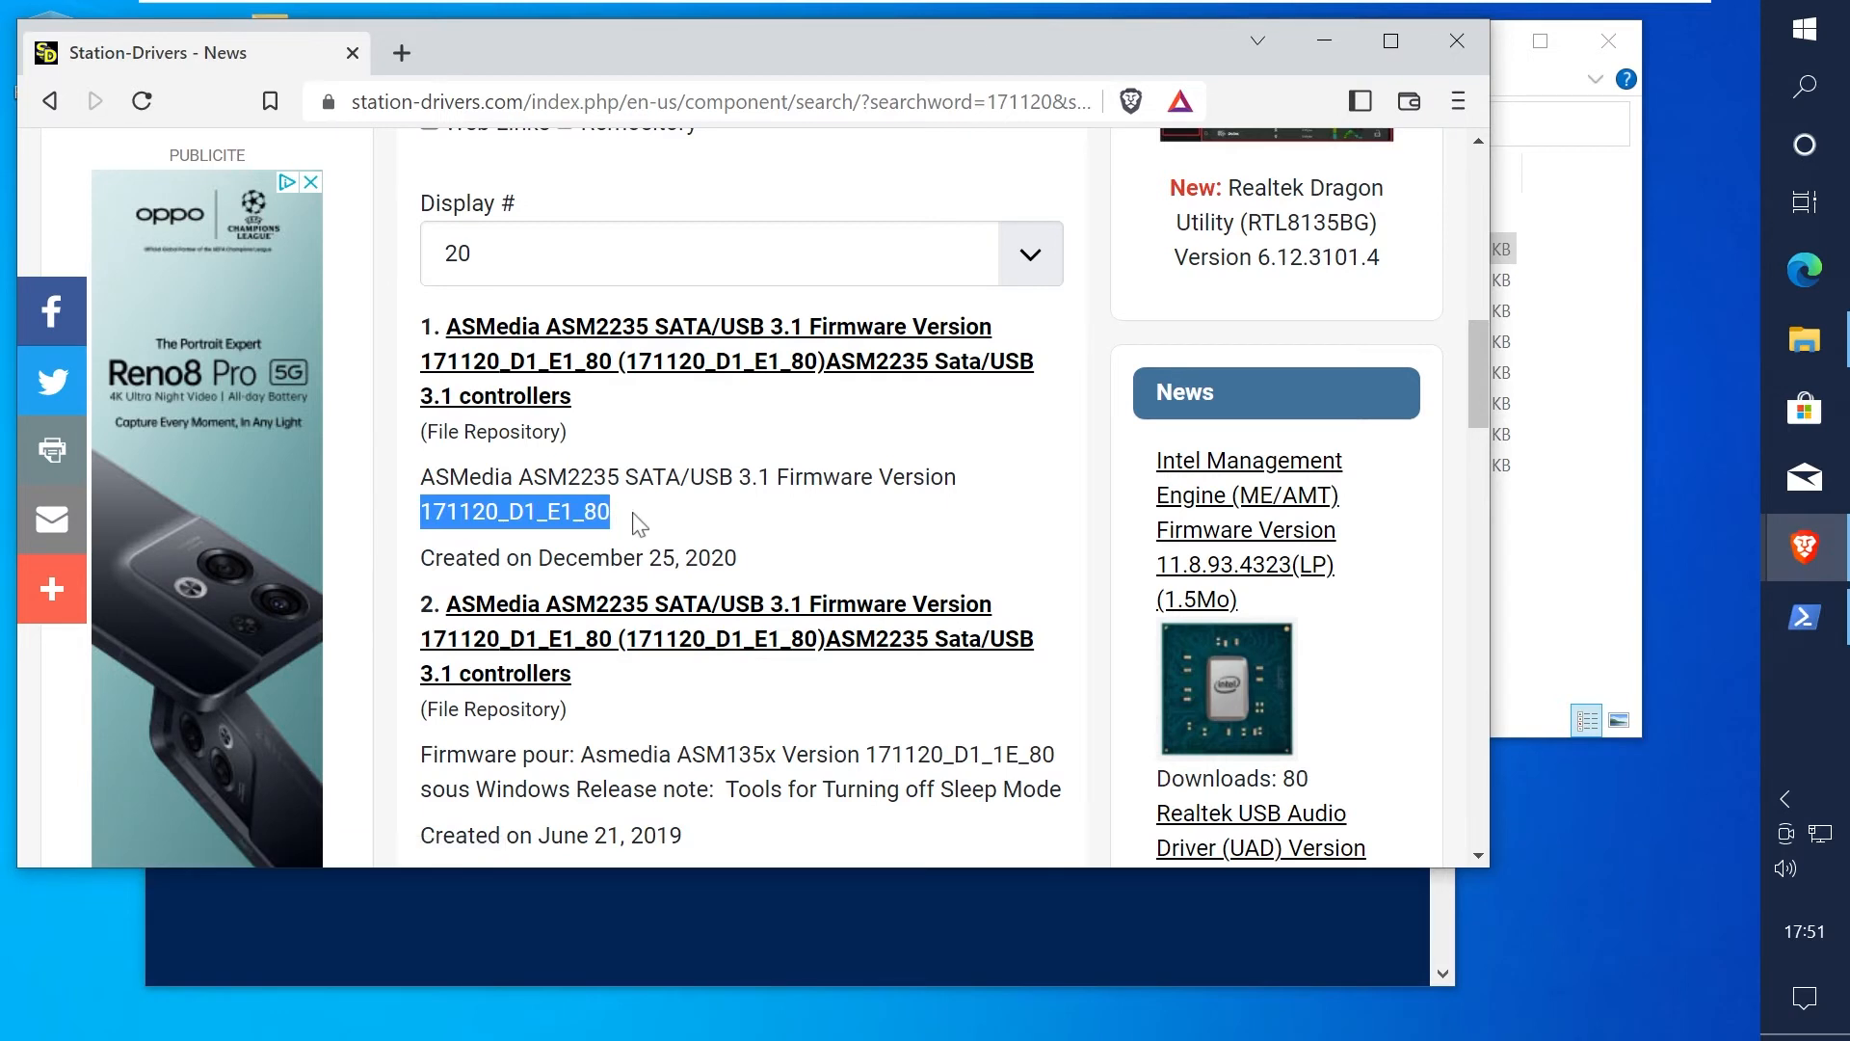
{"action": "left_click", "coordinate": [589, 511]}
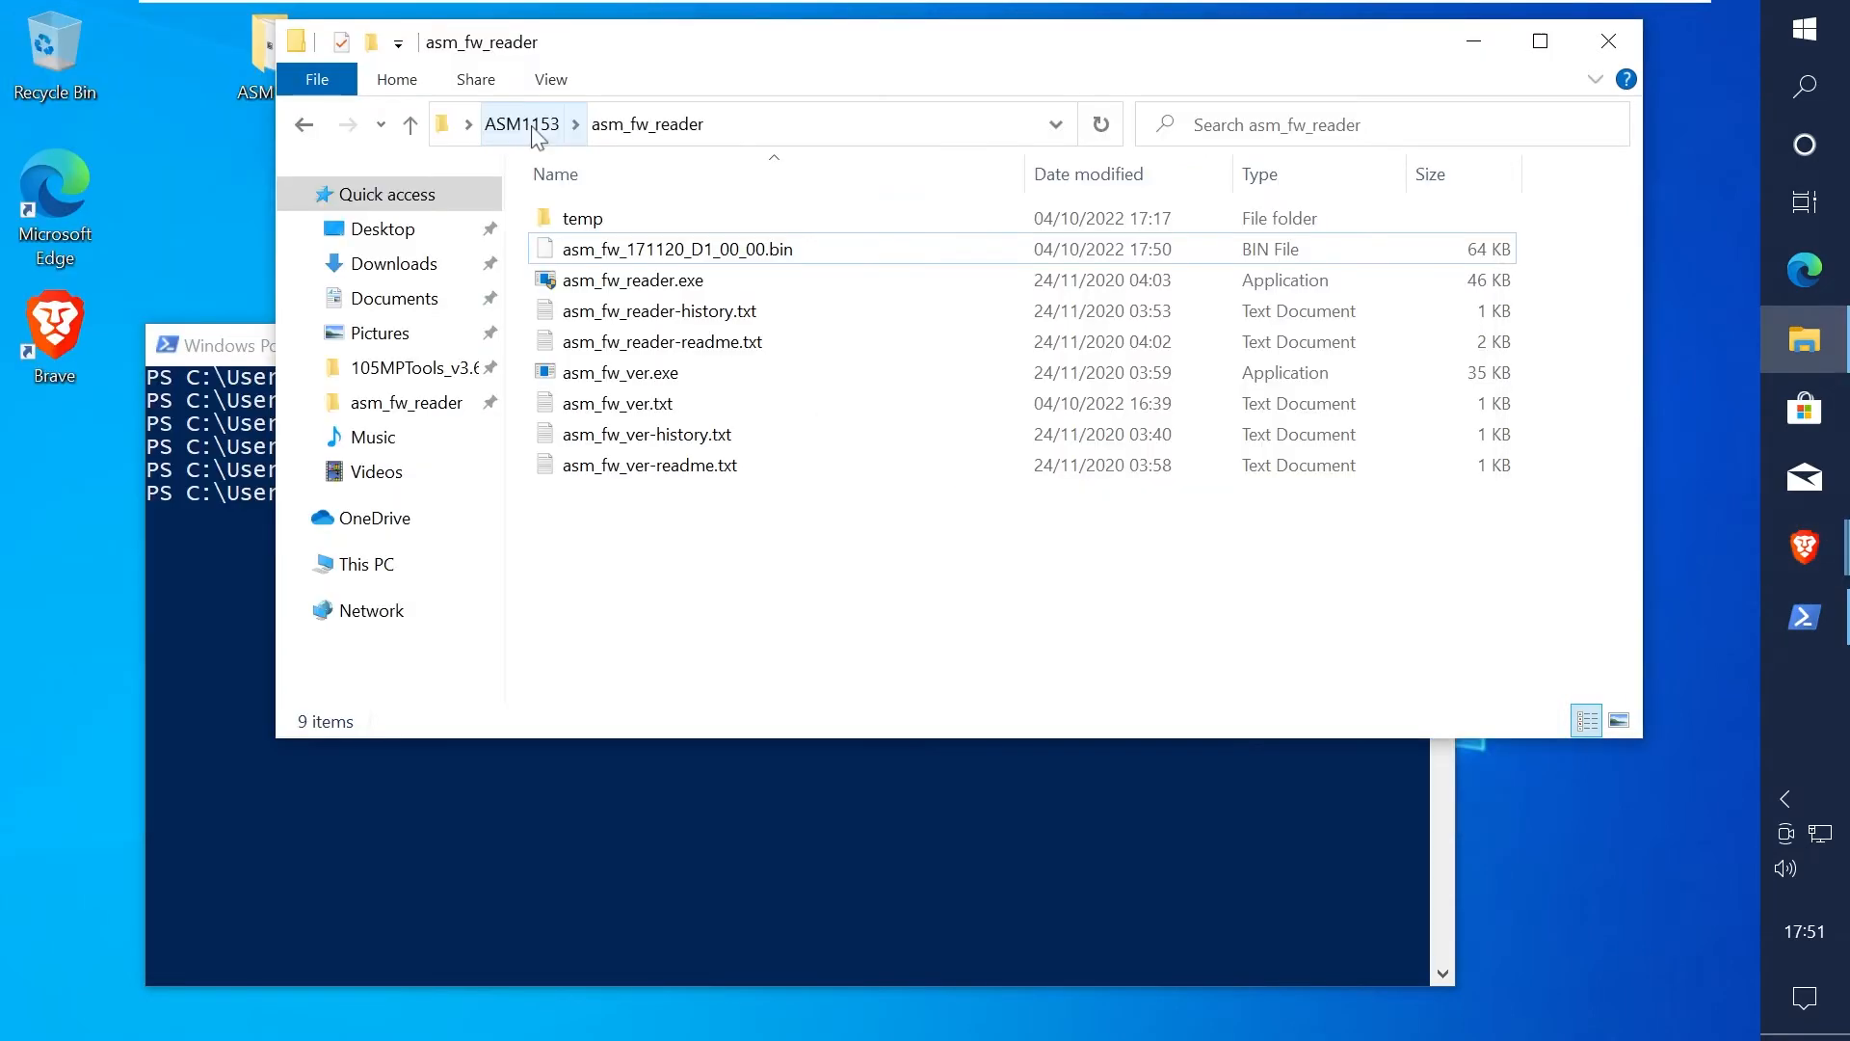
Step: Go up to ASM1153 and launch ASM105xMPTool.exe from the 105MPTools_v3.6.3.0(13-09-2018) folder
{"action": "left_click", "coordinate": [520, 124]}
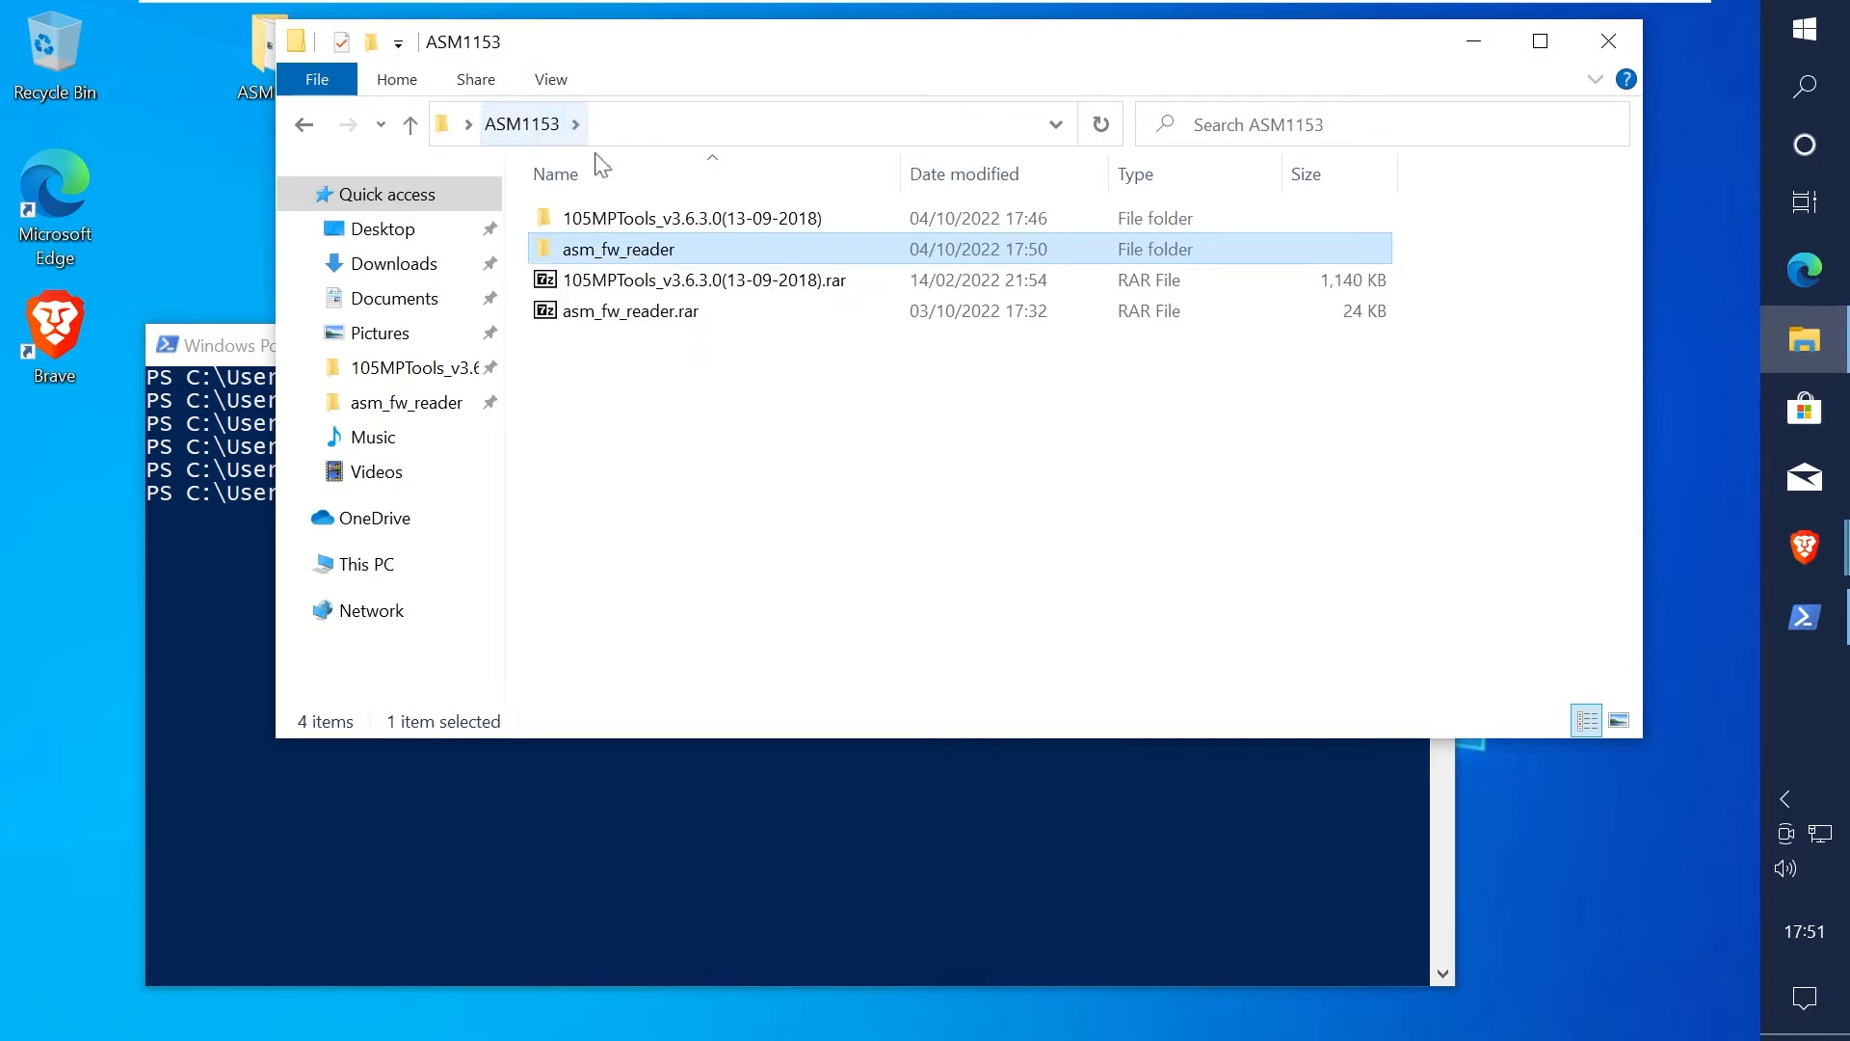
{"action": "double_click", "coordinate": [694, 217]}
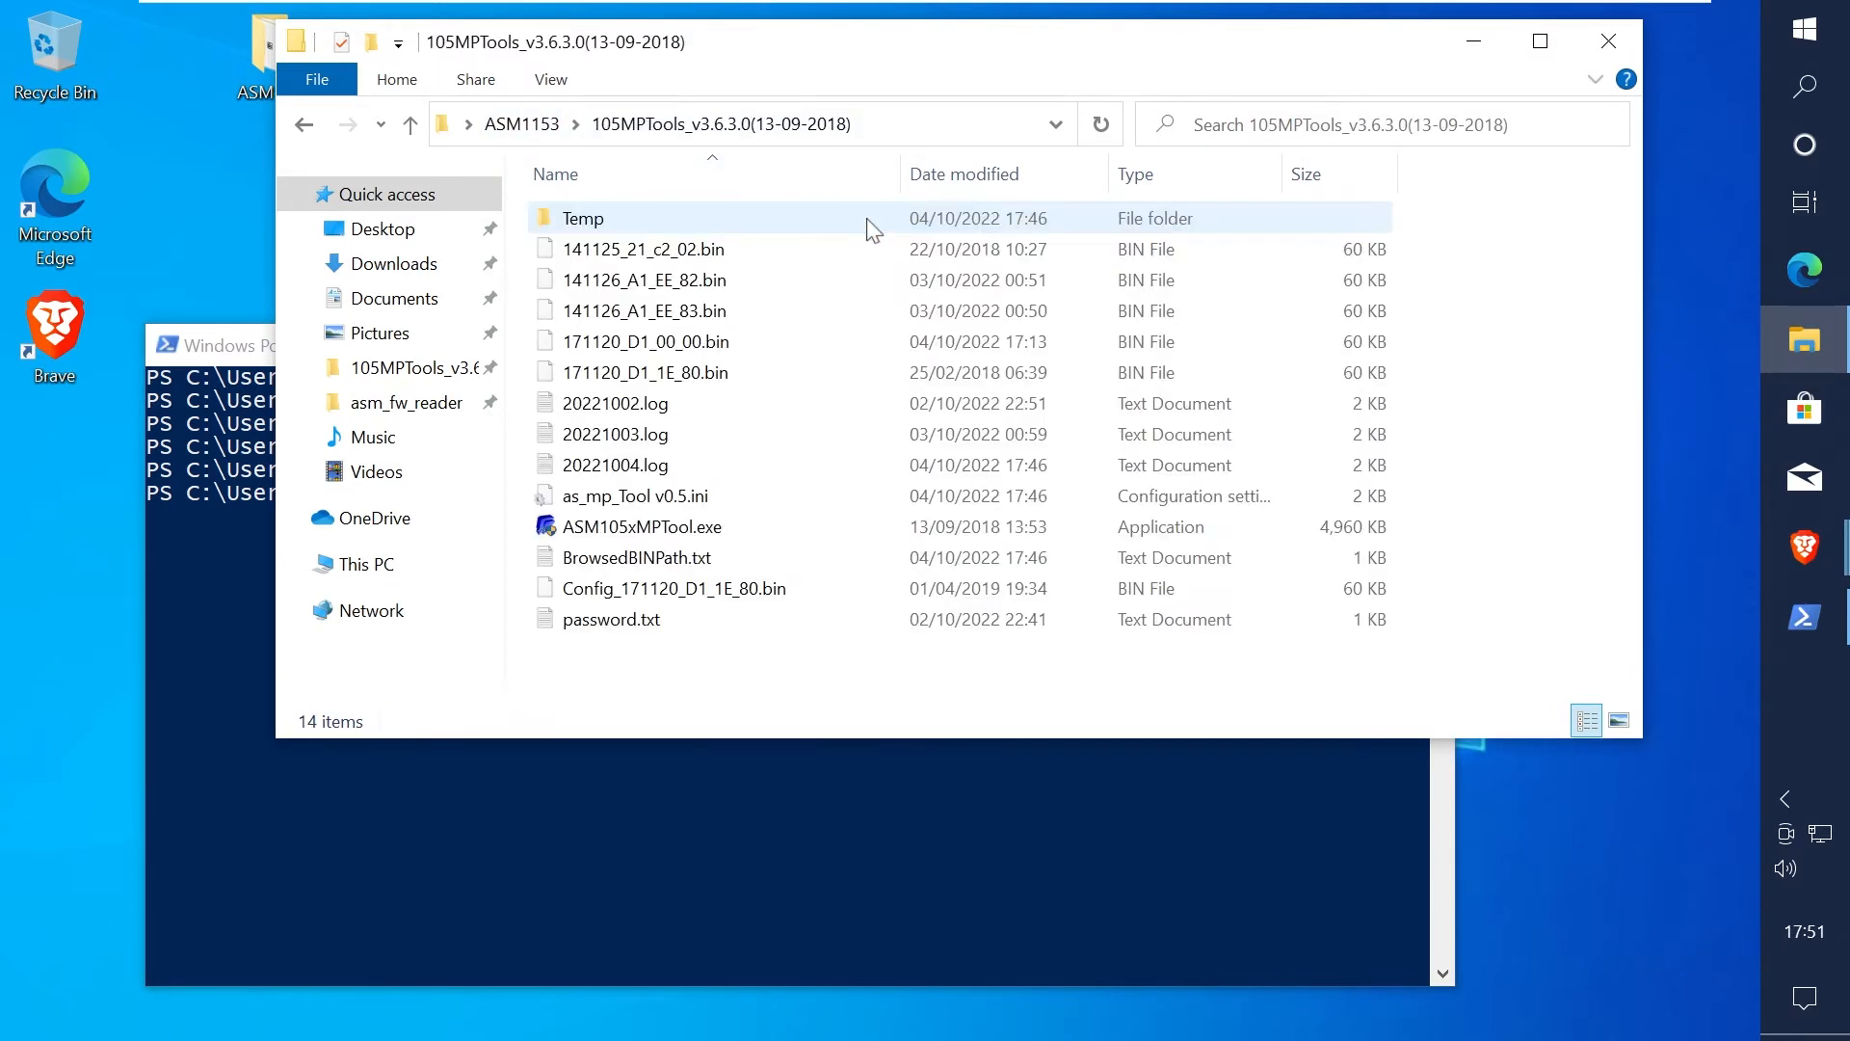
{"action": "left_click", "coordinate": [642, 527]}
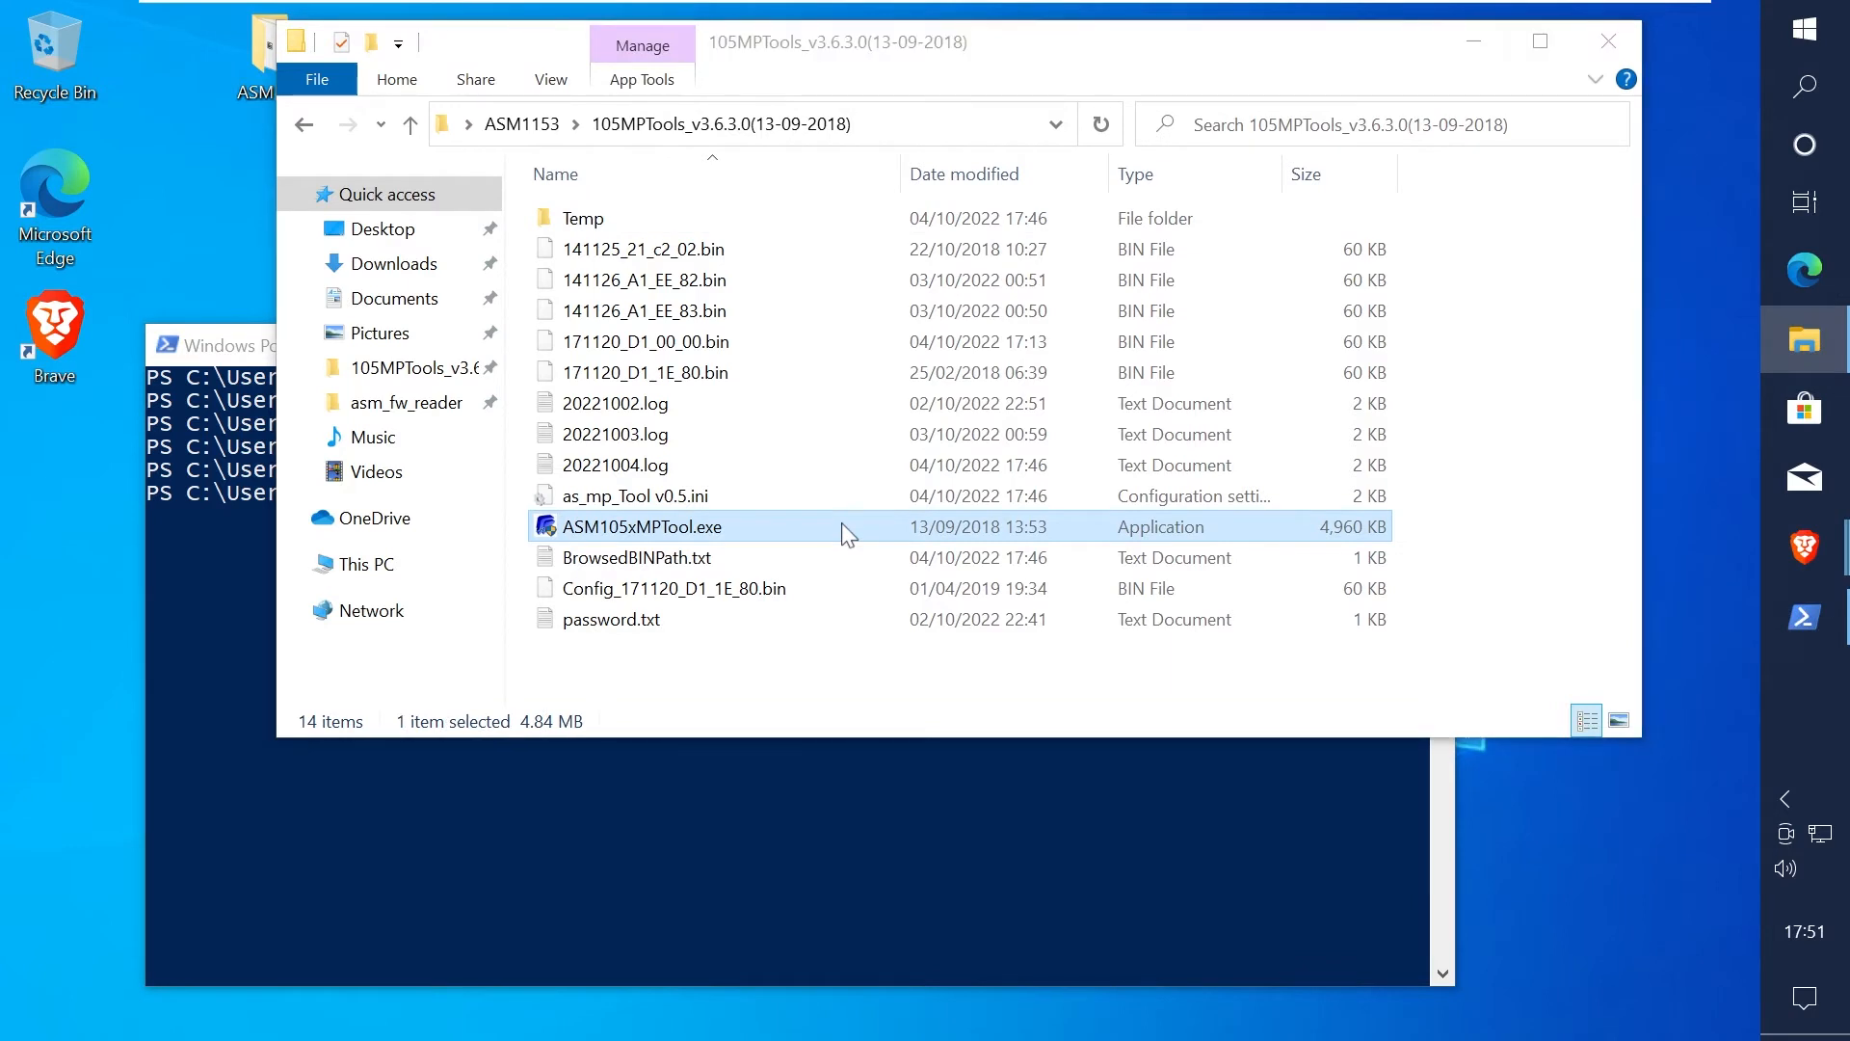
{"action": "double_click", "coordinate": [641, 527]}
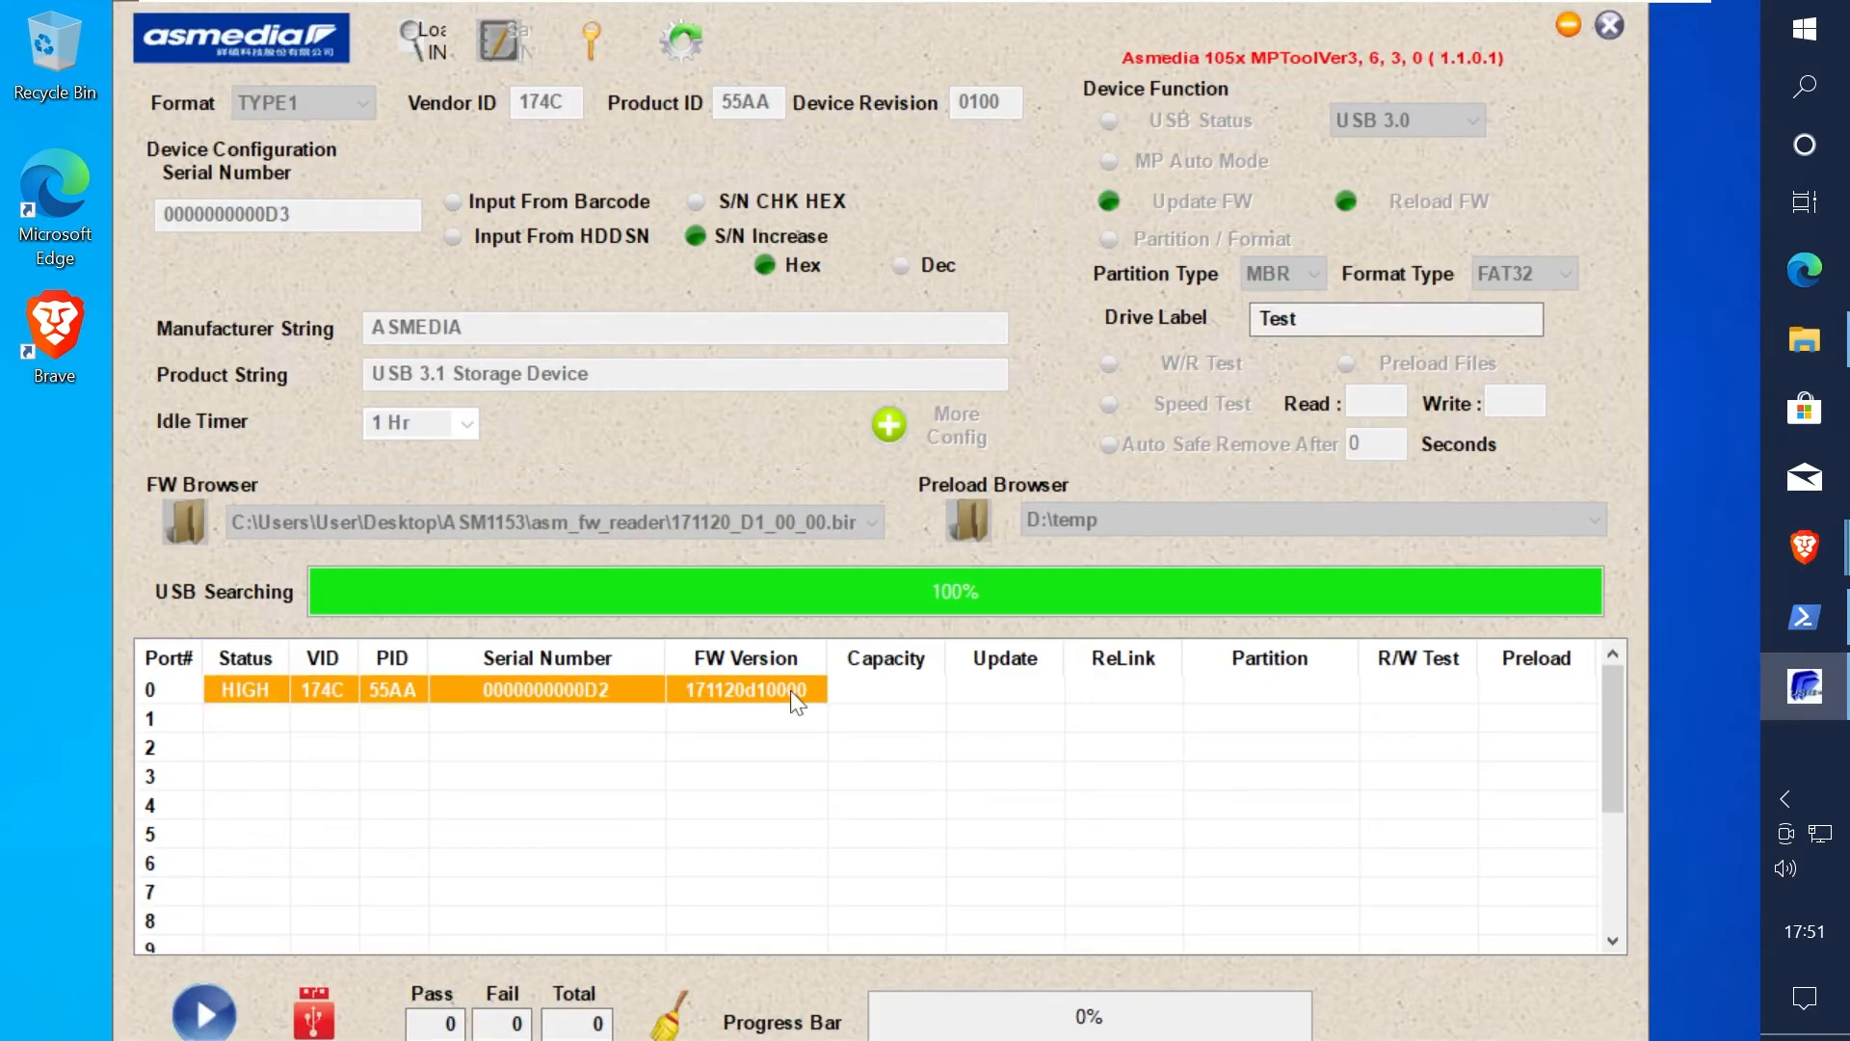
{"action": "mouse_move", "coordinate": [590, 39]}
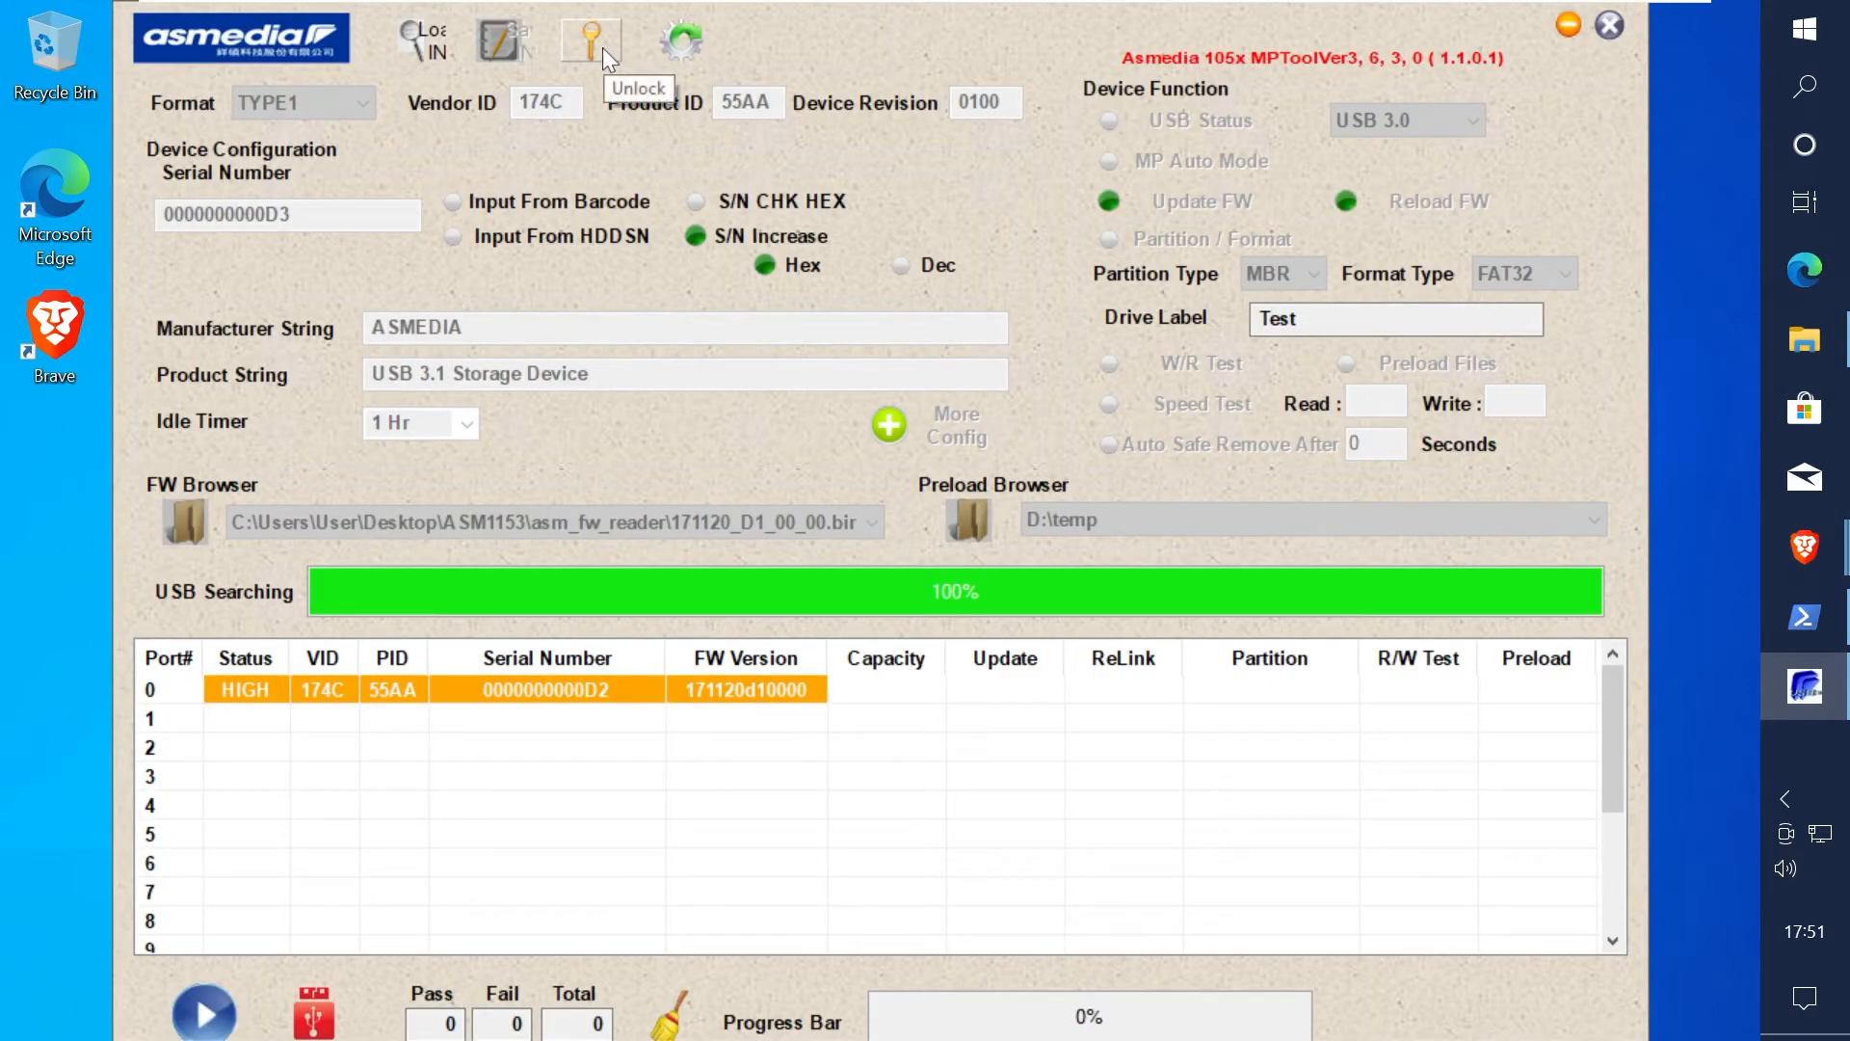
Step: Unlock the settings, load the newer firmware, flash it to reach 171120d11e80, then minimize
{"action": "left_click", "coordinate": [590, 39]}
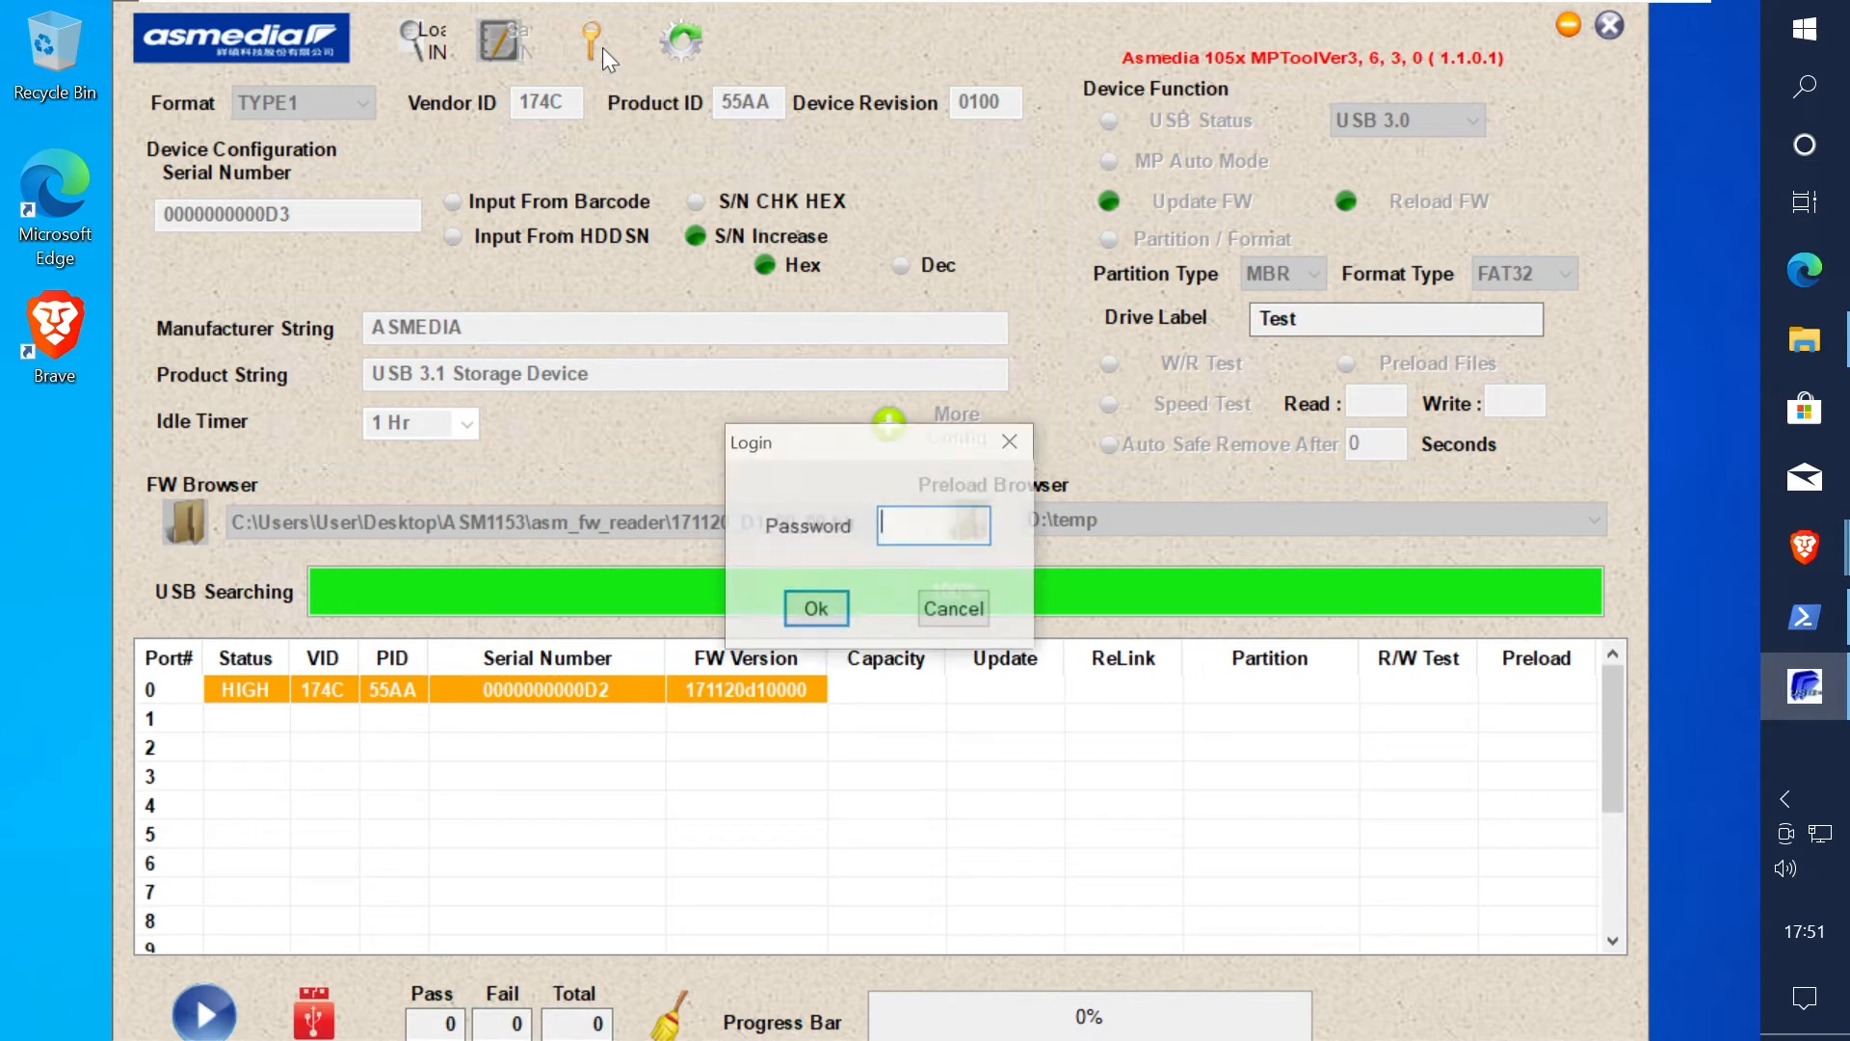
{"action": "left_click", "coordinate": [816, 608]}
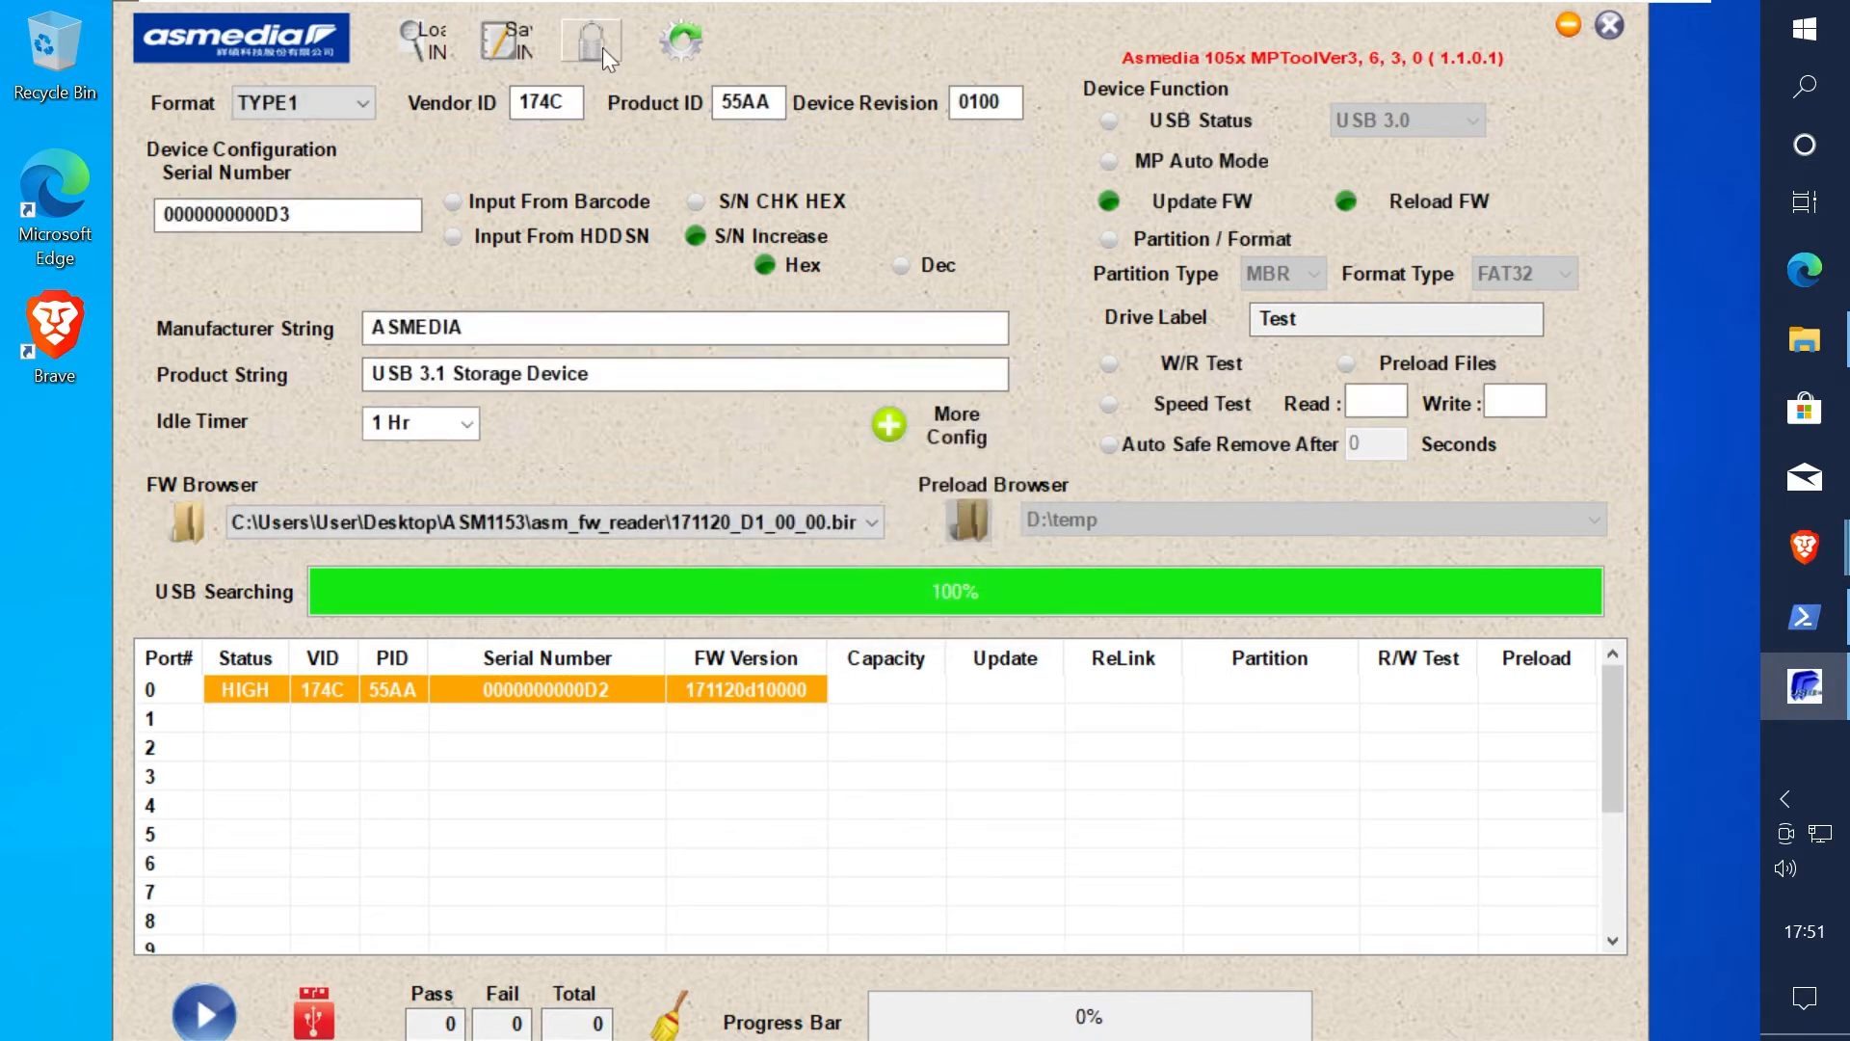
{"action": "mouse_move", "coordinate": [185, 523]}
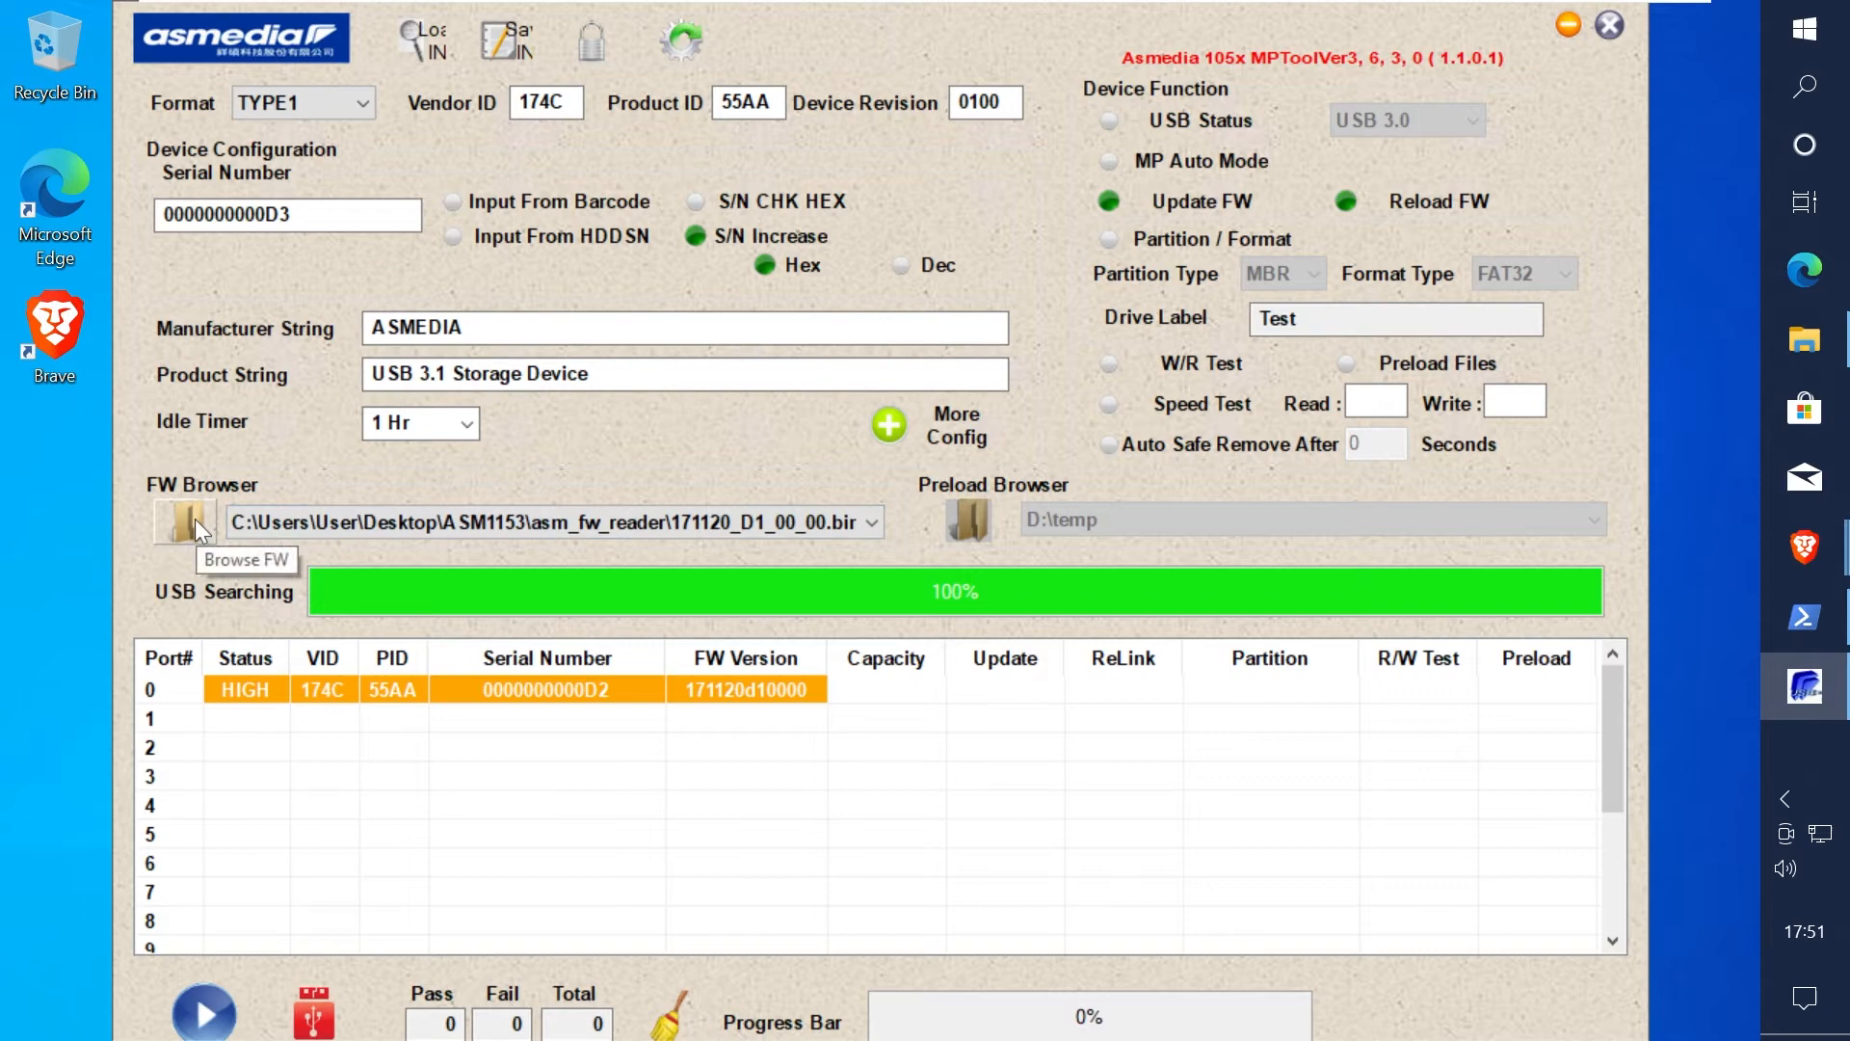
{"action": "left_click", "coordinate": [184, 521]}
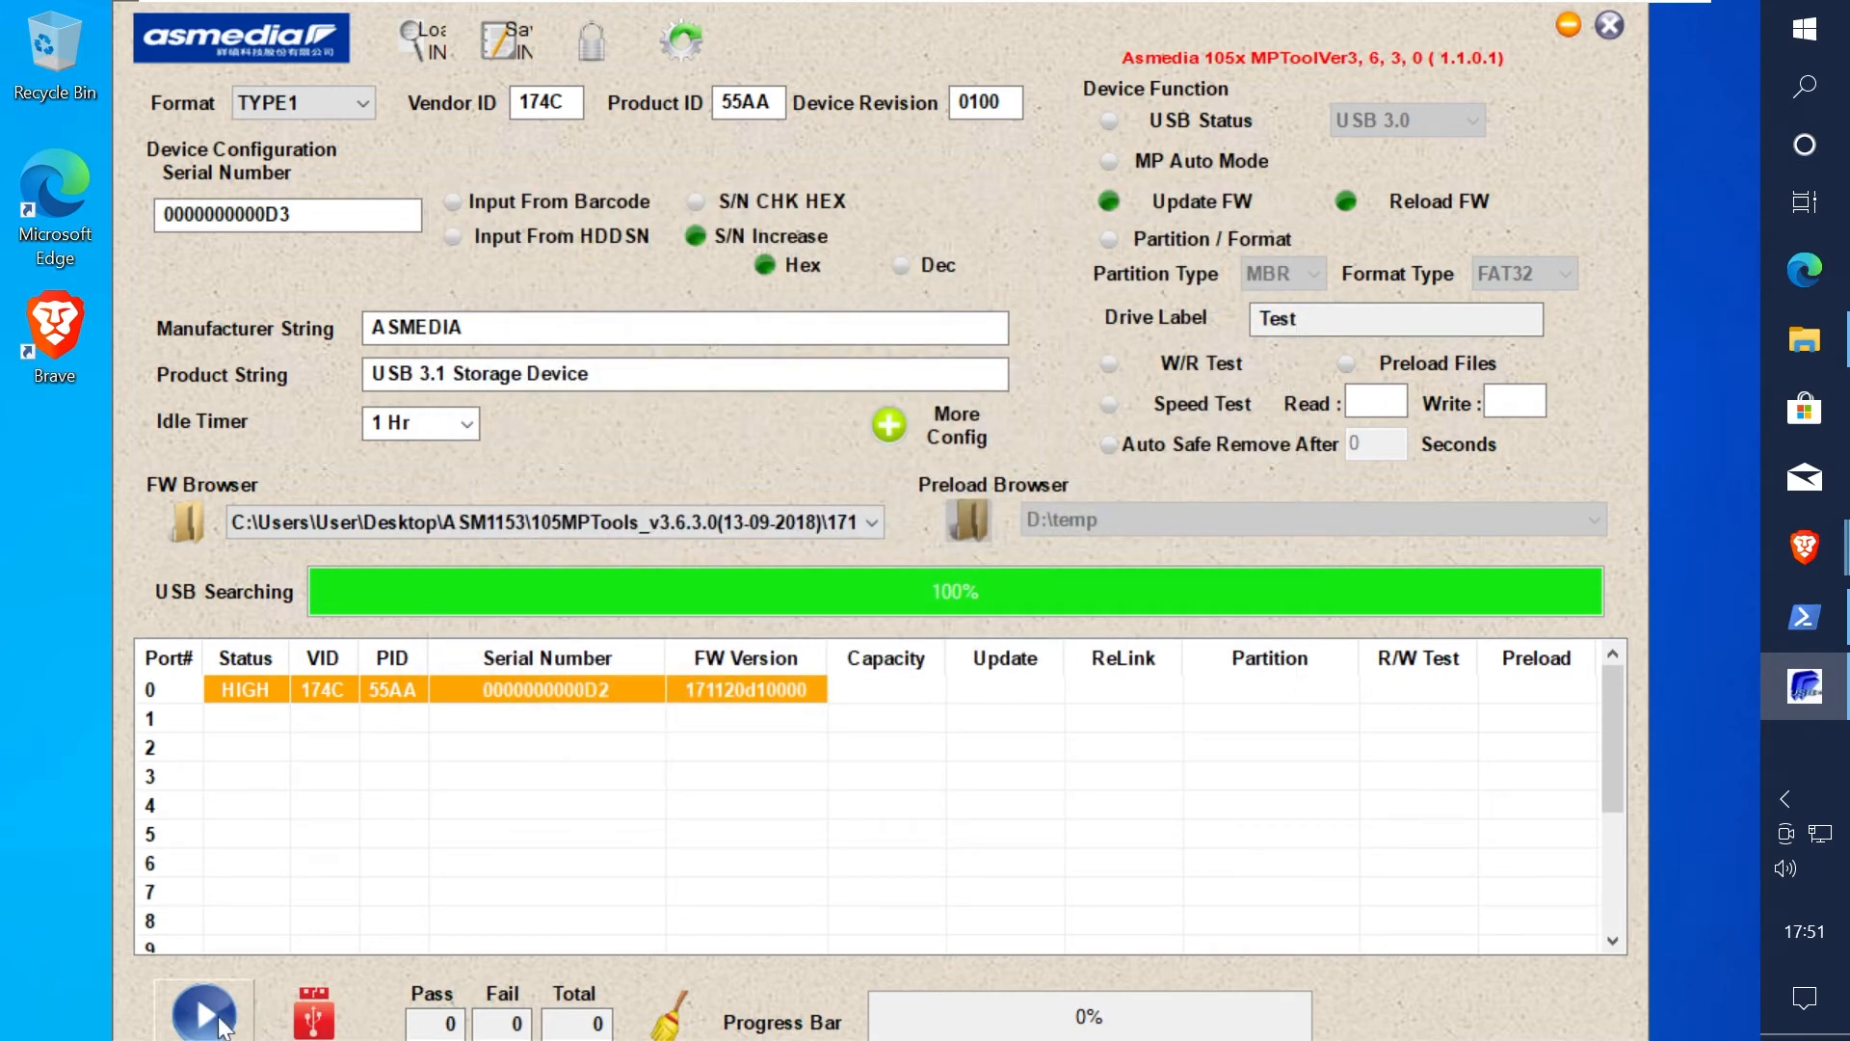
{"action": "left_click", "coordinate": [204, 1013]}
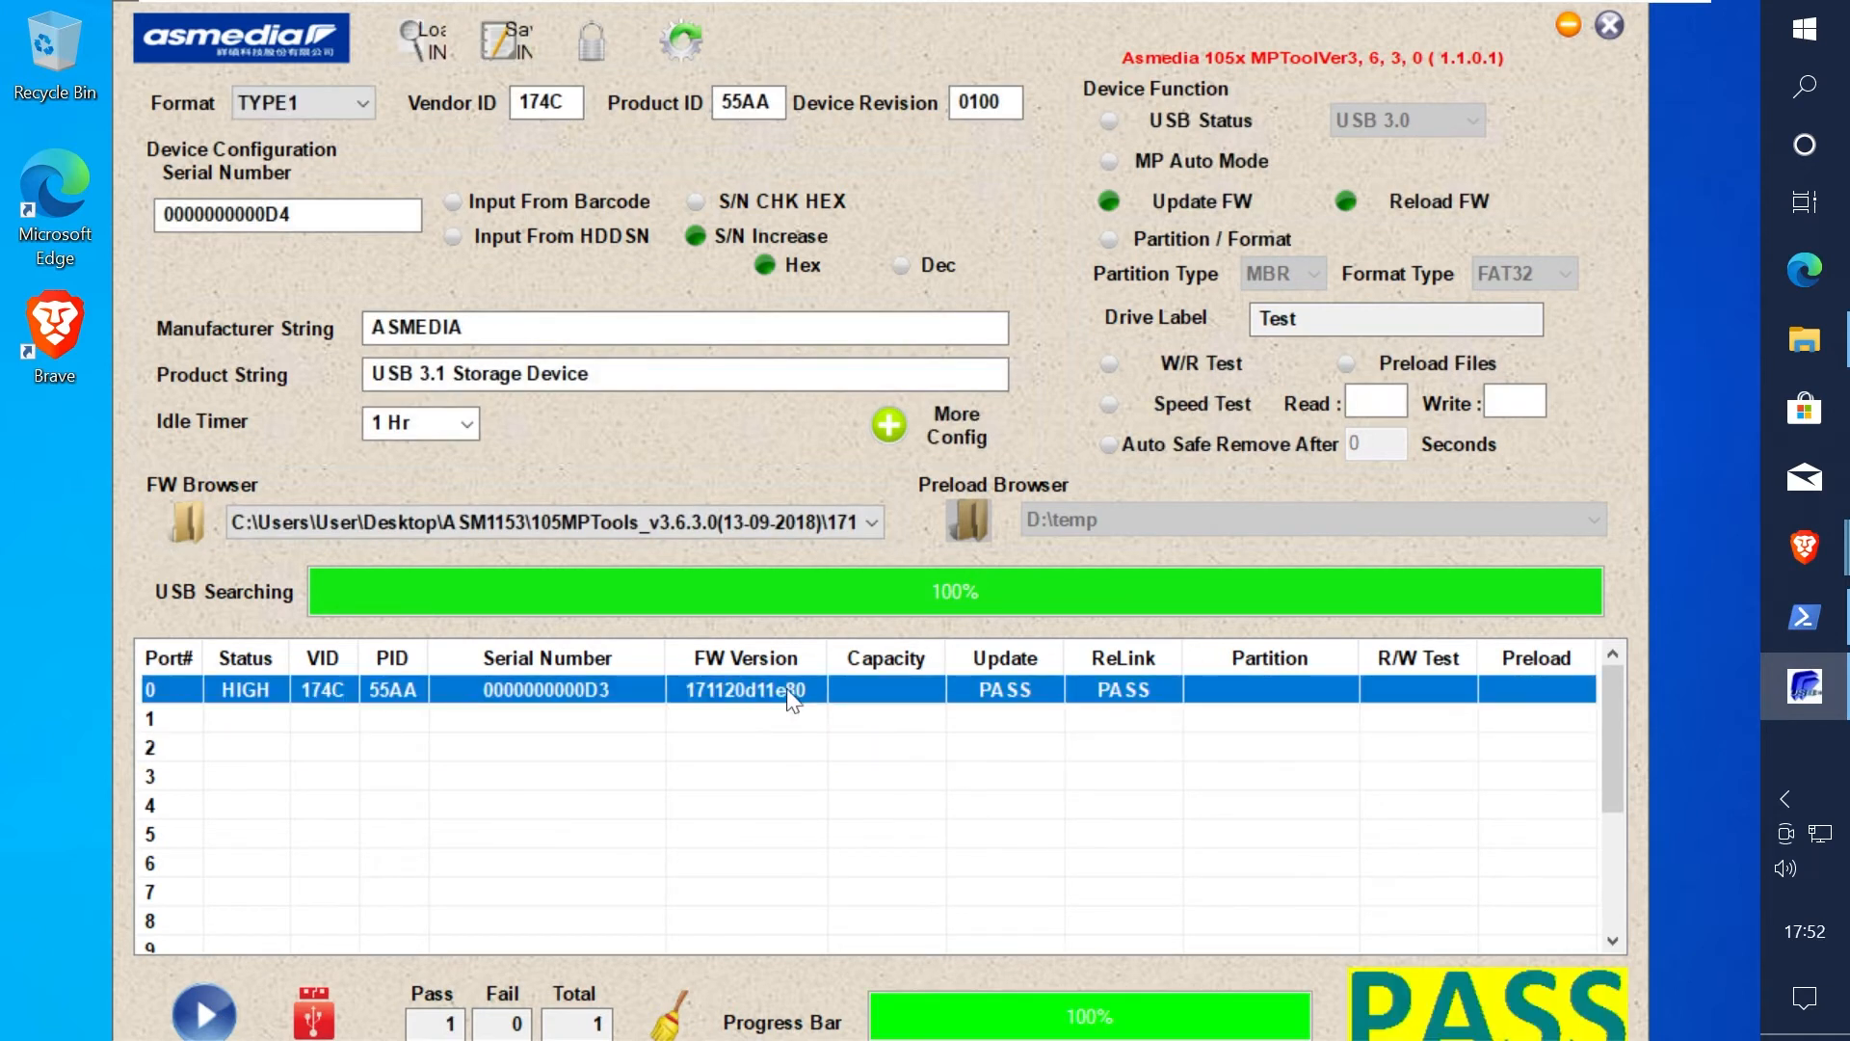
{"action": "mouse_move", "coordinate": [871, 771]}
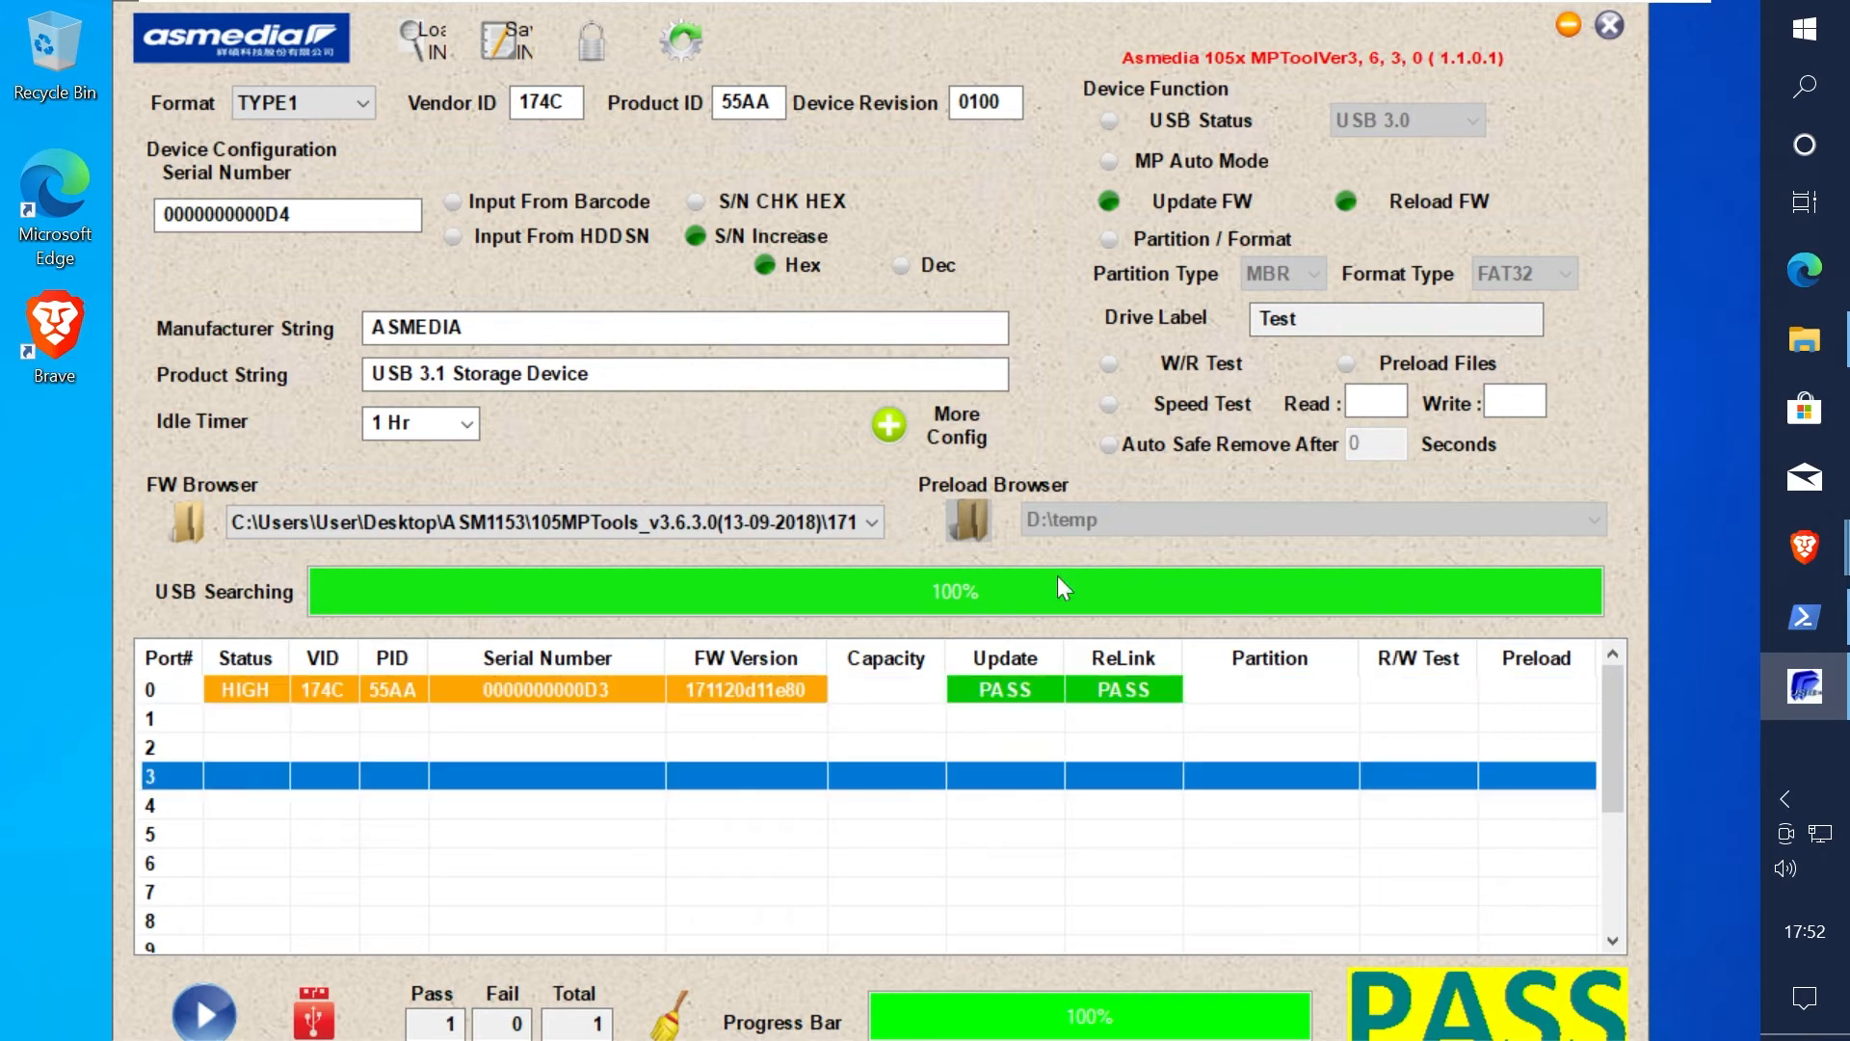
{"action": "mouse_move", "coordinate": [1567, 23]}
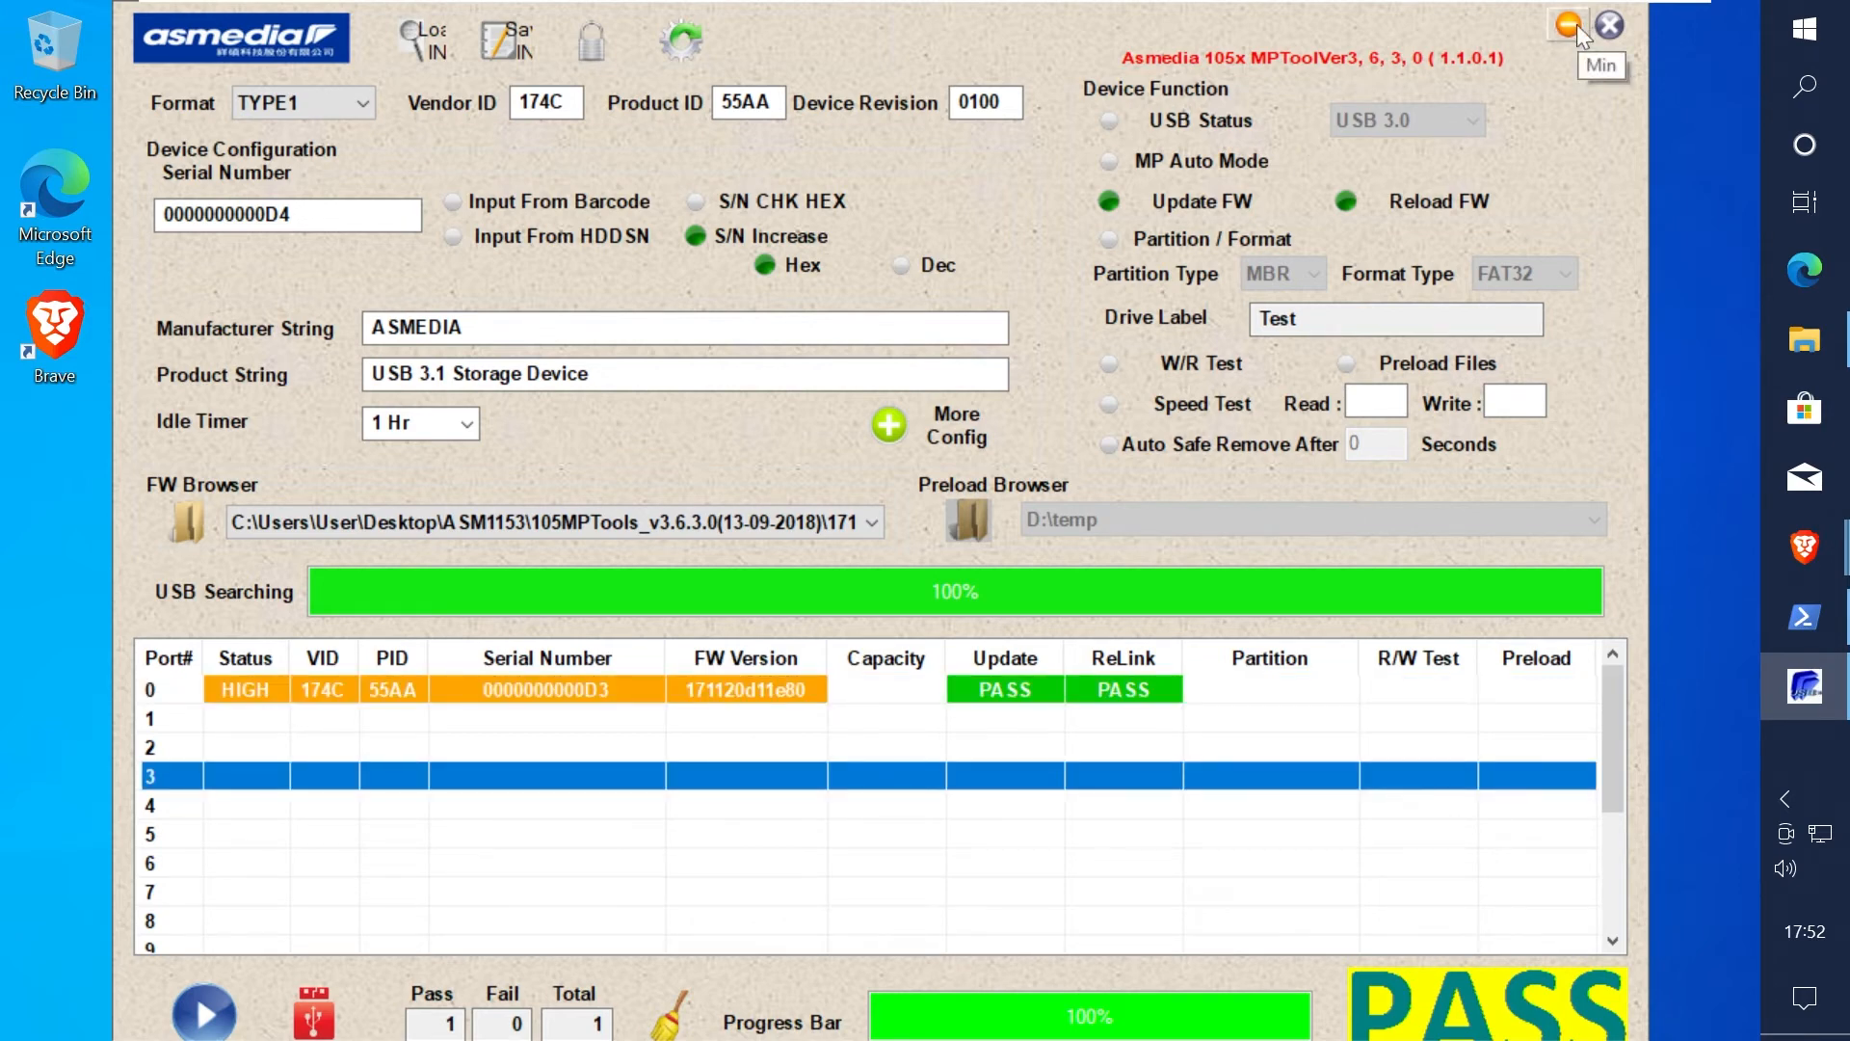
{"action": "left_click", "coordinate": [1566, 25]}
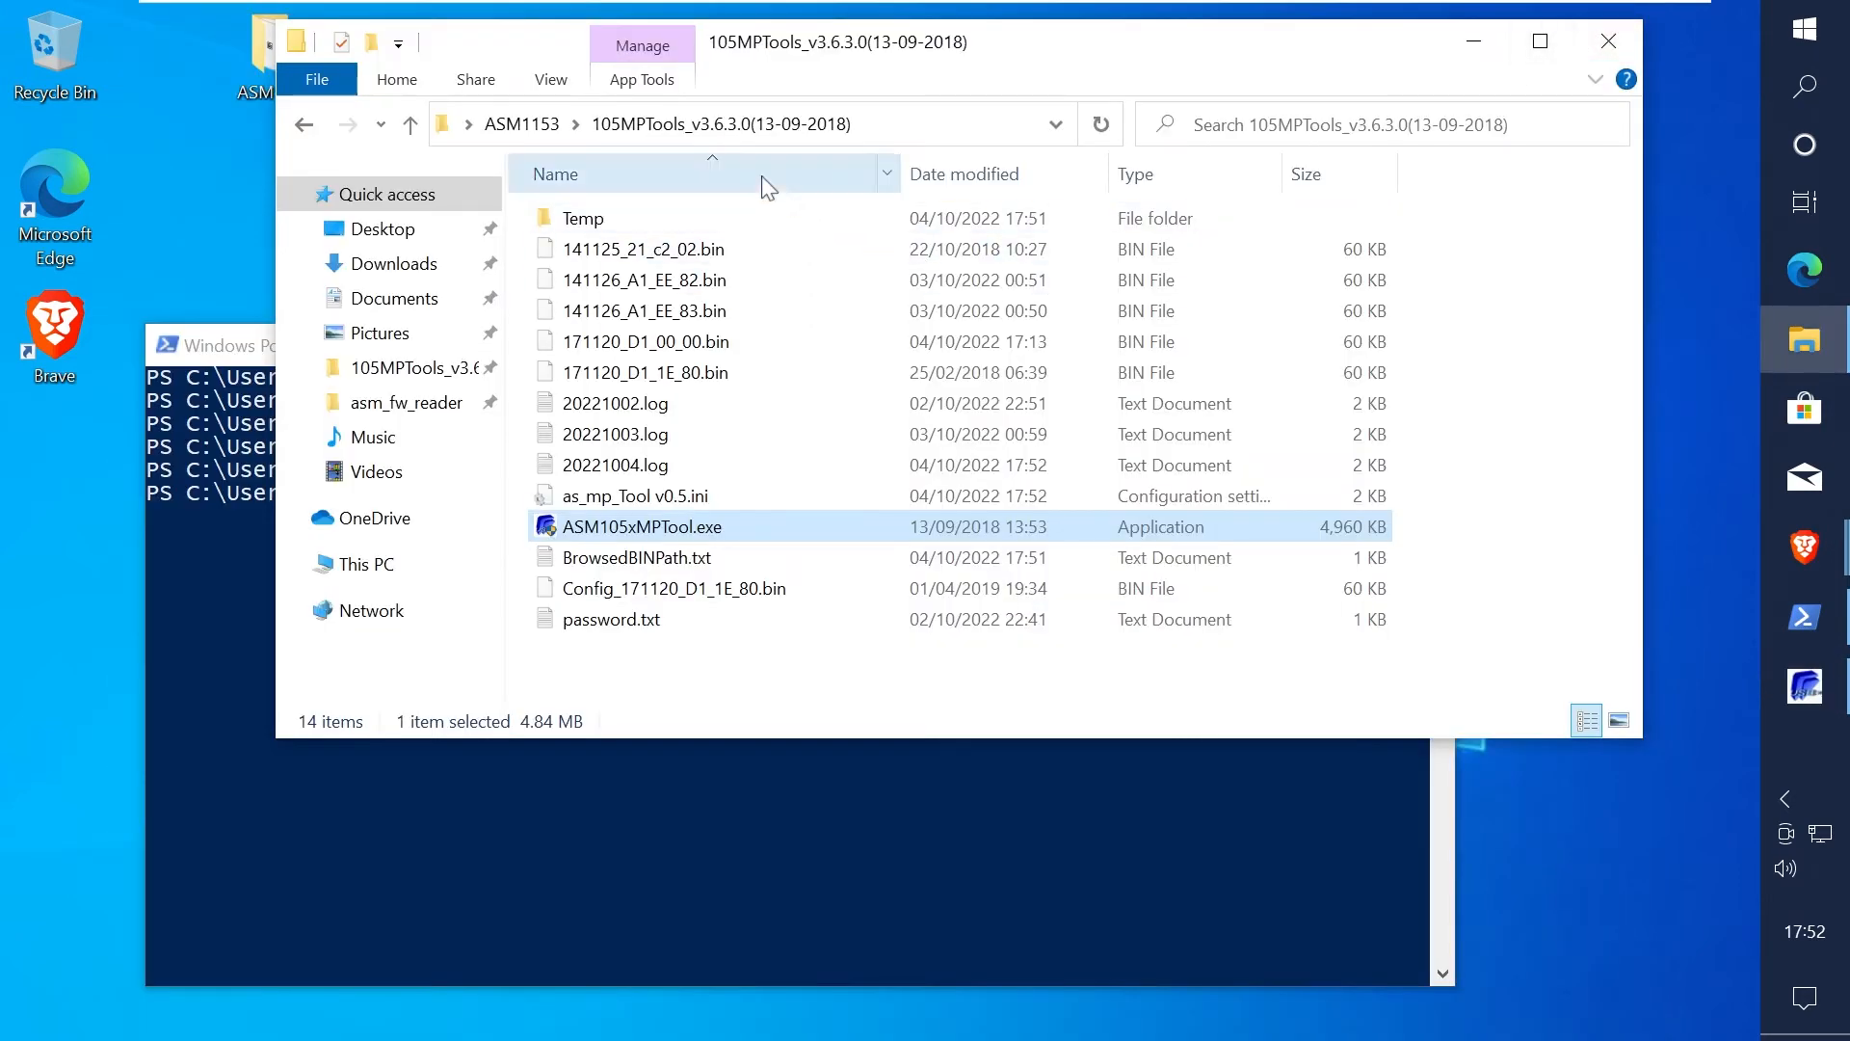
Step: Search Google for 'hxd hex', open the mh-nexus HxD page, and show the Start menu
{"action": "left_click", "coordinate": [409, 124]}
{"action": "type", "text": "hxd he"}
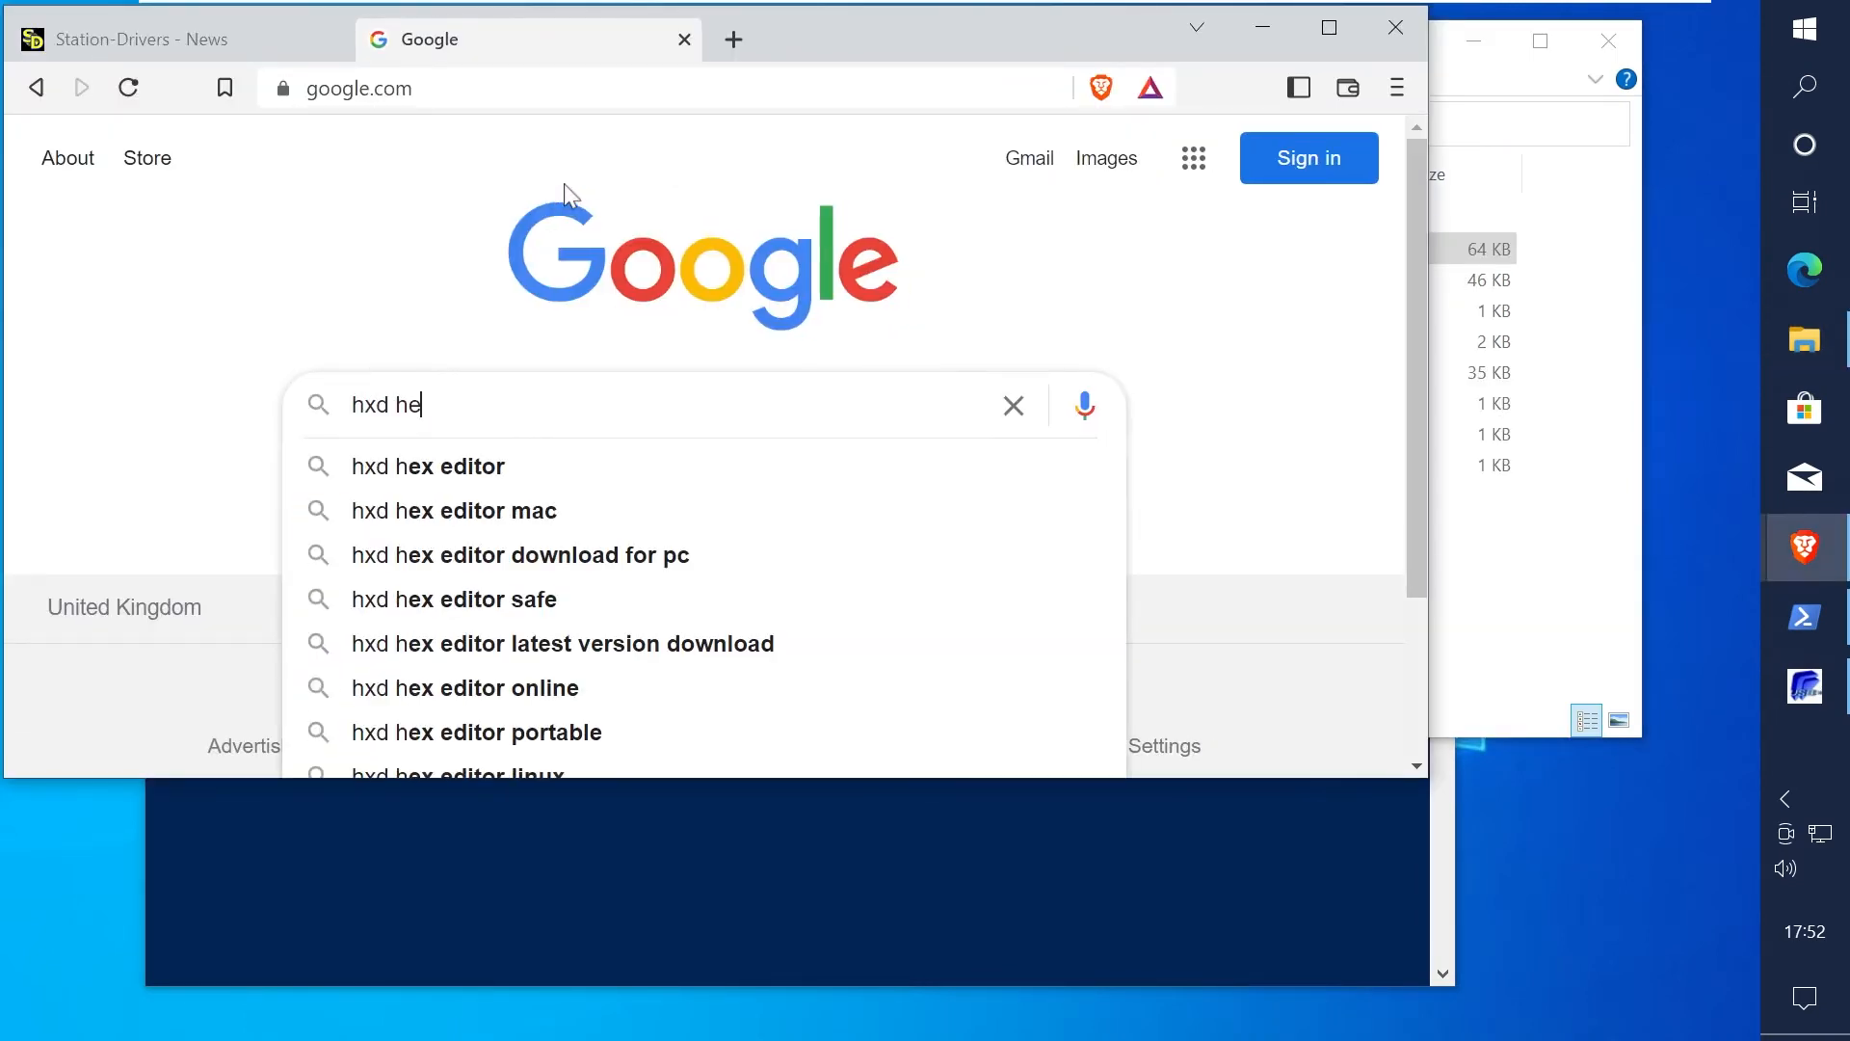
{"action": "key", "text": "Return"}
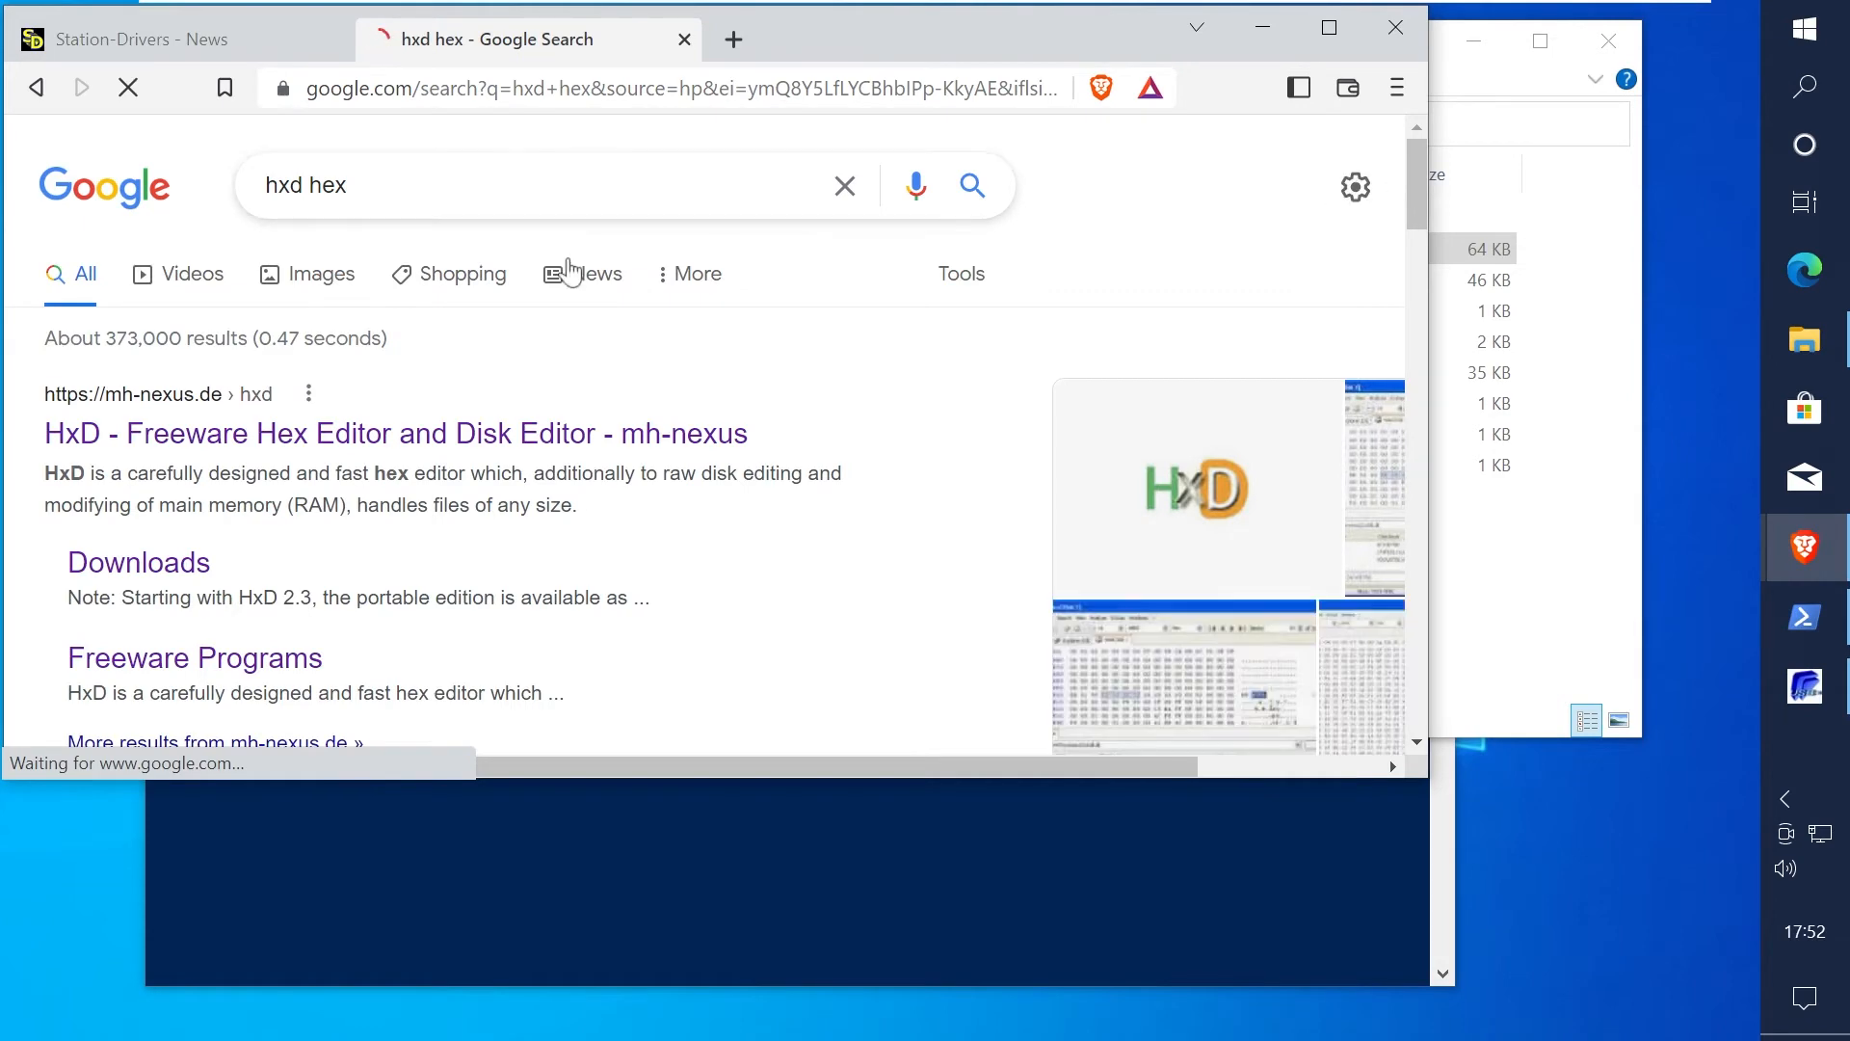
{"action": "left_click", "coordinate": [394, 433]}
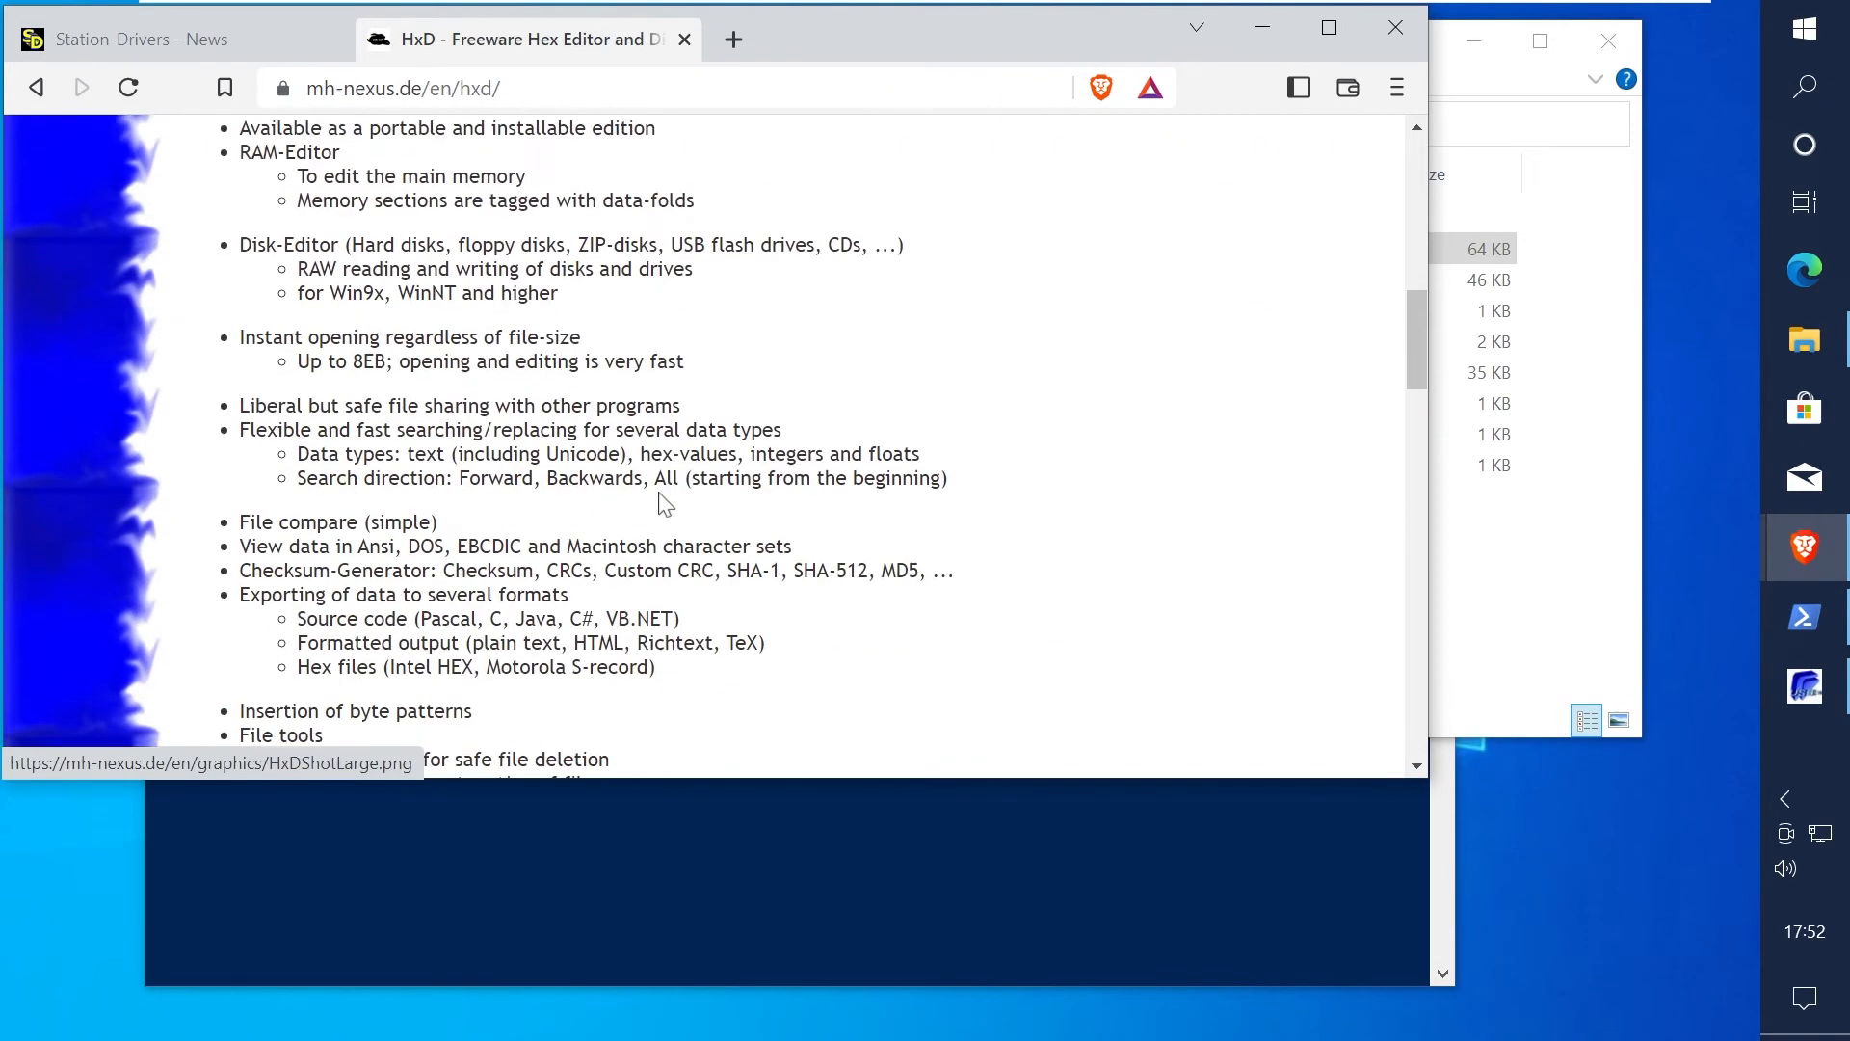
{"action": "left_click", "coordinate": [1803, 31]}
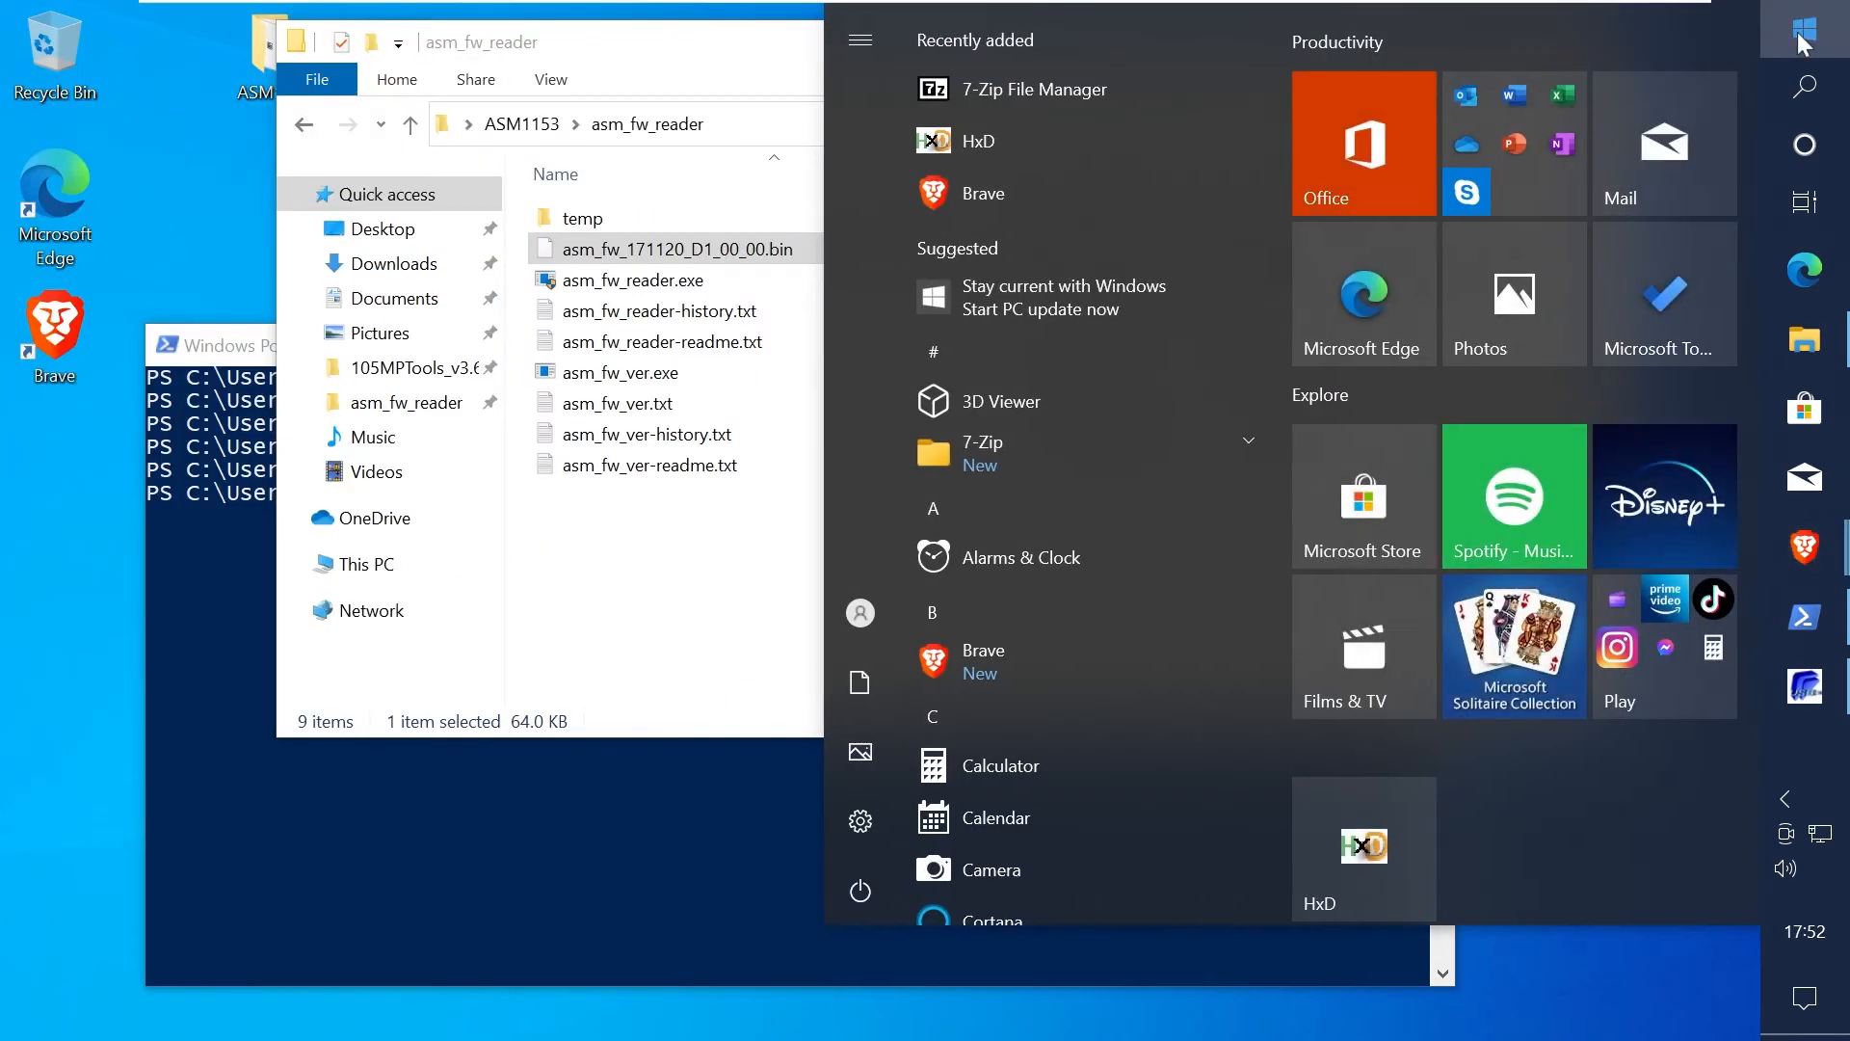
Step: Open the dump in HxD and delete the 0x82-byte header and trailing FF padding EF6A–FF7D
{"action": "left_click", "coordinate": [979, 141]}
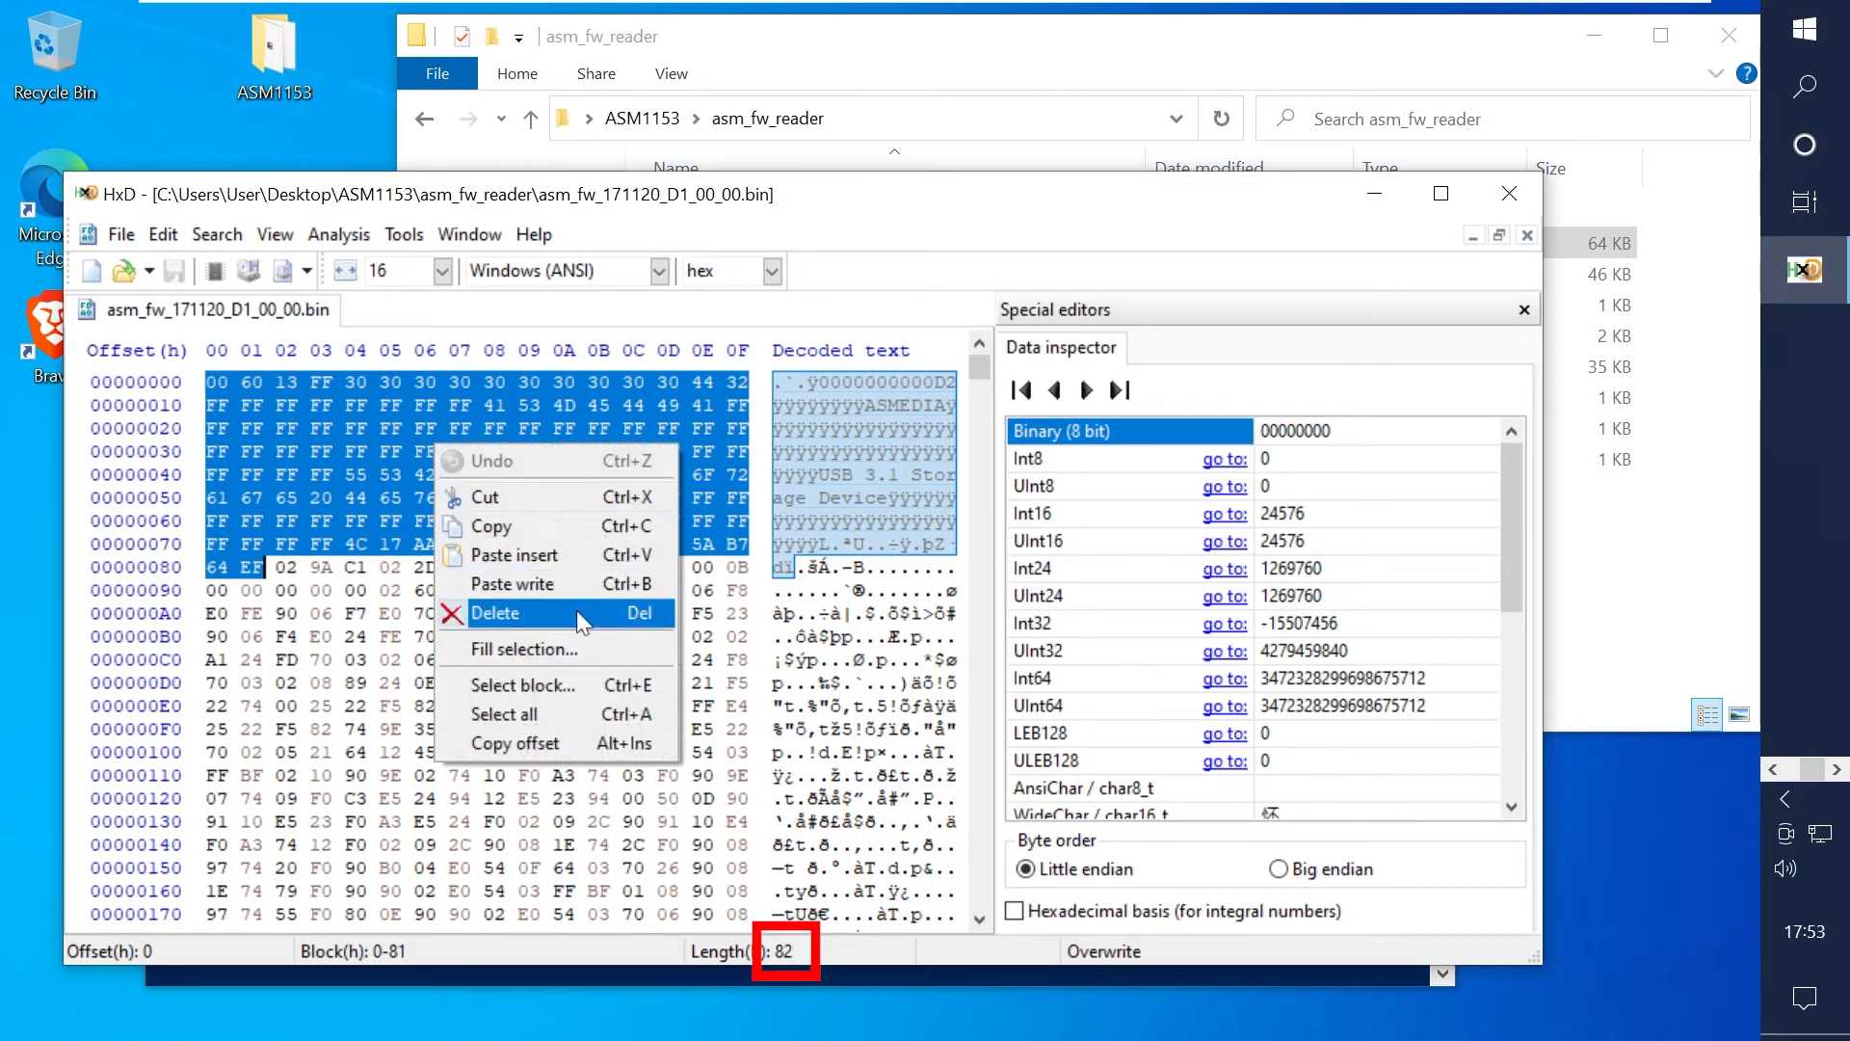
{"action": "left_click", "coordinate": [497, 613]}
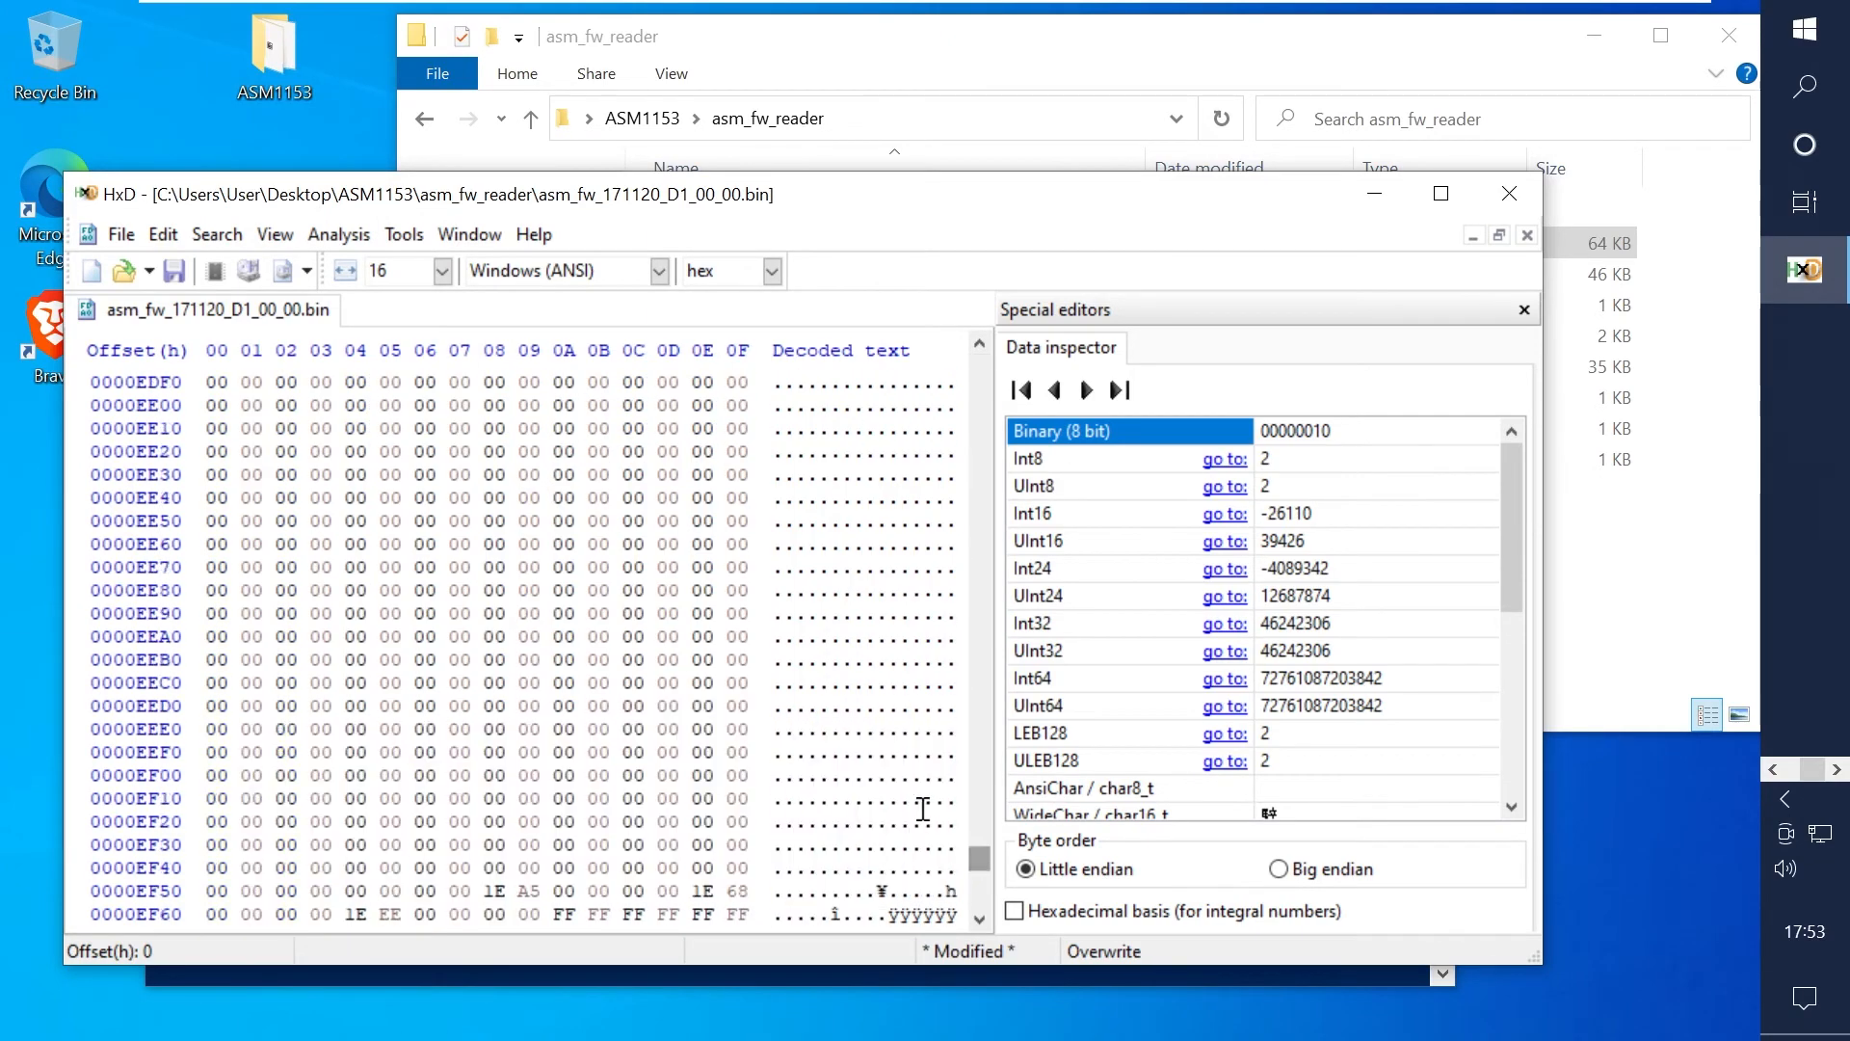
{"action": "scroll", "scroll_direction": "down", "scroll_amount": 3}
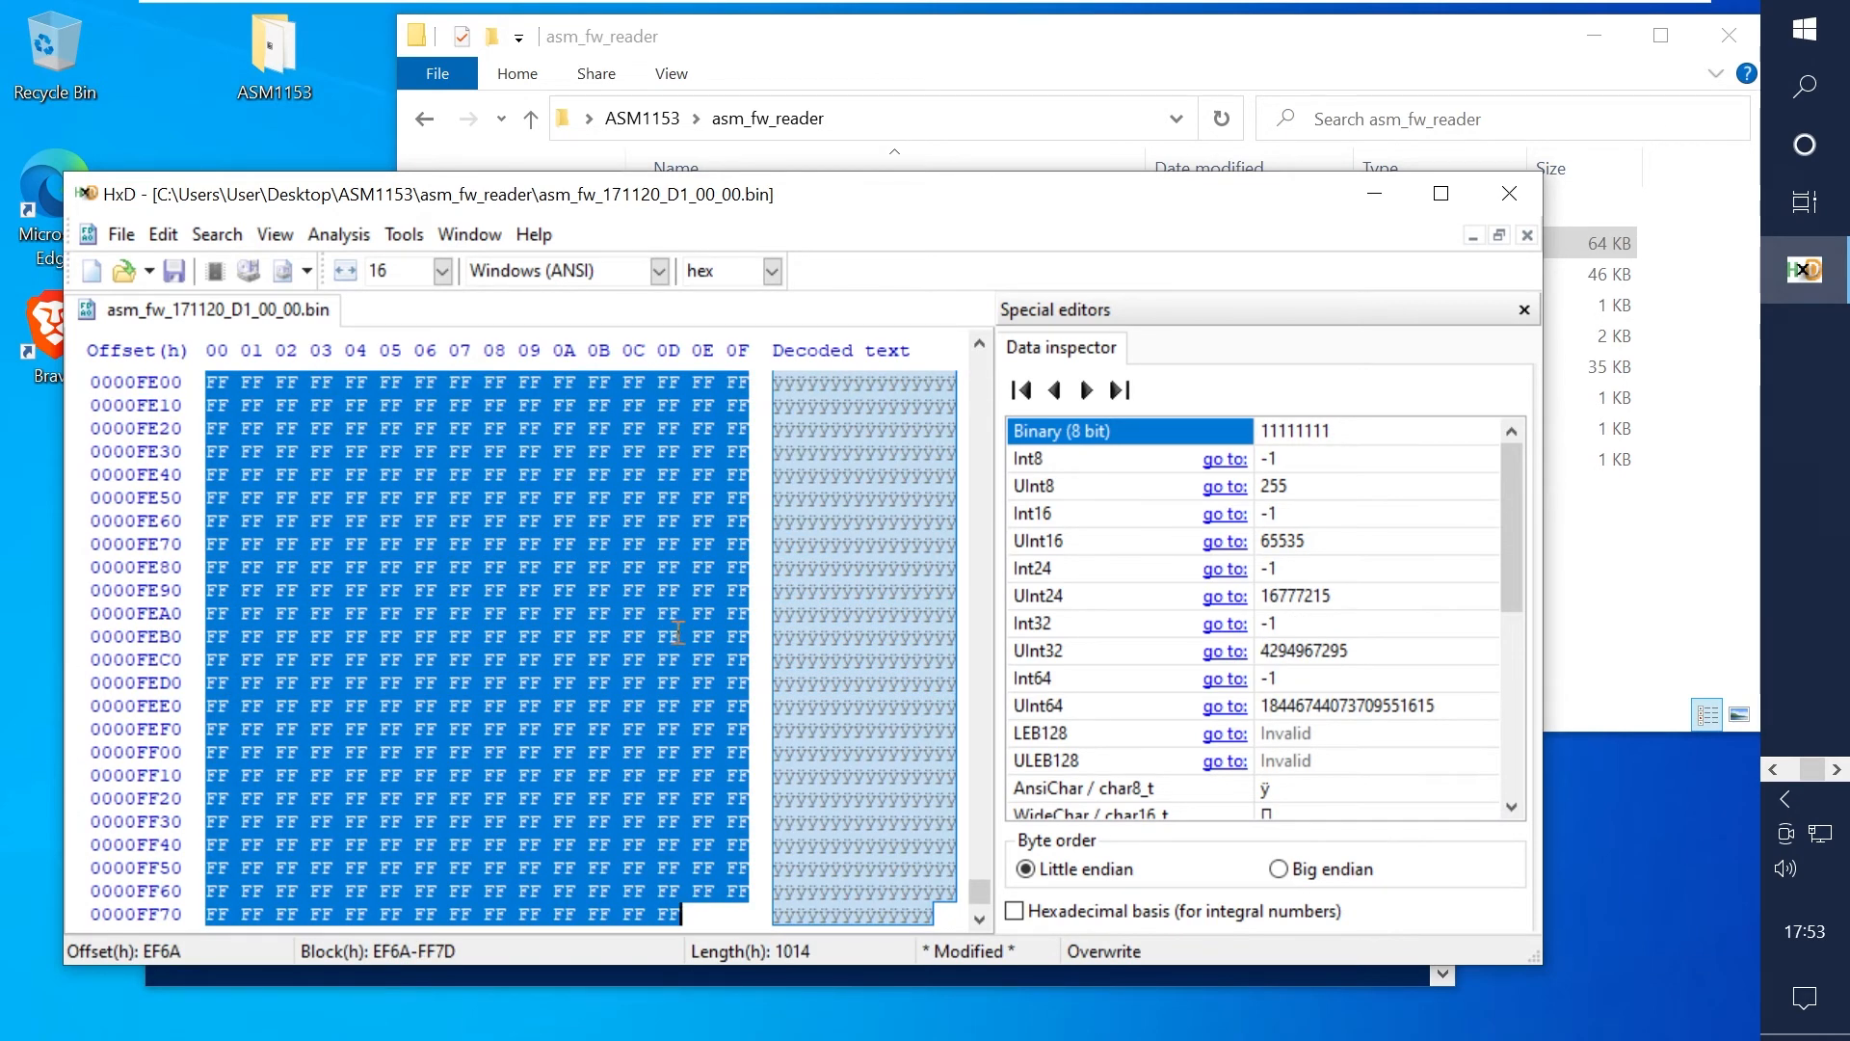
{"action": "mouse_move", "coordinate": [546, 596]}
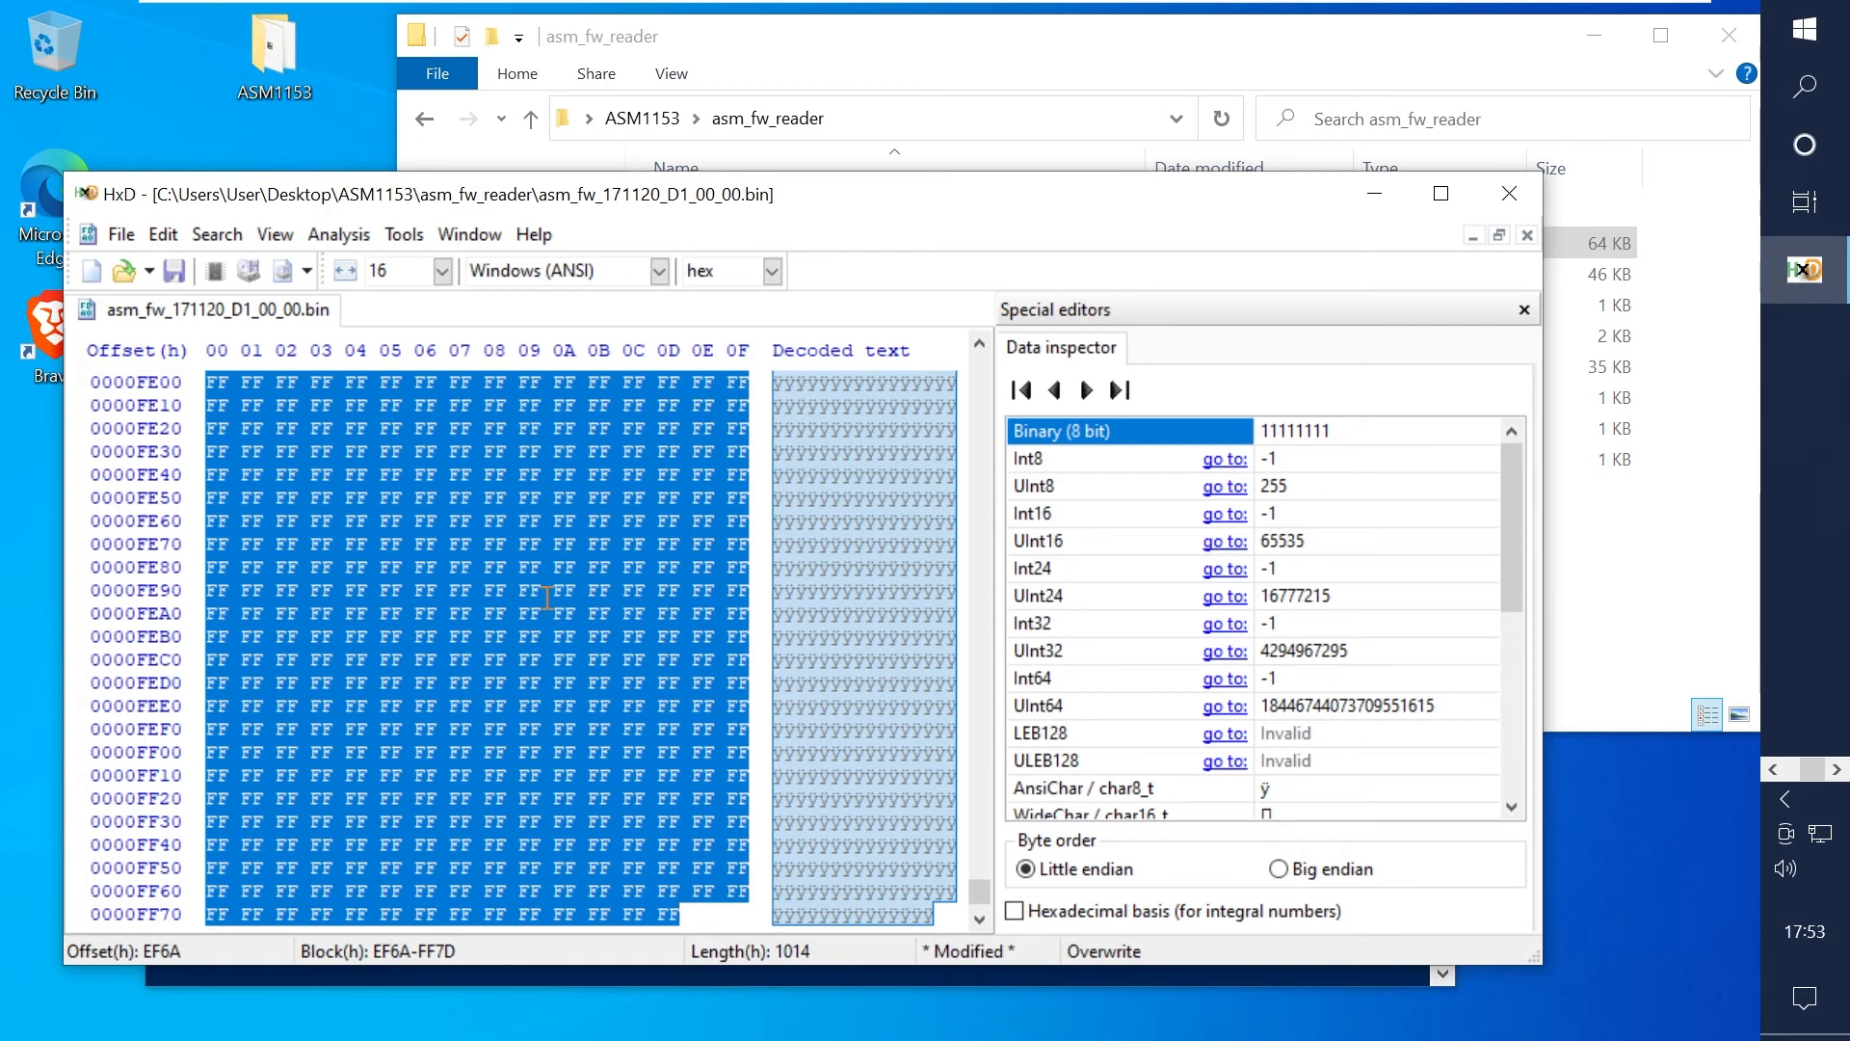
{"action": "right_click", "coordinate": [543, 595]}
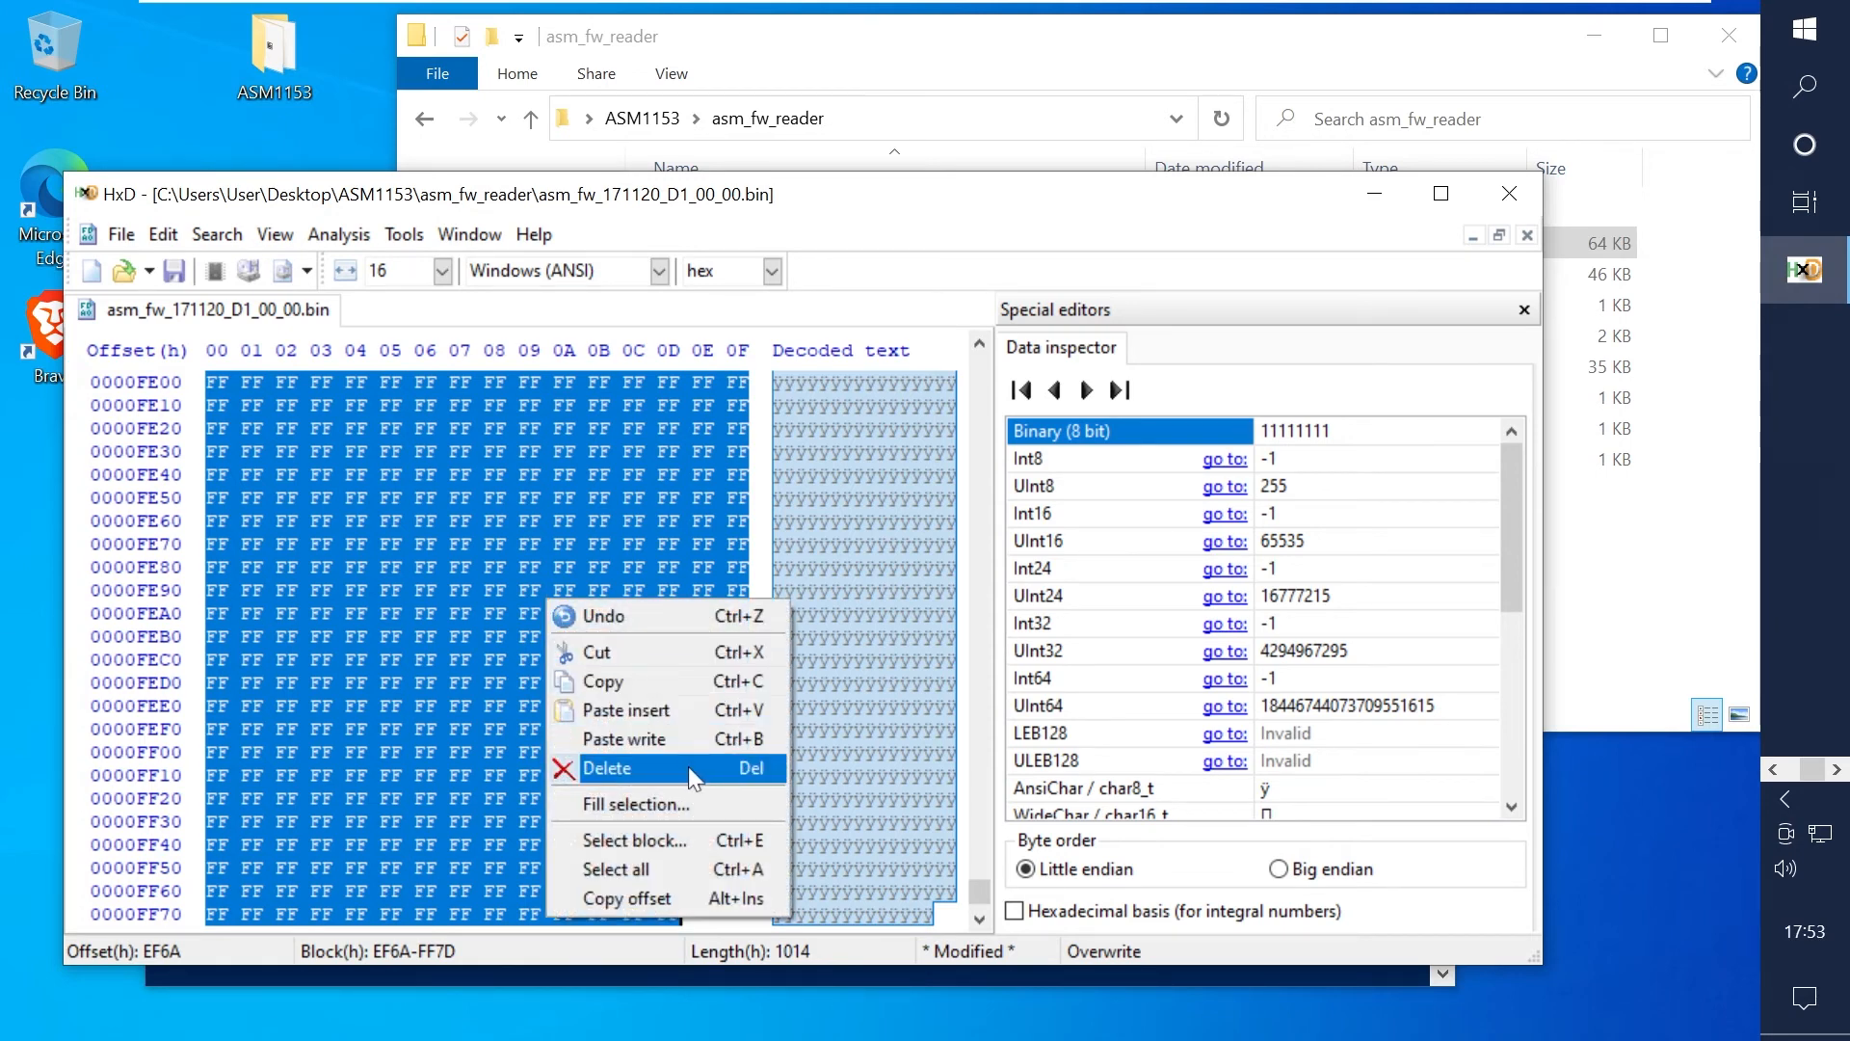
{"action": "left_click", "coordinate": [608, 767]}
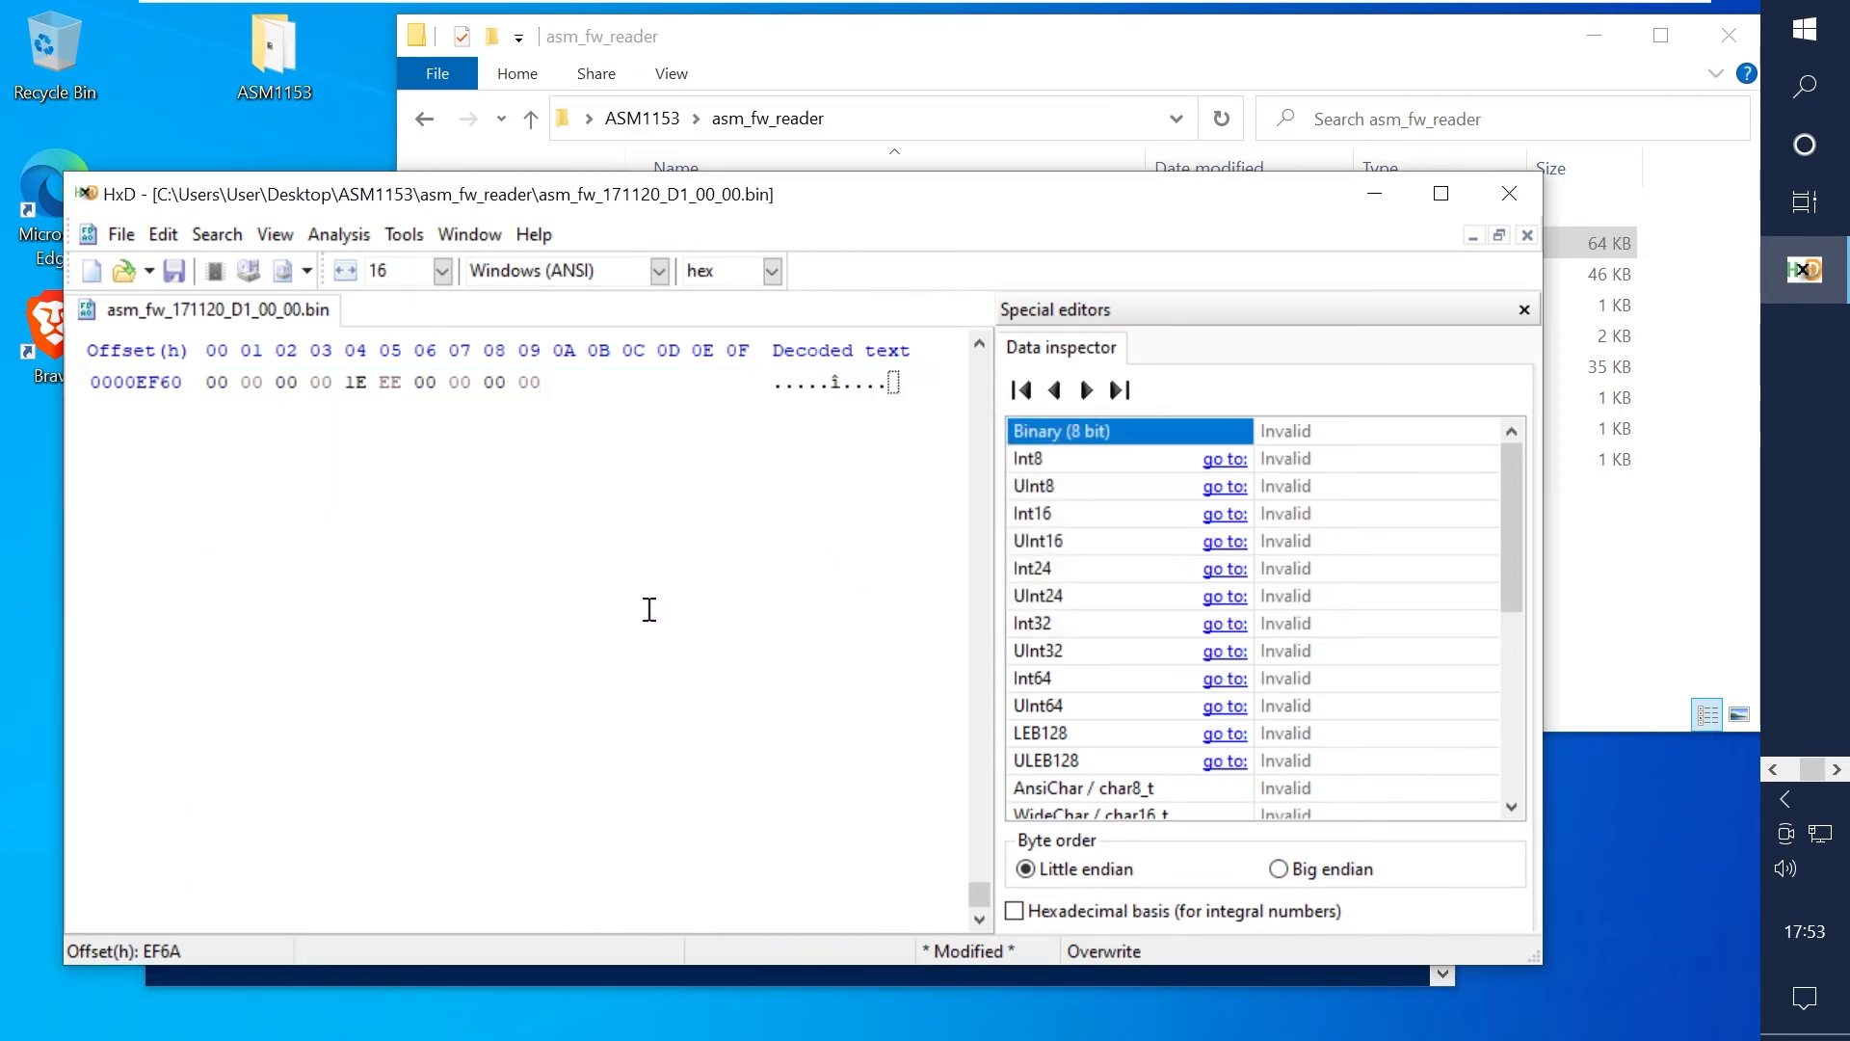
{"action": "left_click", "coordinate": [119, 233]}
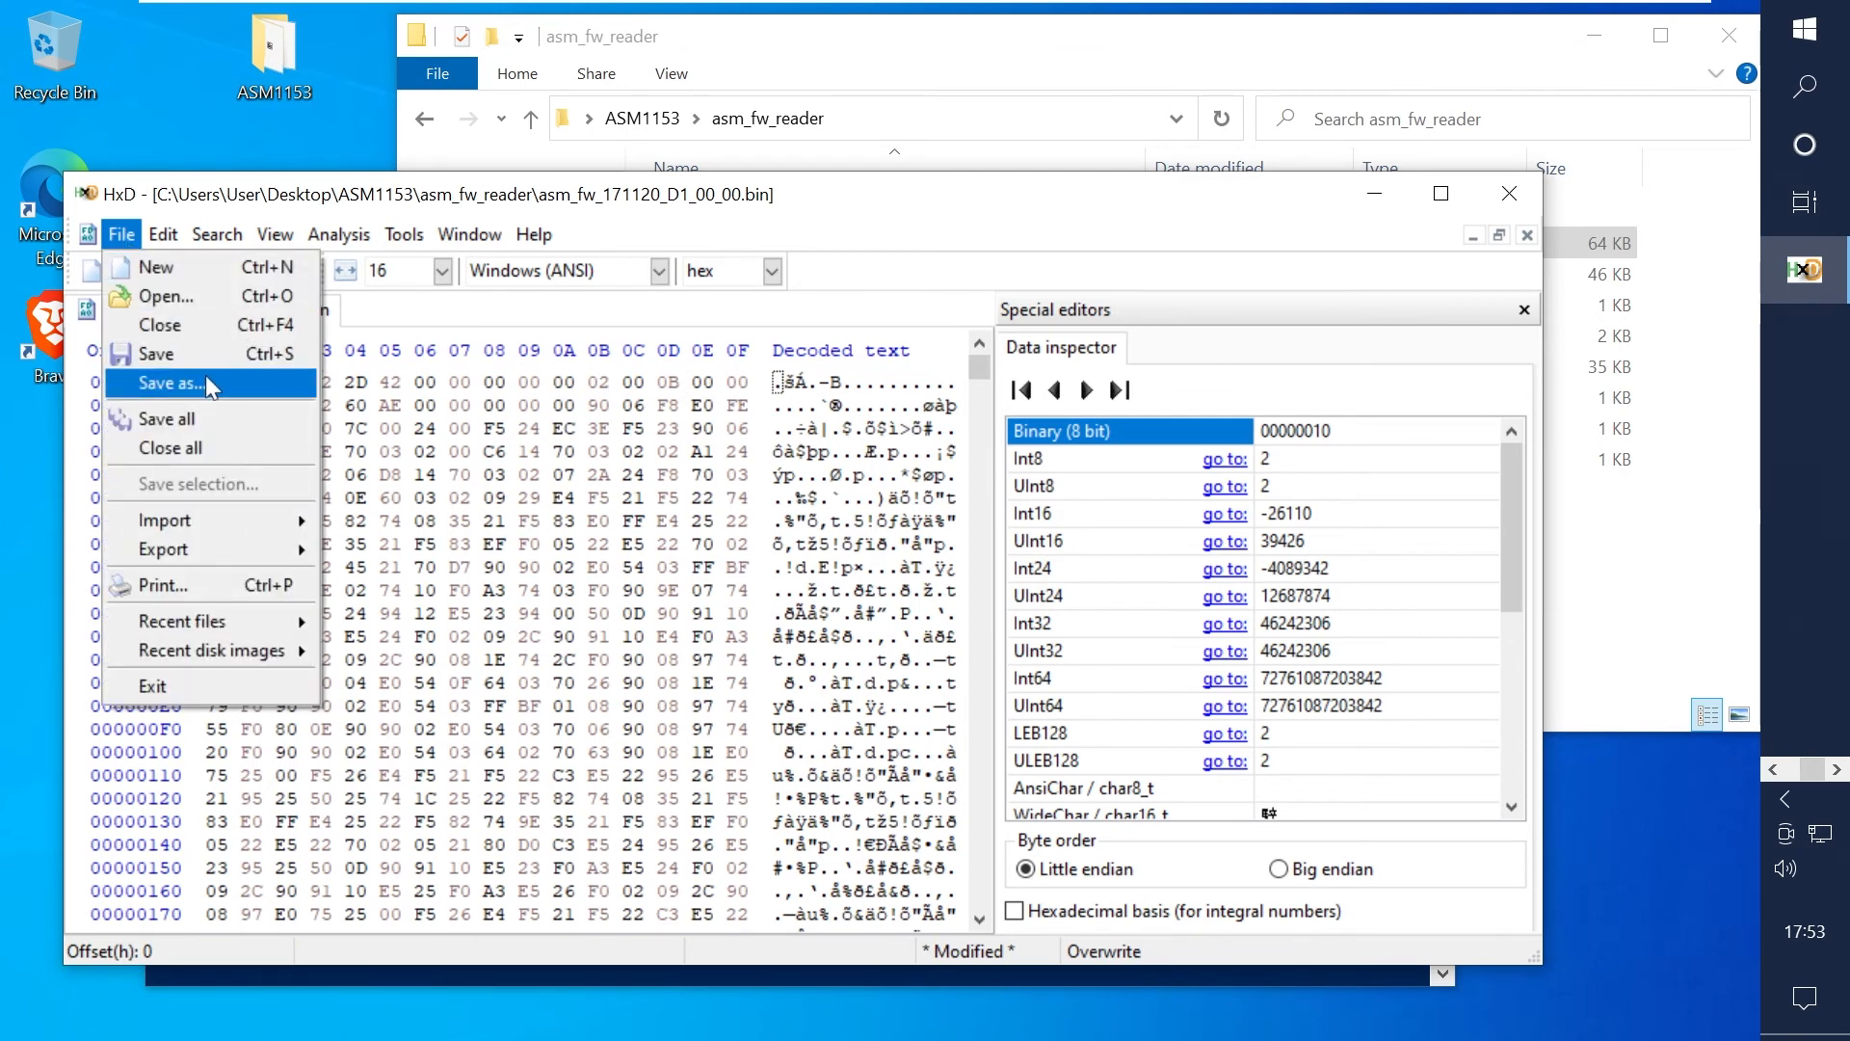
Step: Save the trimmed dump as 171120_D1_00_00.bin with file type All files (*.*)
{"action": "left_click", "coordinate": [196, 382]}
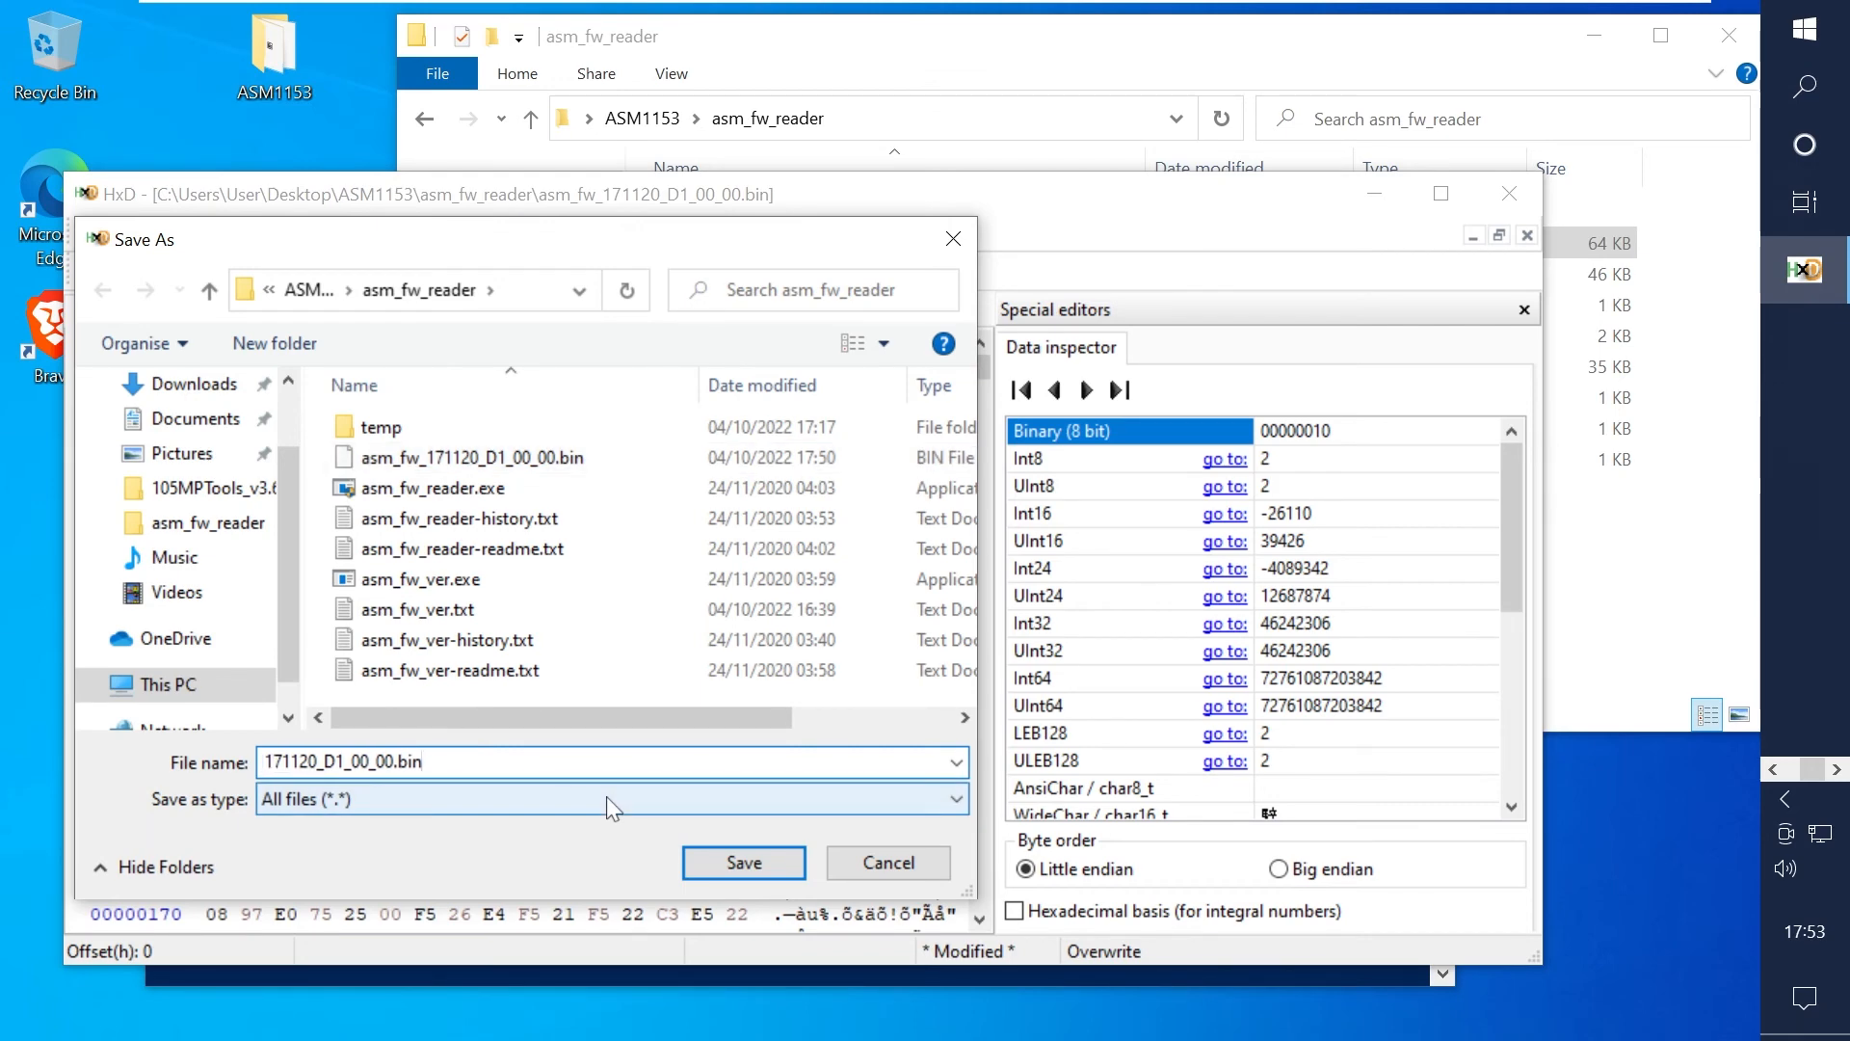
{"action": "left_click", "coordinate": [742, 863]}
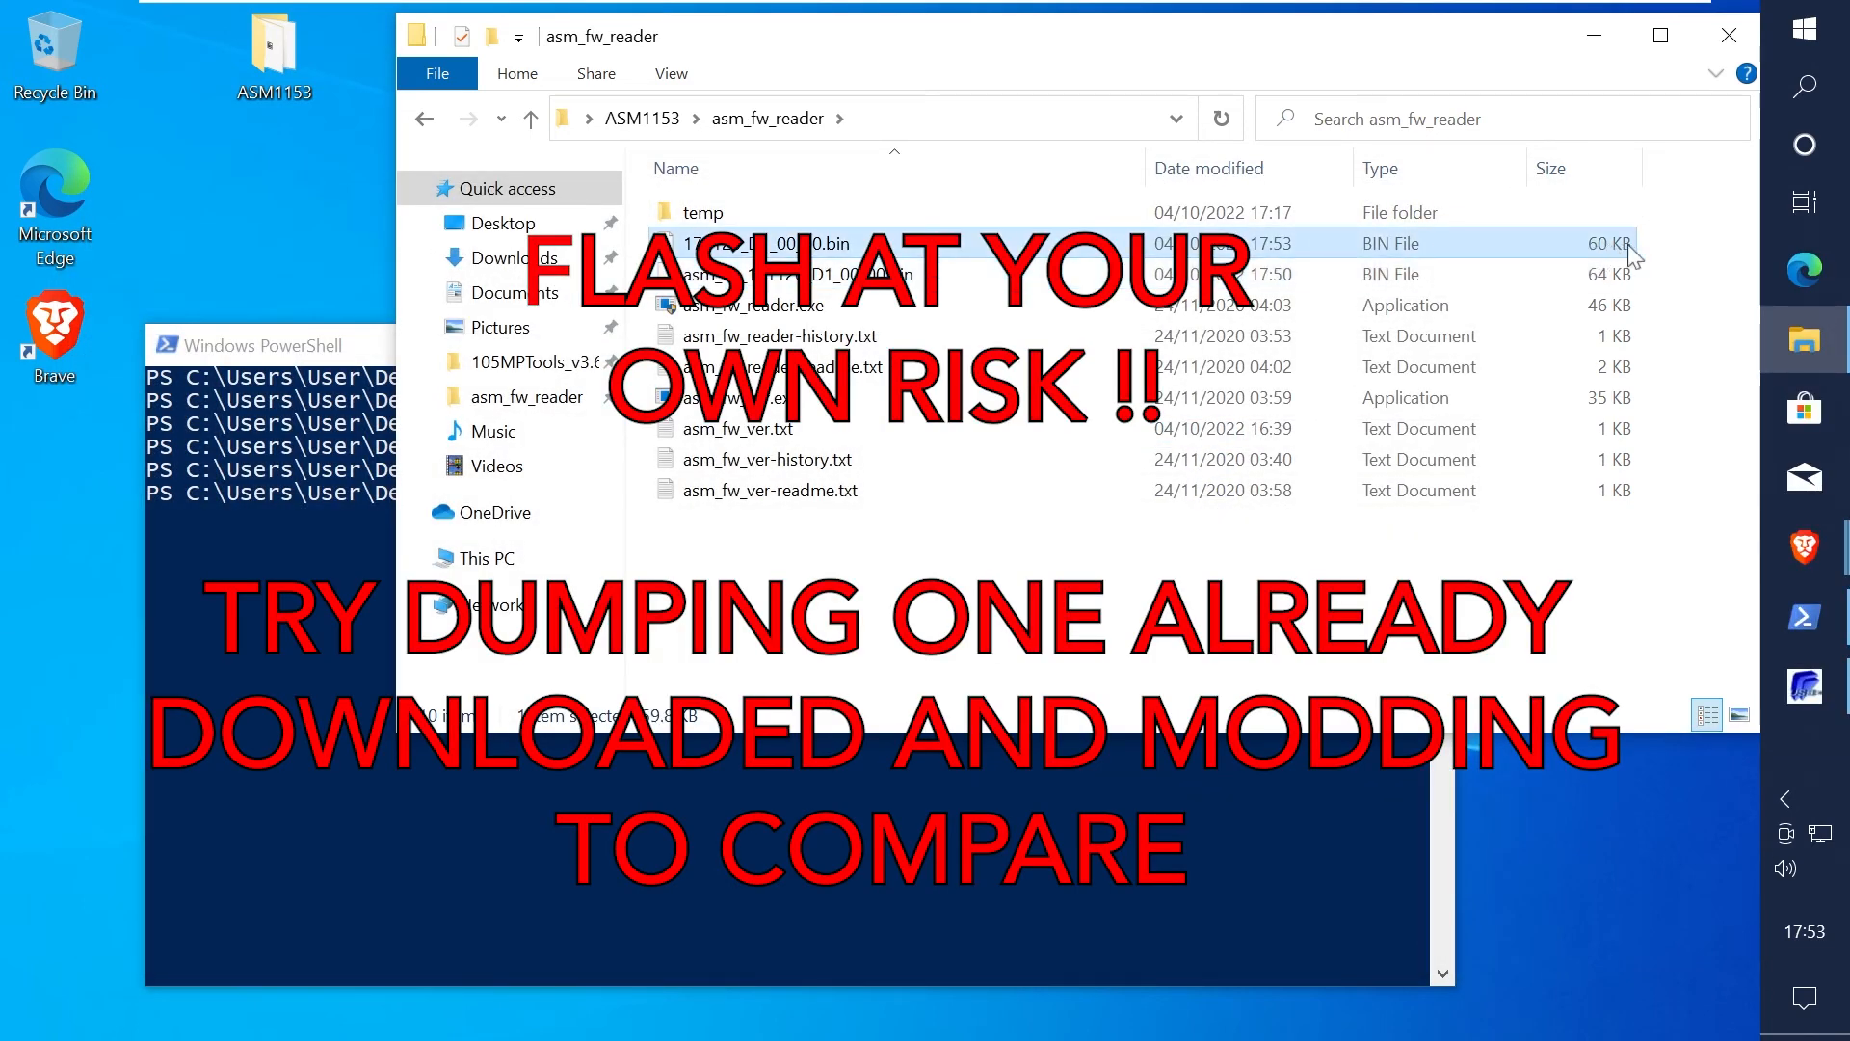
{"action": "mouse_move", "coordinate": [932, 260]}
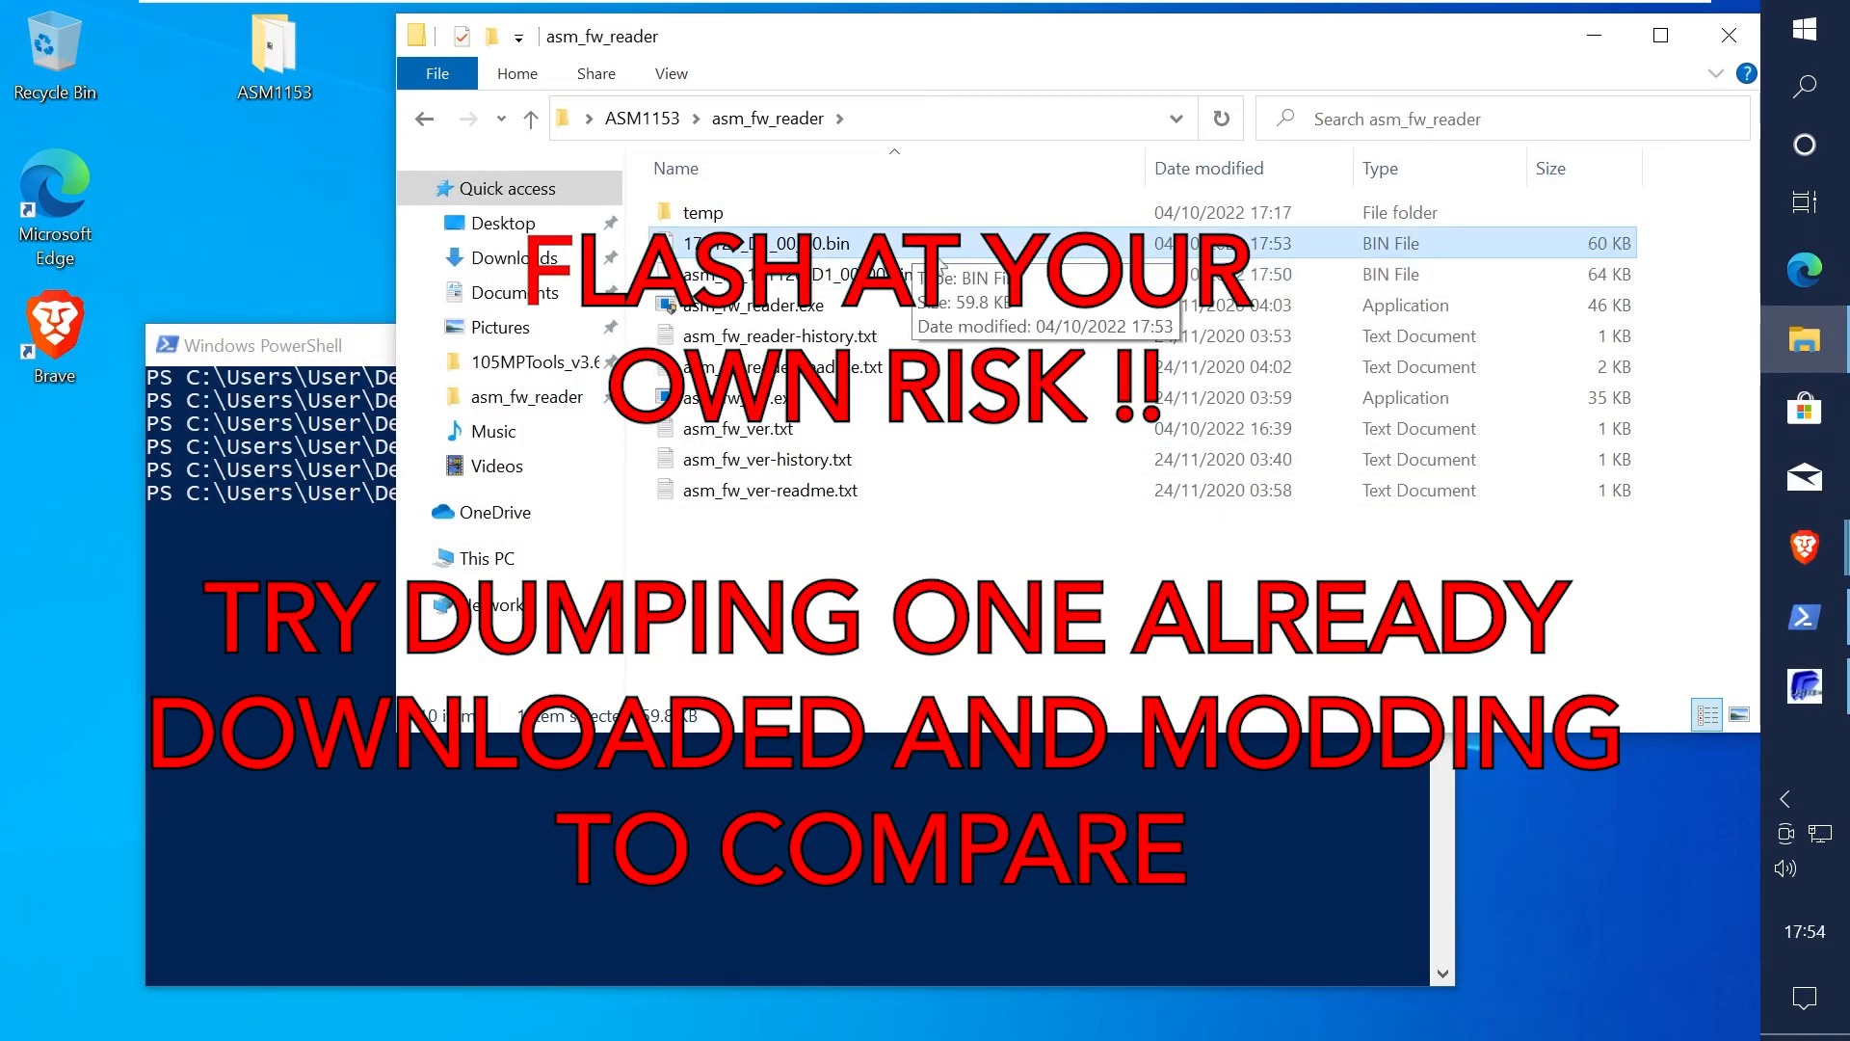
Step: Restore ASMedia MPTool from the taskbar, still showing 171120d11e80 with PASS
{"action": "left_click", "coordinate": [1804, 686]}
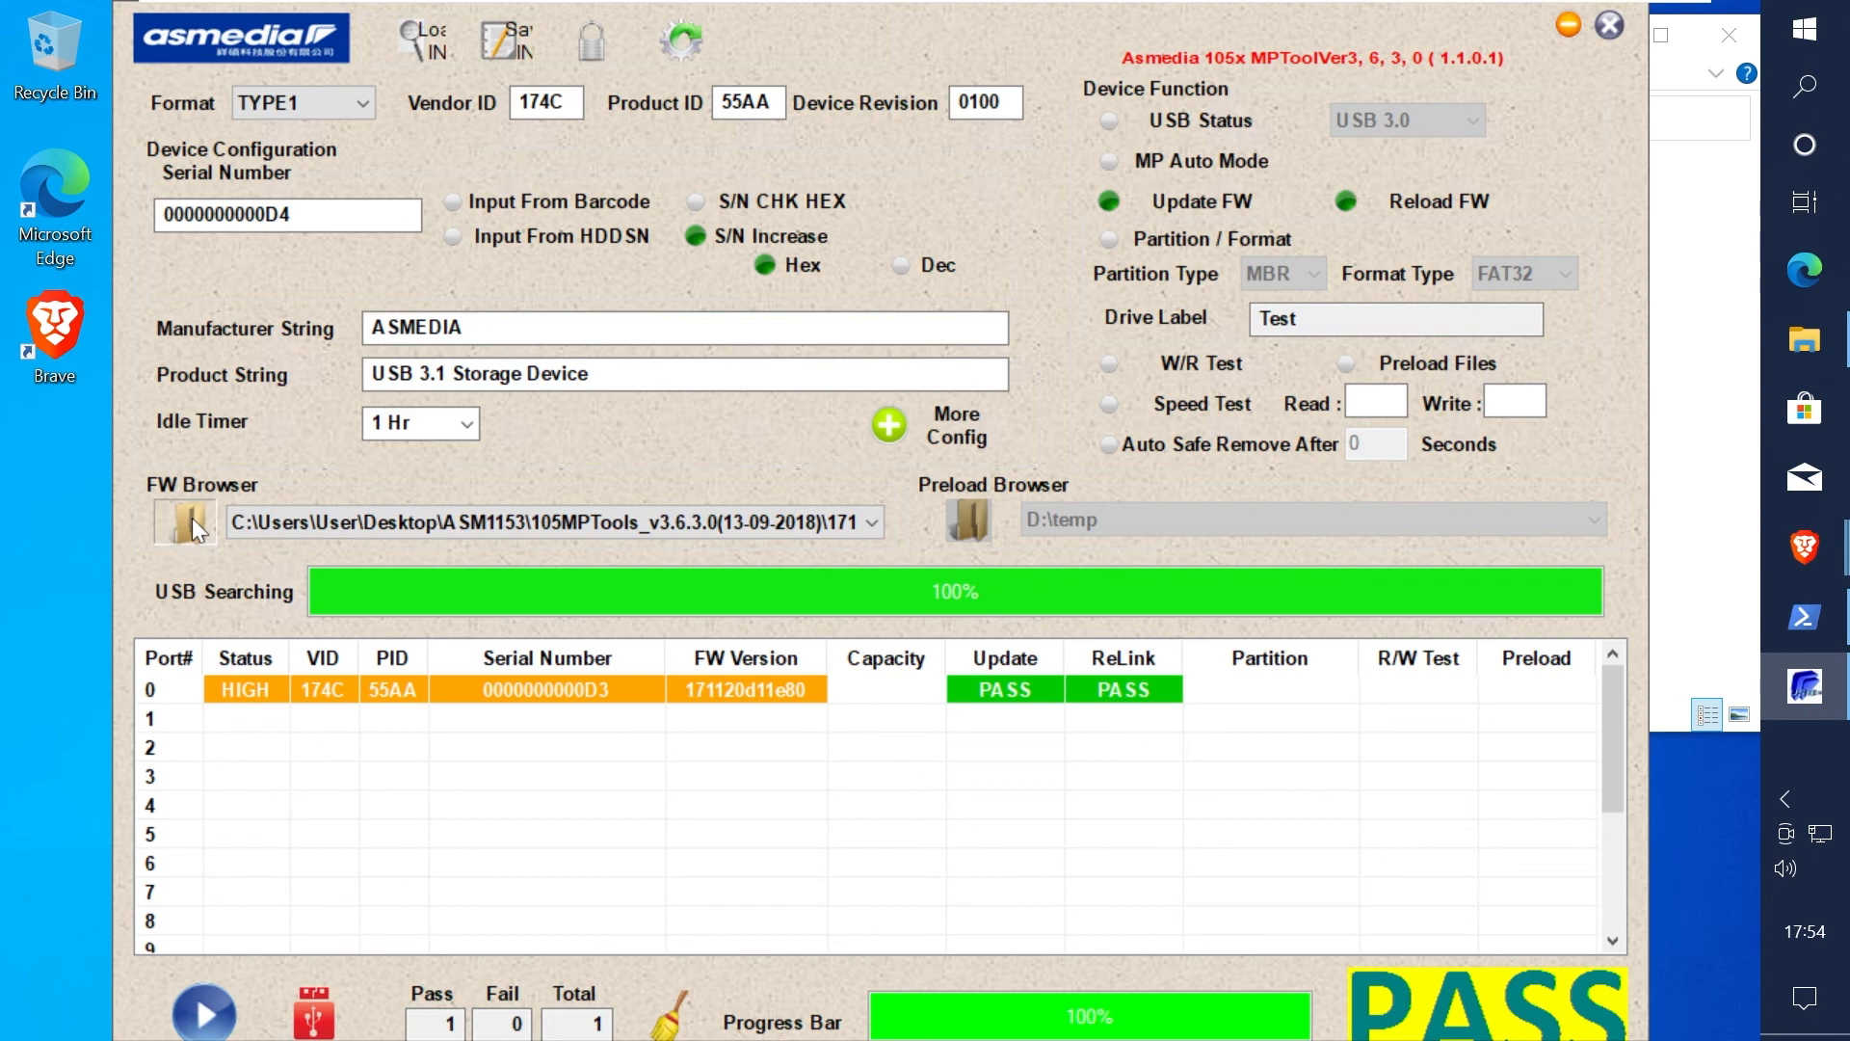
Step: Select the trimmed 171120_D1_00_00.bin from asm_fw_reader in the firmware file picker
{"action": "left_click", "coordinate": [185, 521]}
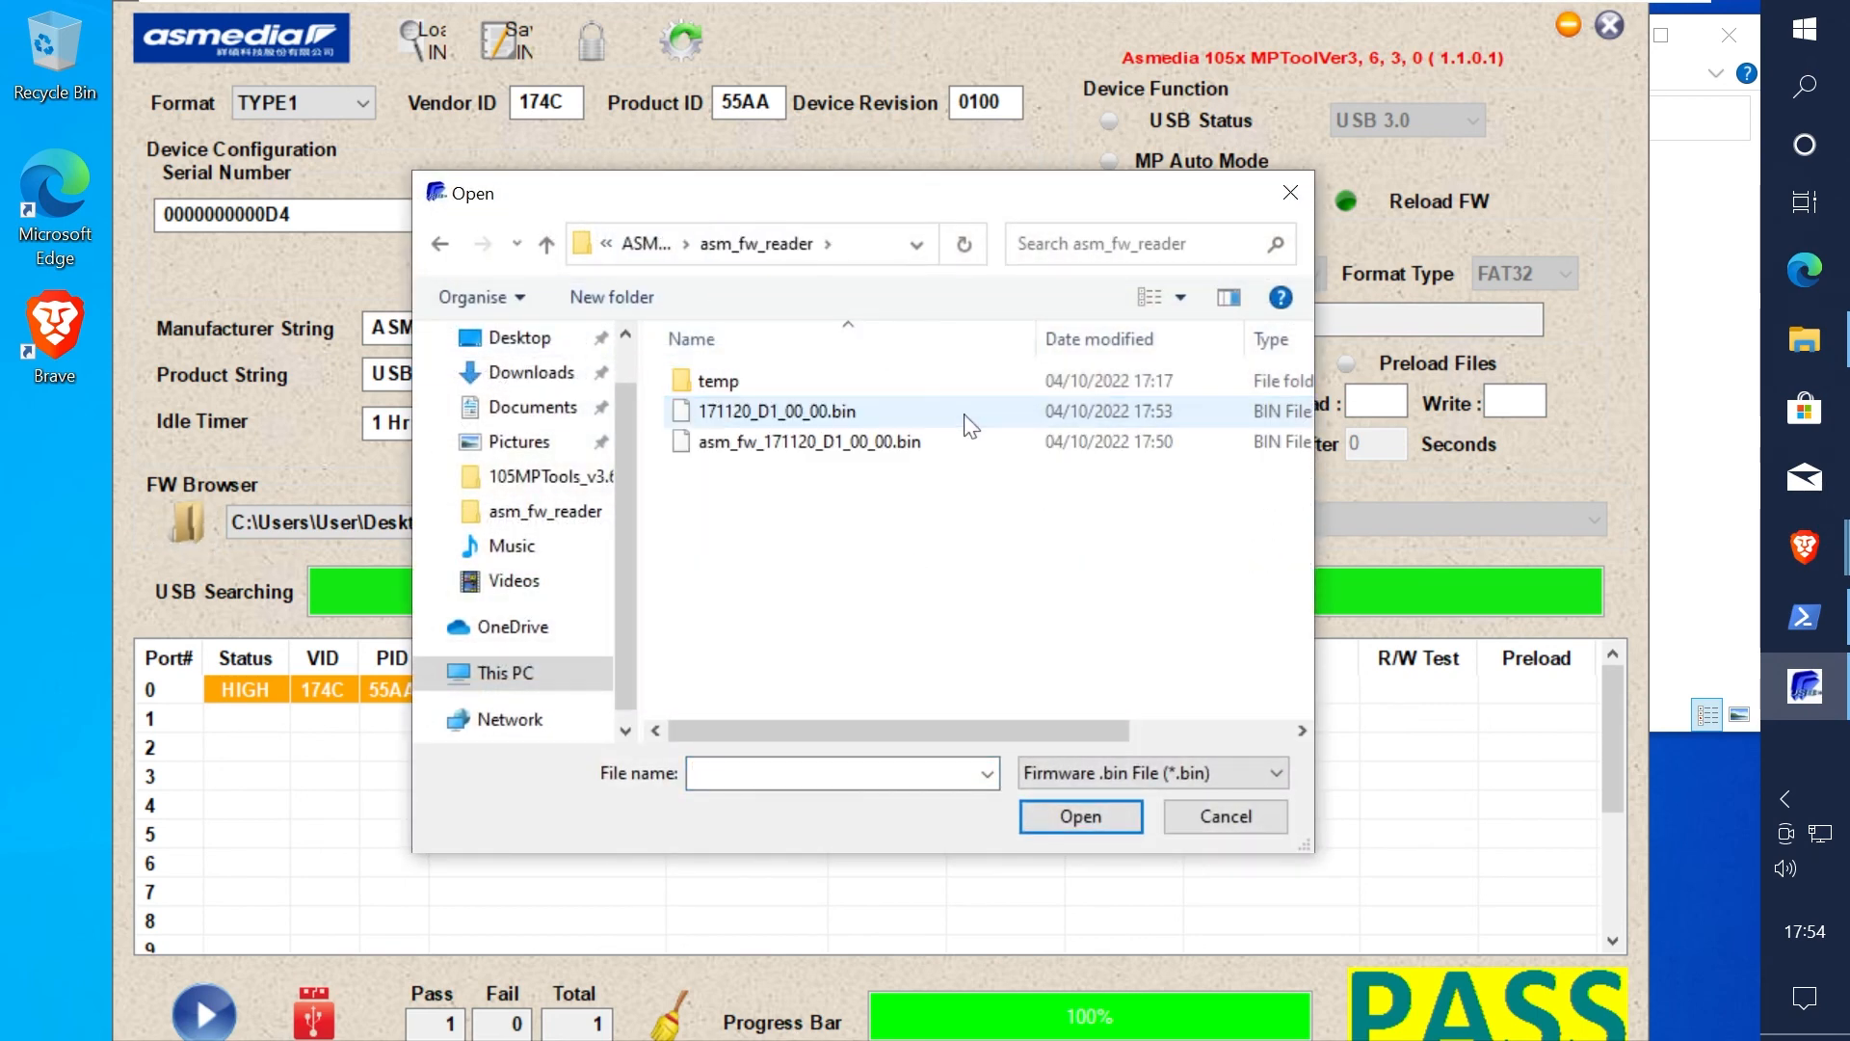
{"action": "left_click", "coordinate": [774, 411]}
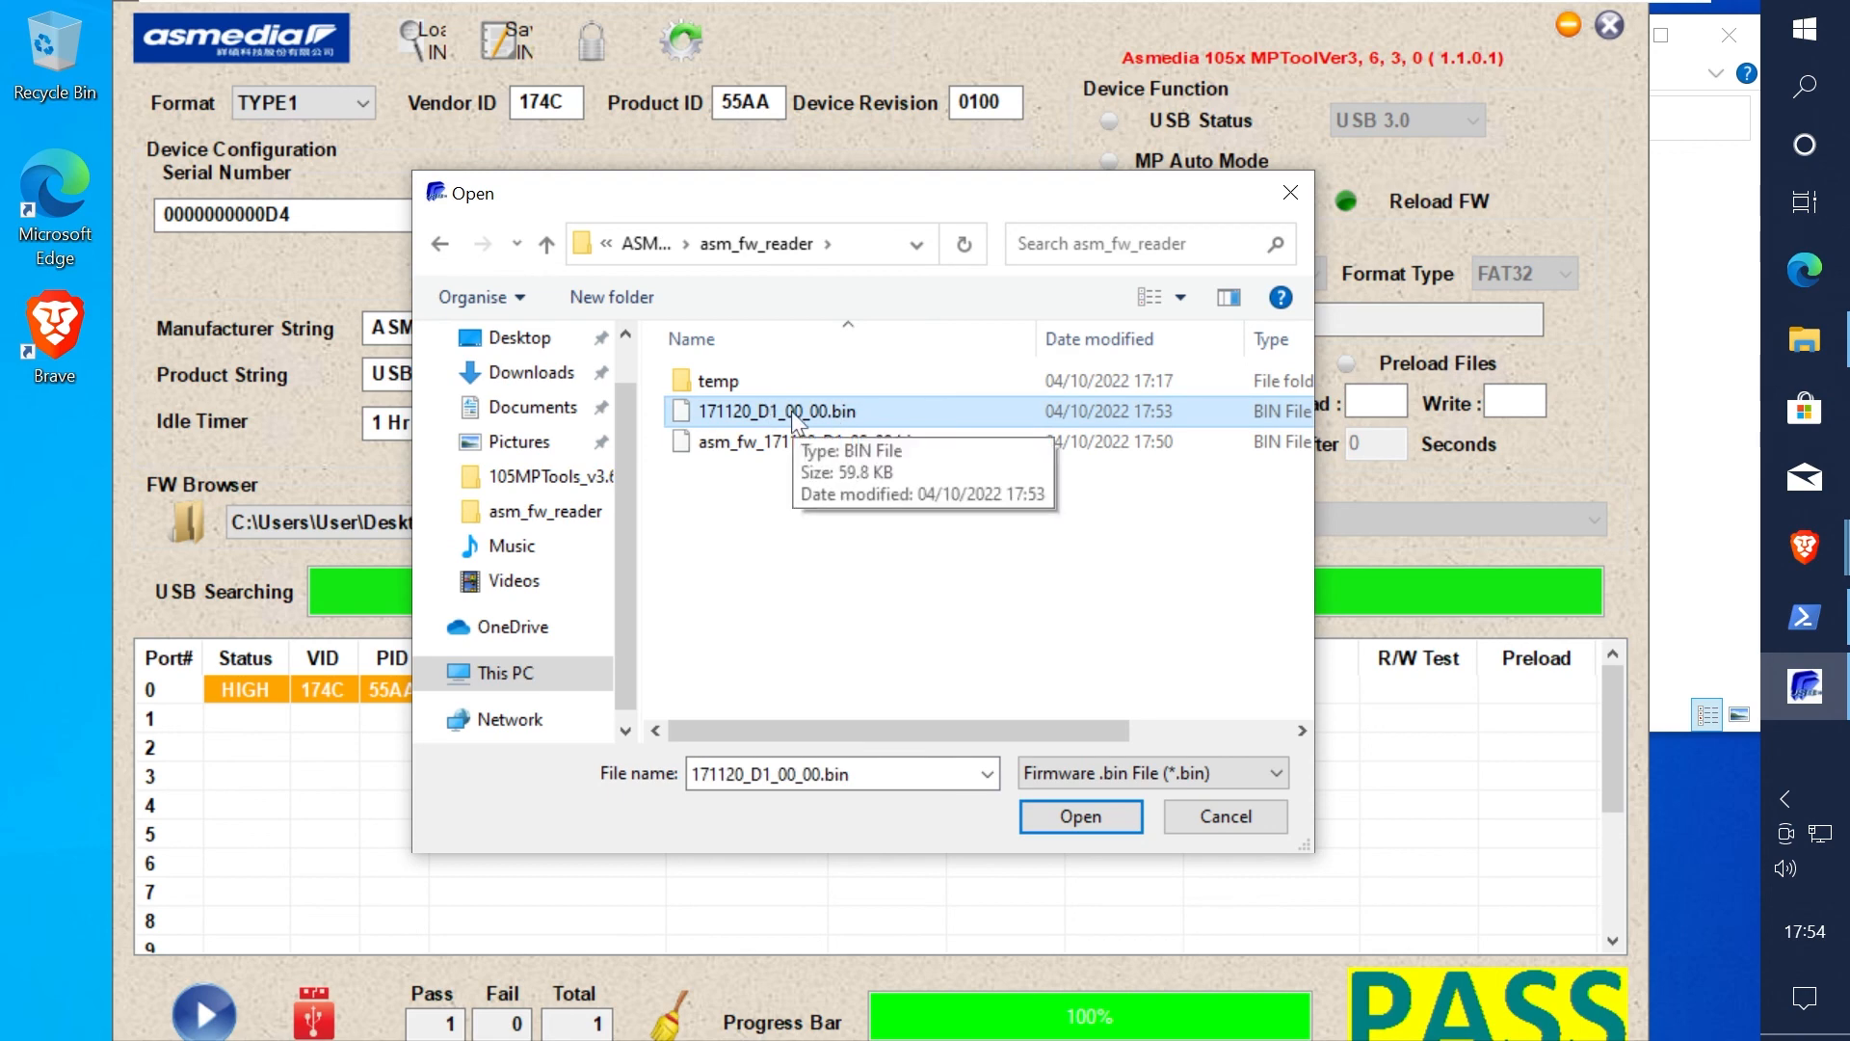